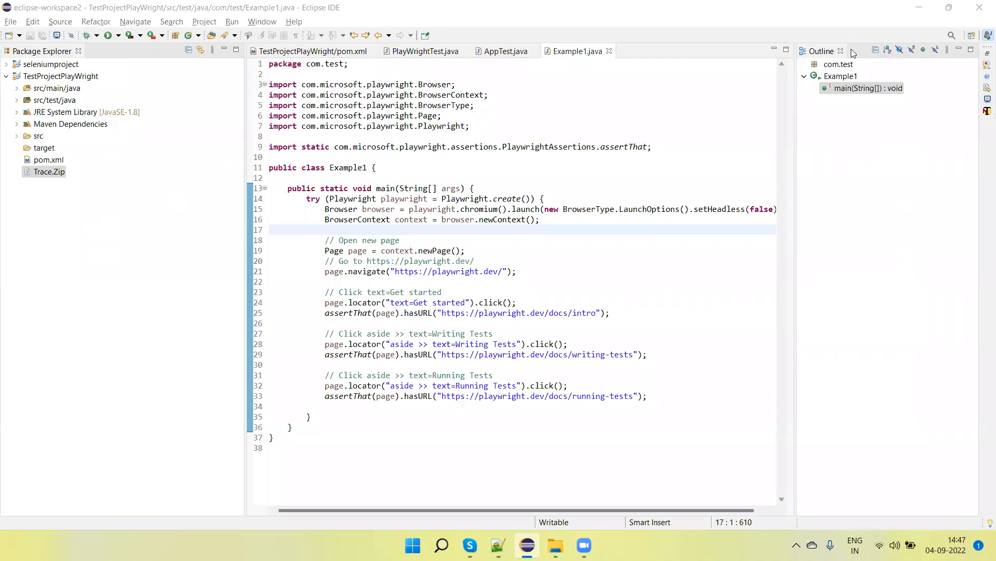
pyautogui.moveTo(692, 96)
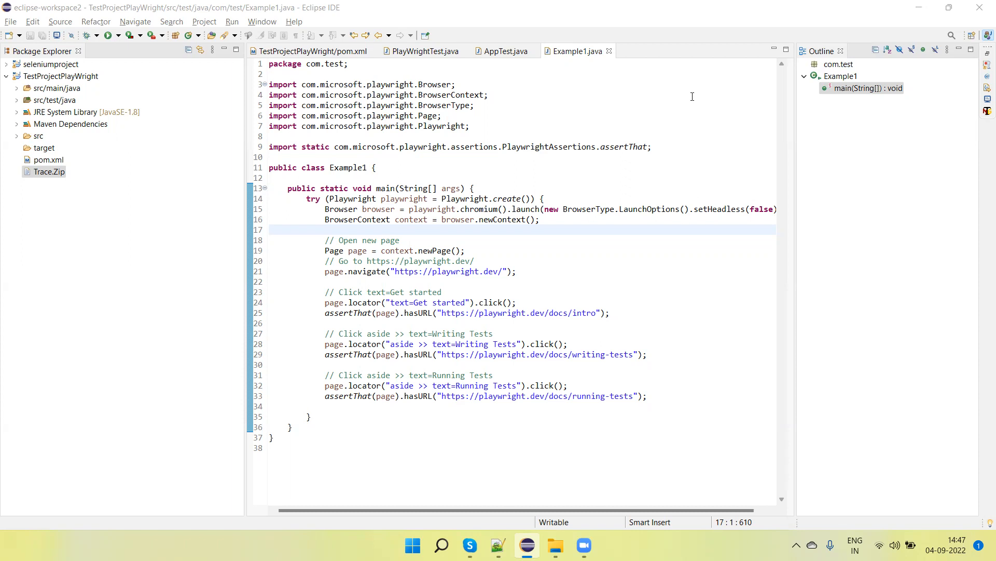
pyautogui.moveTo(350, 217)
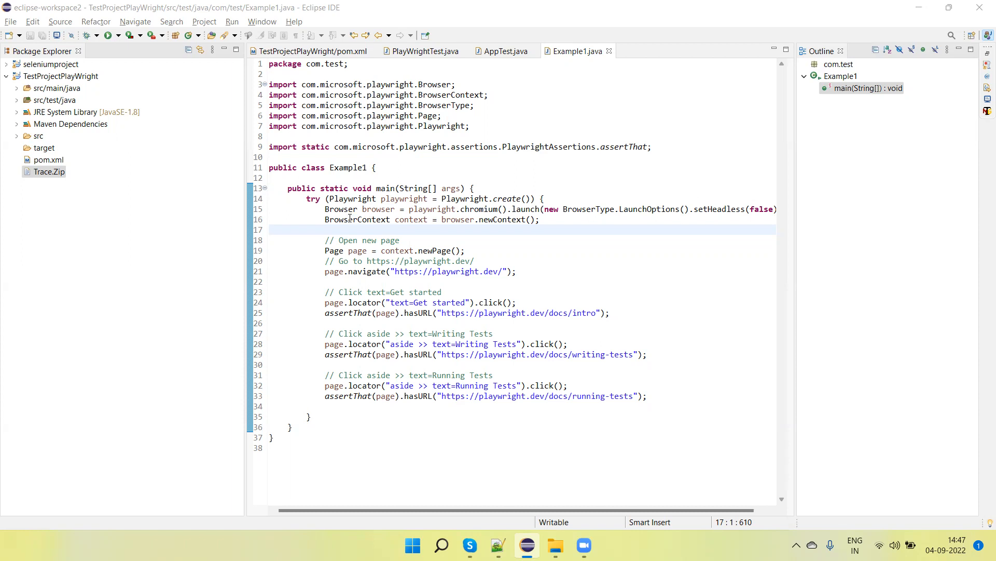
# - Add context.tracing().start(new Tracing.StartOptions()) on line 17 and import the Tracing type
pyautogui.doubleClick(356, 219)
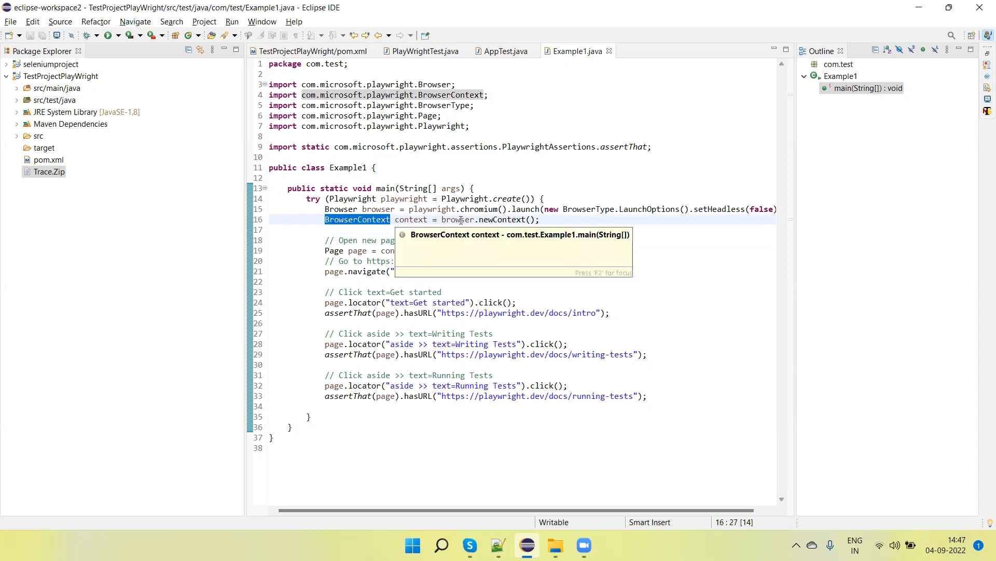
pyautogui.click(411, 219)
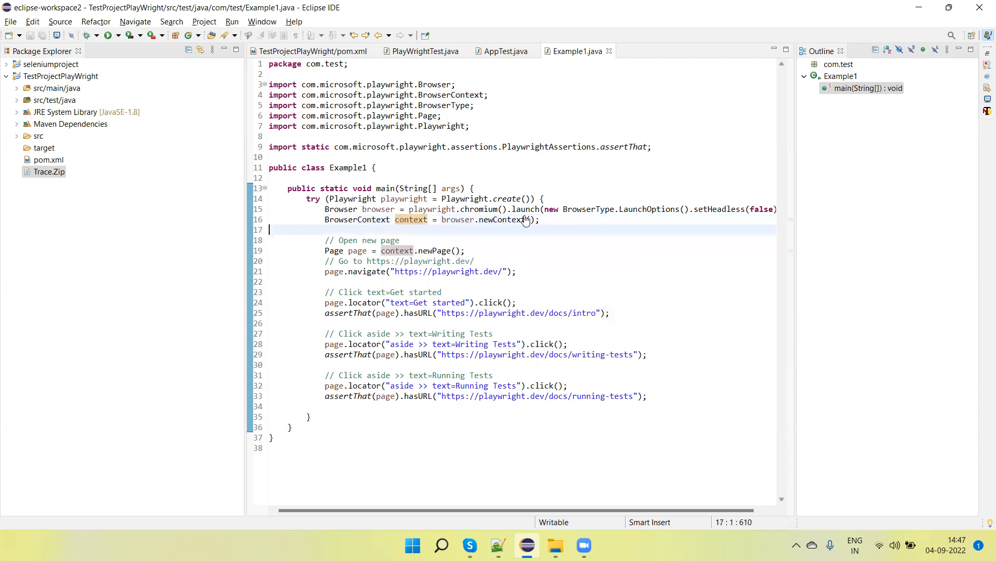
pyautogui.write('context.')
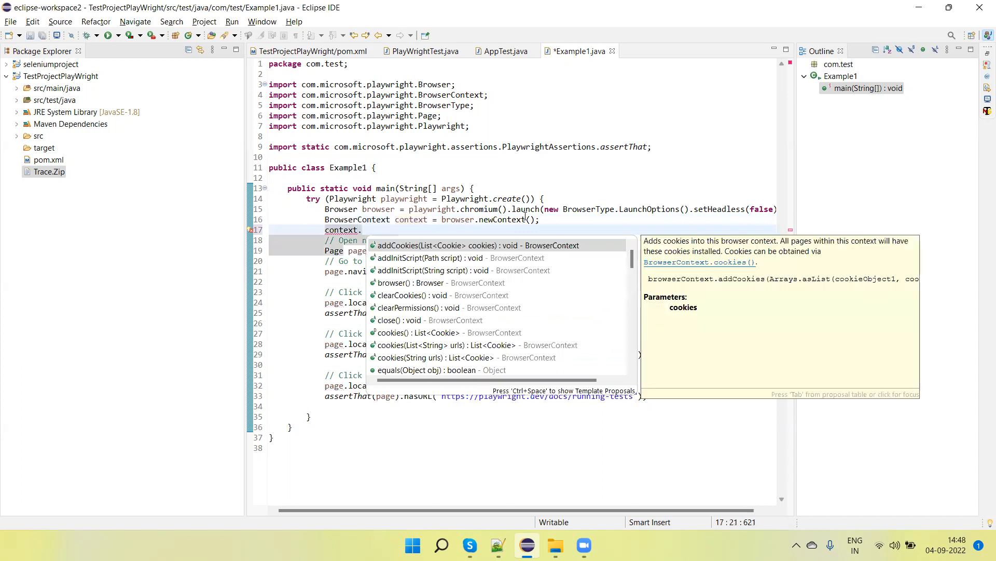
pyautogui.write('tracing(')
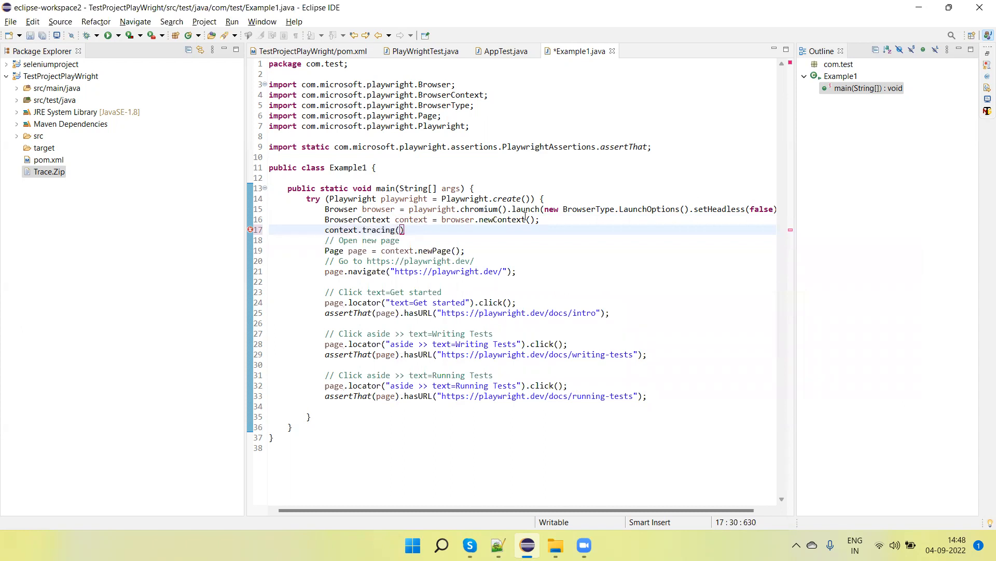
pyautogui.write('.')
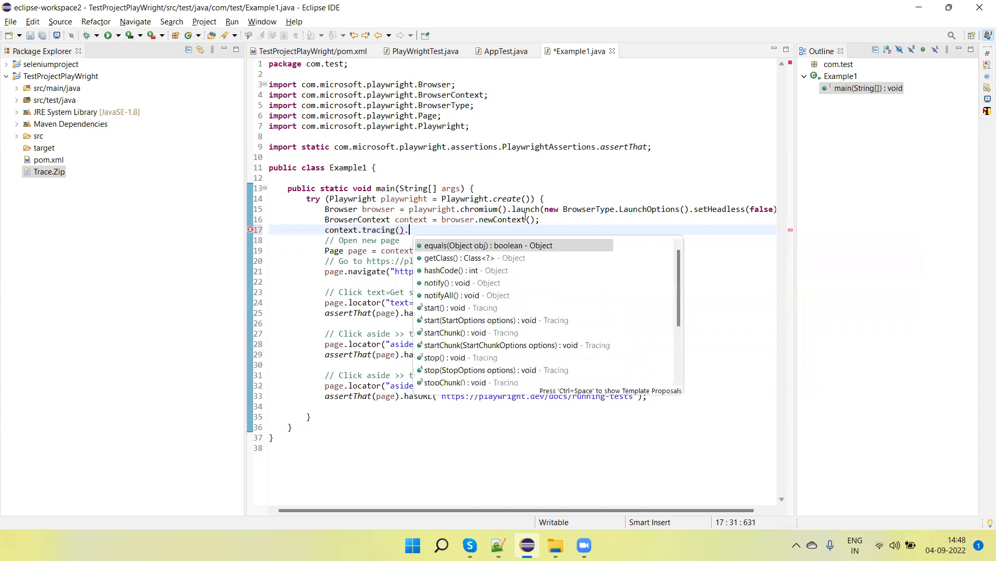
pyautogui.write('start(null);')
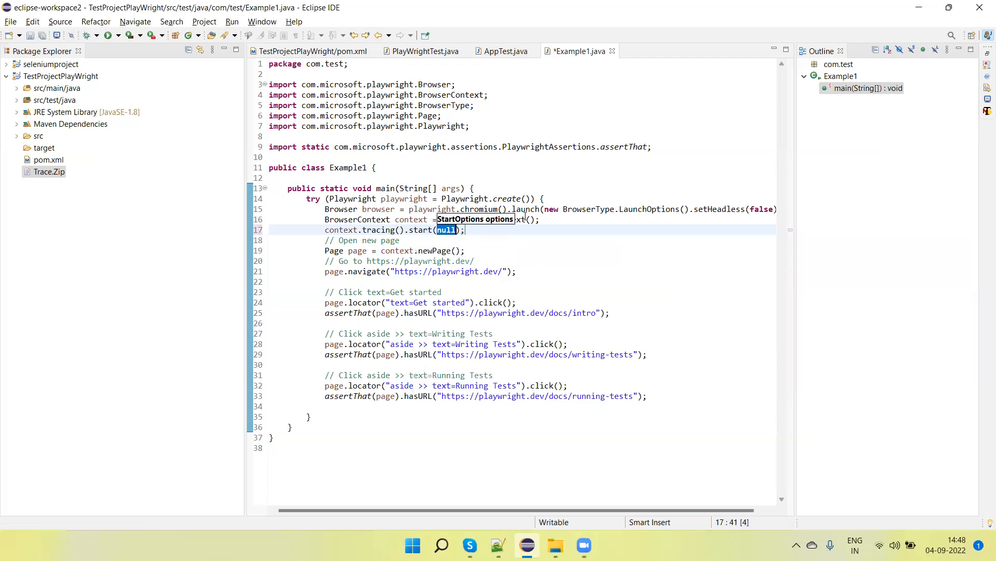
pyautogui.write('new')
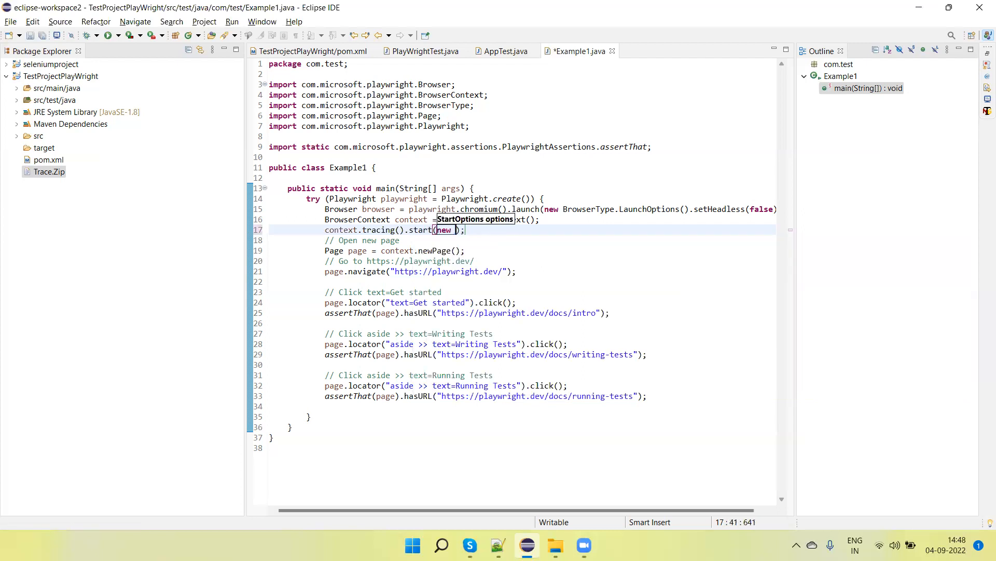
pyautogui.write('Tracing')
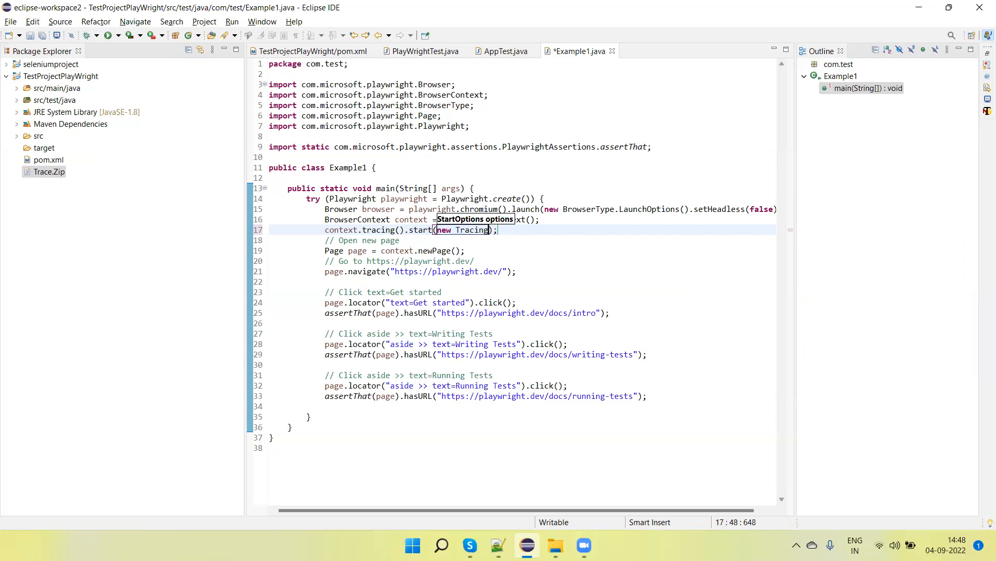
pyautogui.write('.')
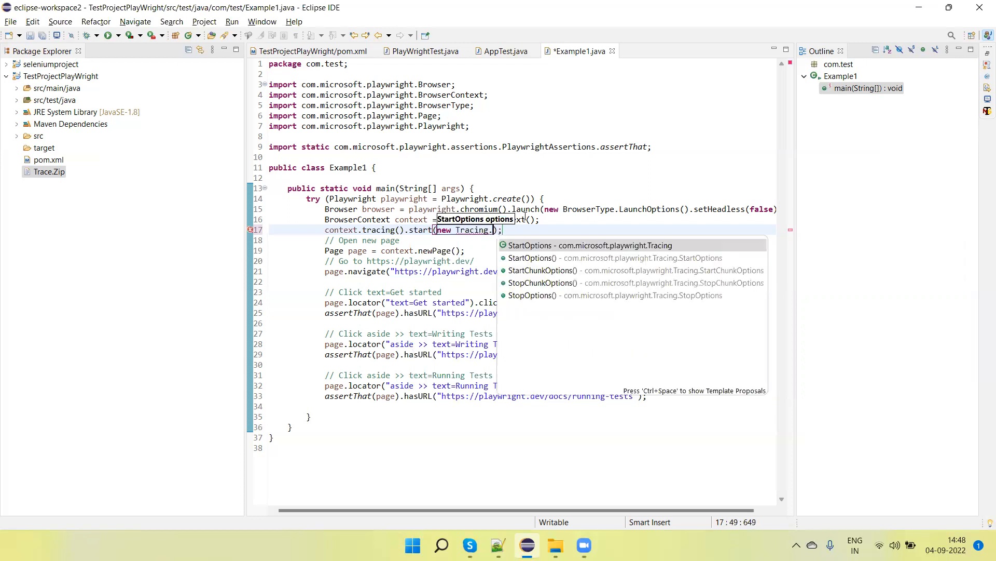
pyautogui.write('St')
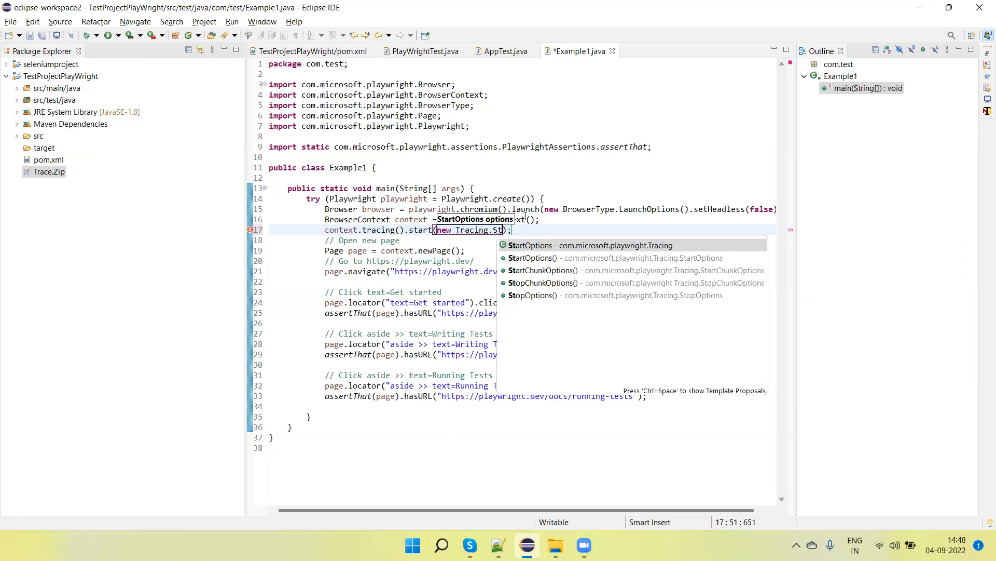
pyautogui.click(584, 245)
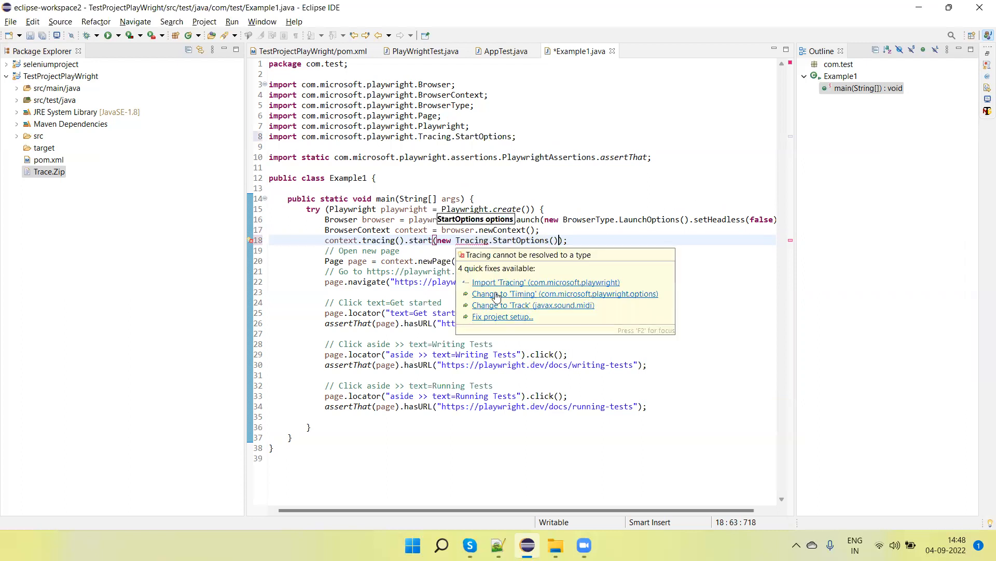
pyautogui.click(545, 282)
pyautogui.write('.setScreenshots(true')
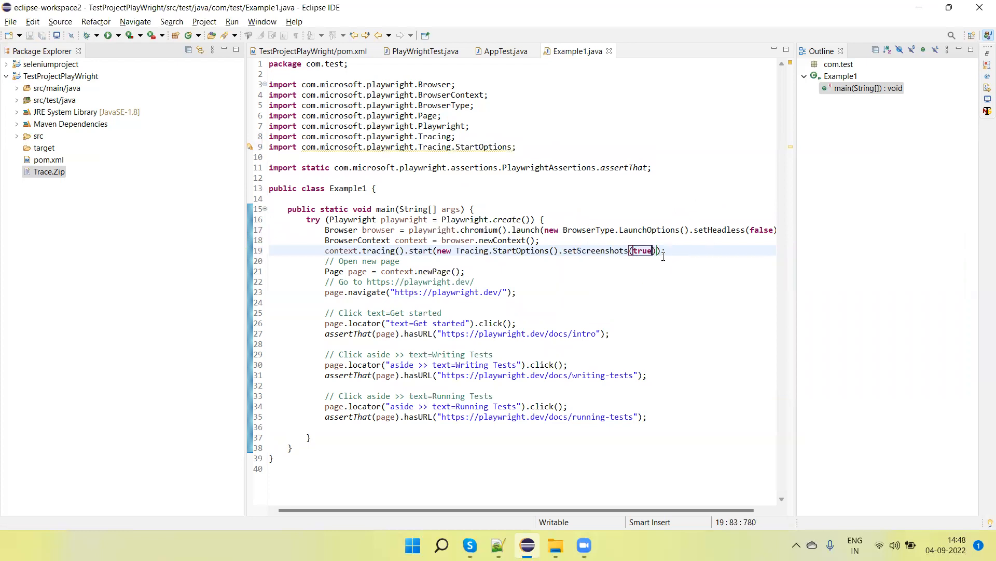
# - Chain .setScreenshots(true) and .setSnapshots(true) onto the start options, each on its own line
pyautogui.write('.setSnapshots(true')
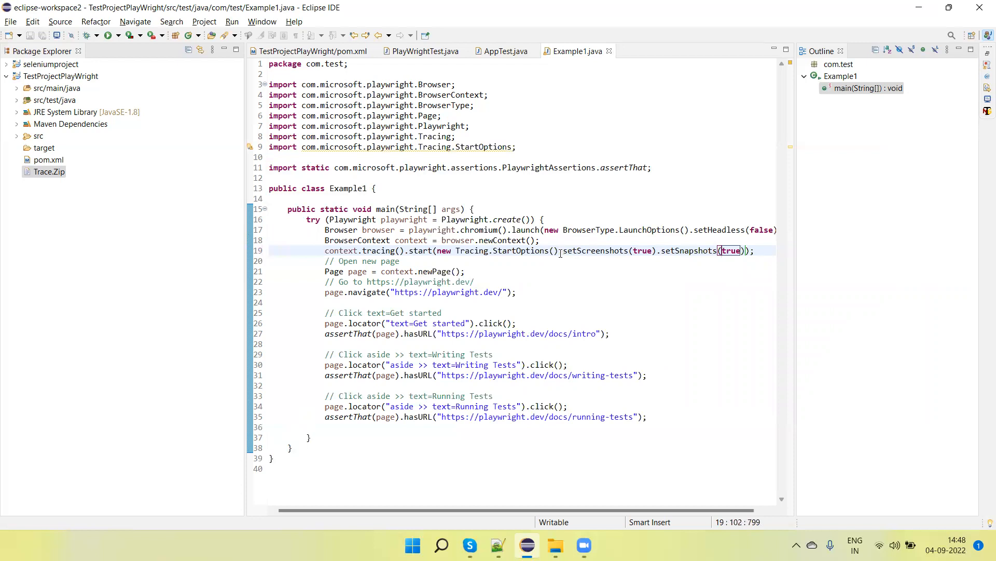
pyautogui.press('Enter')
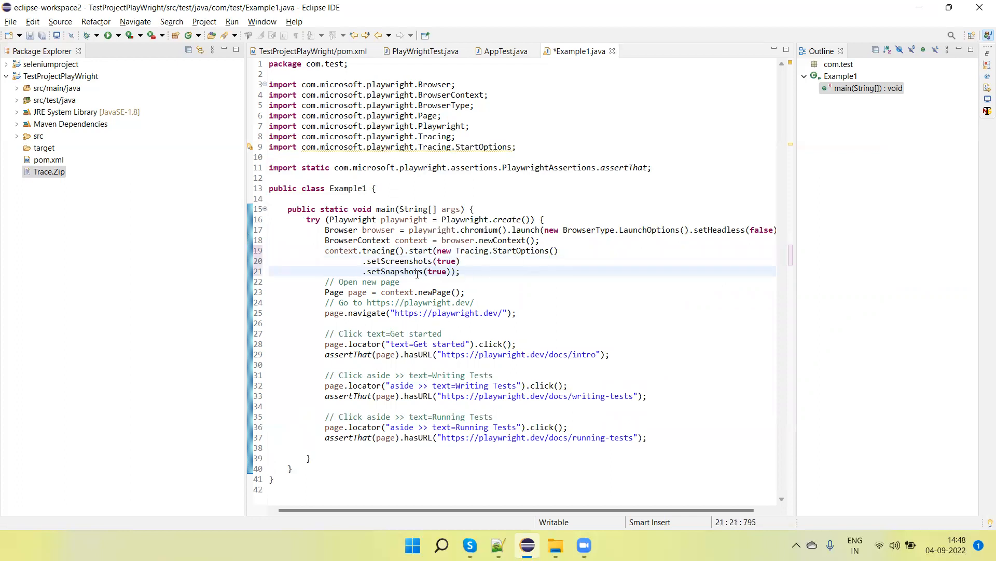
pyautogui.doubleClick(394, 271)
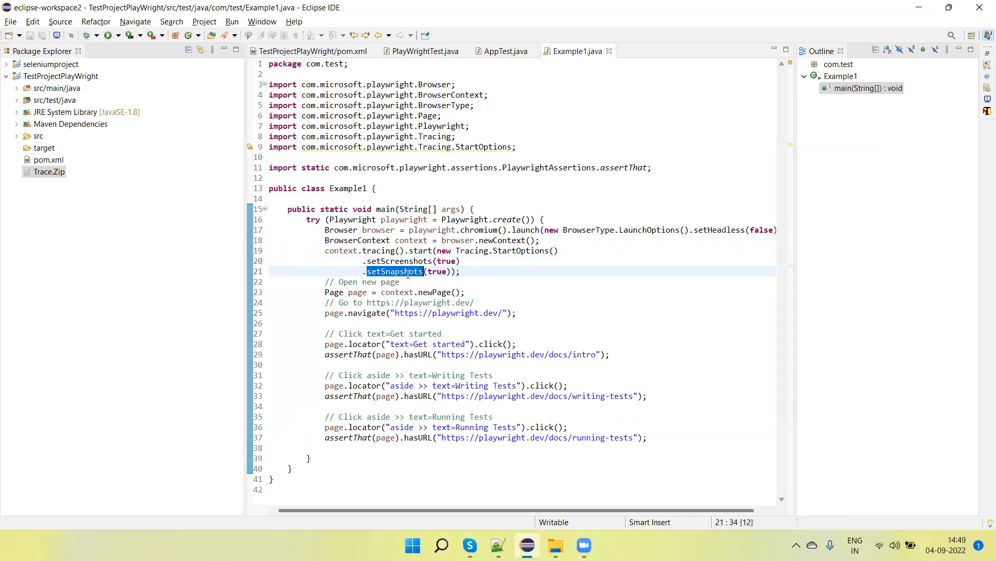
pyautogui.moveTo(395, 271)
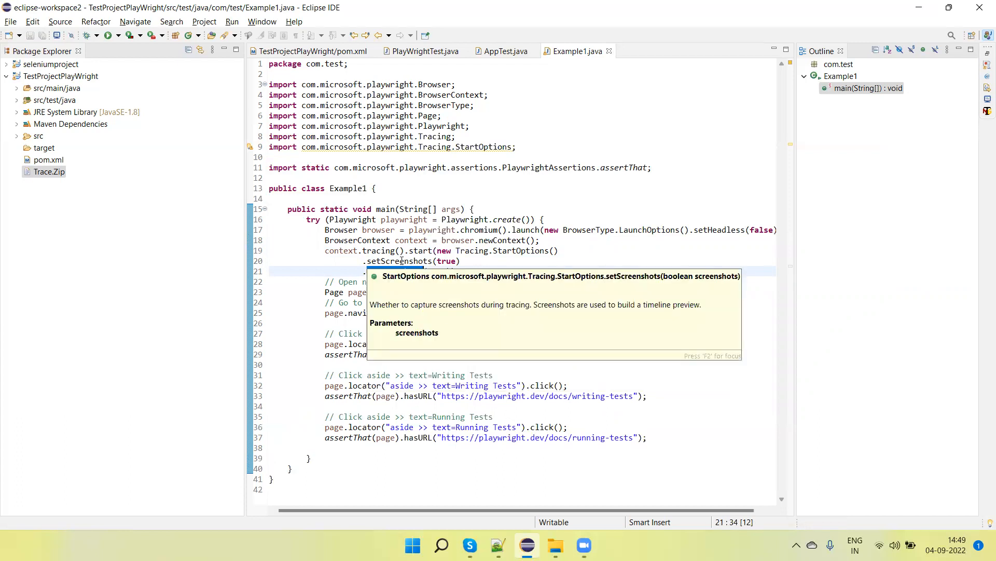
pyautogui.write('.setSnapshots(true));')
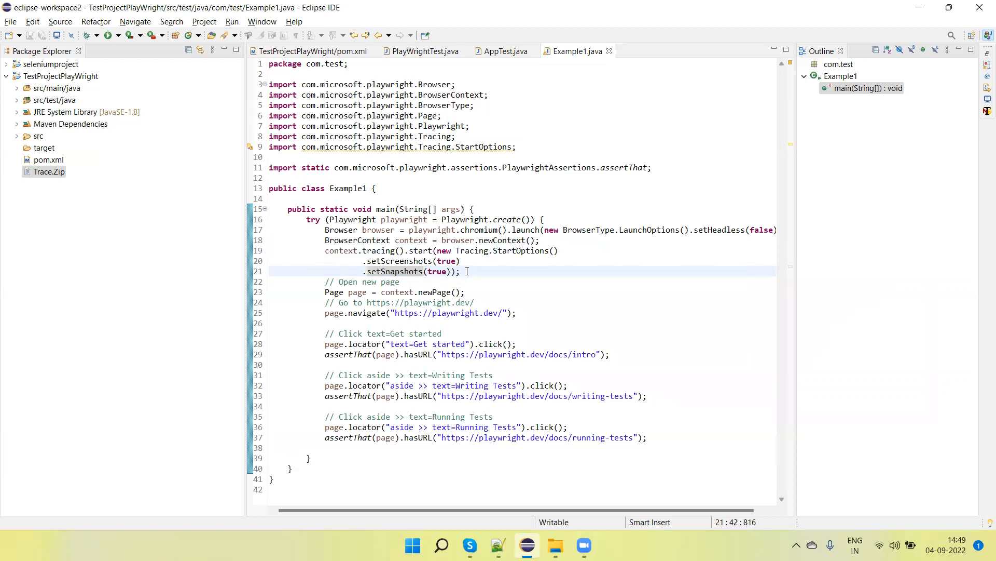
pyautogui.press('Return')
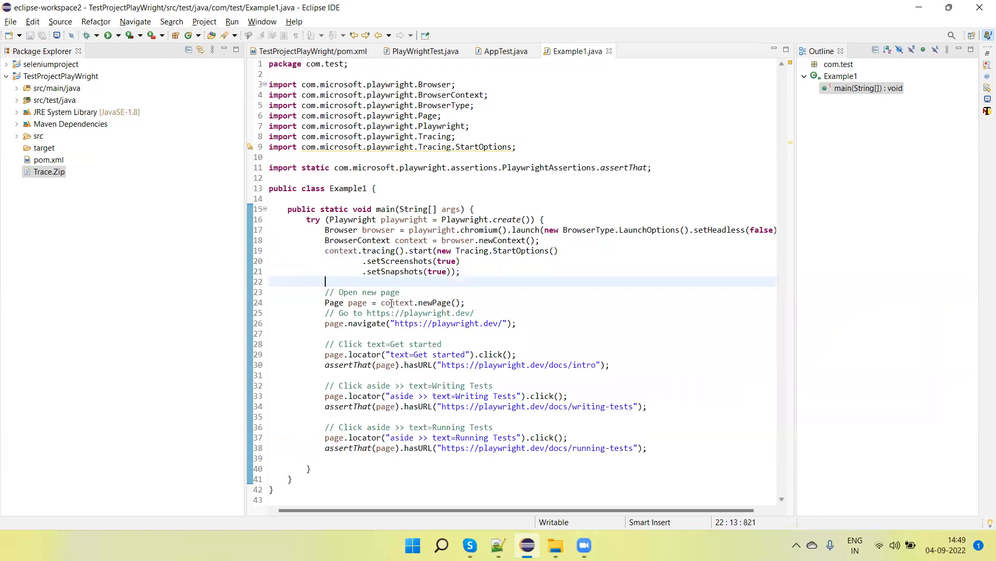
# - End the test with context.tracing().stop(new Tracing.StopOptions().setPath(Paths.get("Trace.zip")))
pyautogui.doubleClick(341, 250)
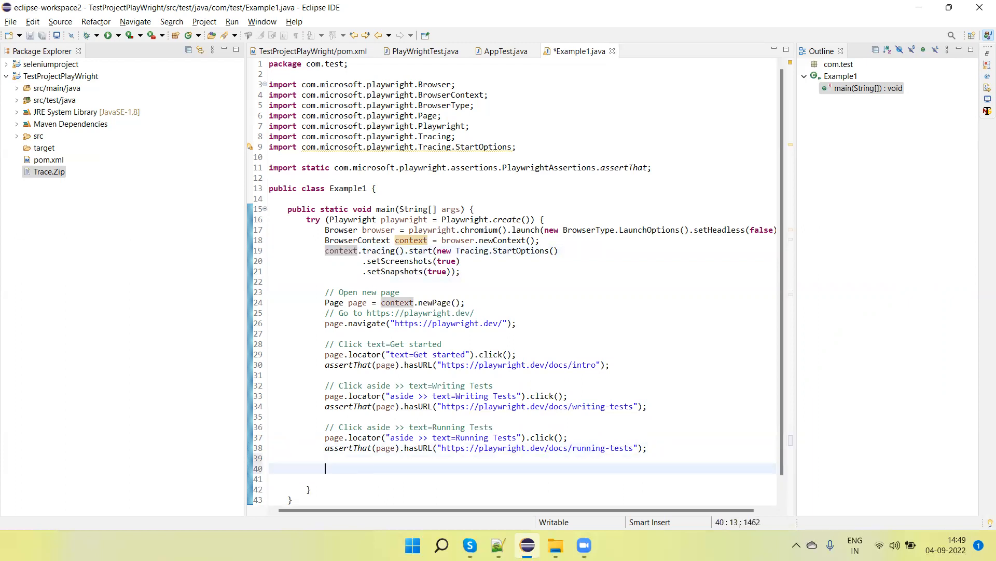
pyautogui.write('context.tracing().s')
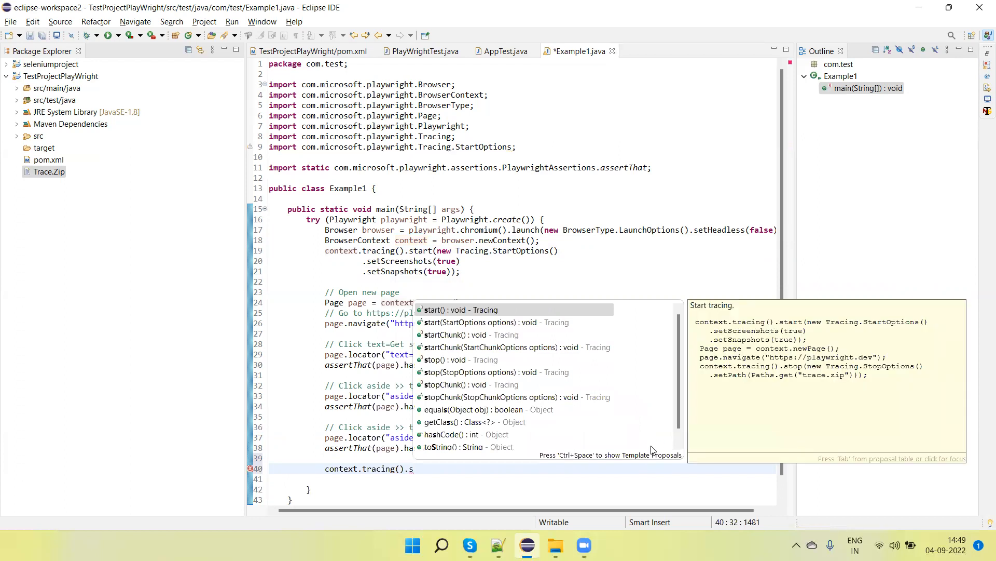
pyautogui.write('top(null);')
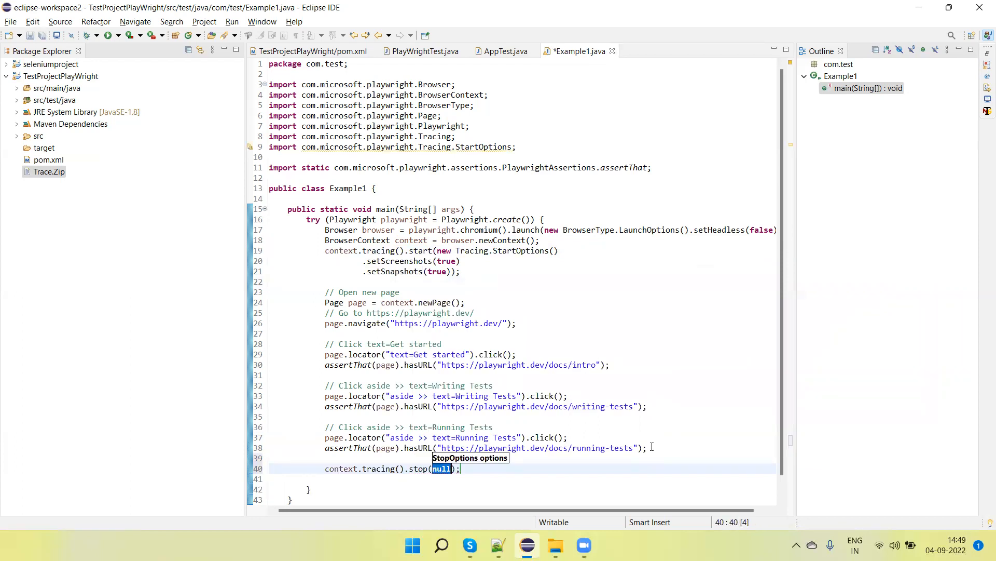
pyautogui.write('new')
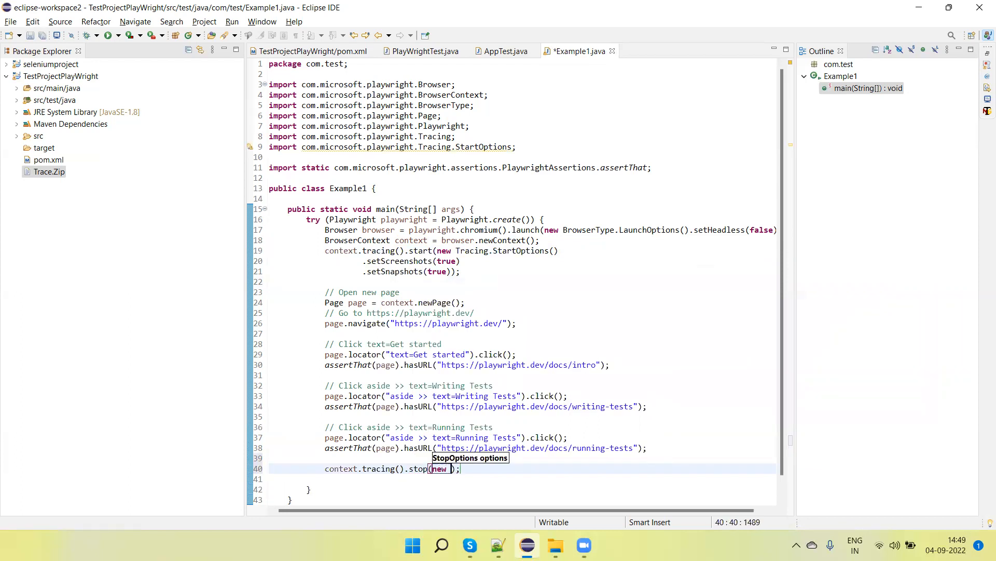
pyautogui.write('Tra')
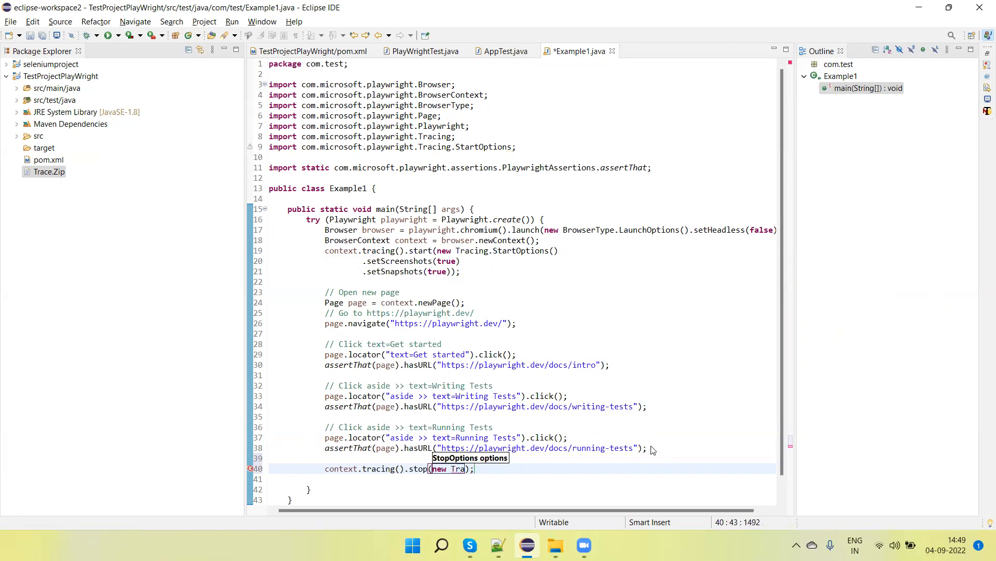
pyautogui.write('cing')
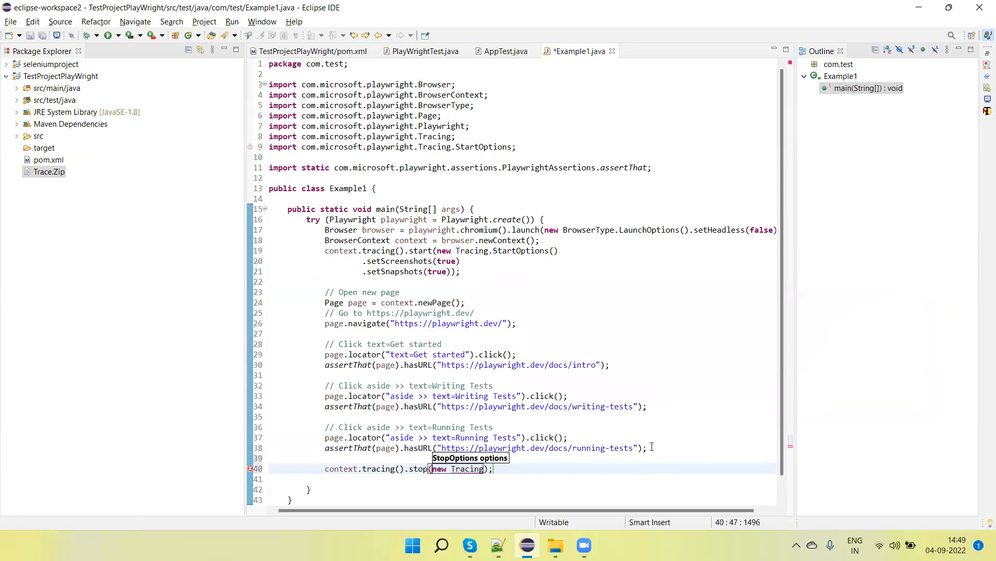
pyautogui.write('.StopOptions')
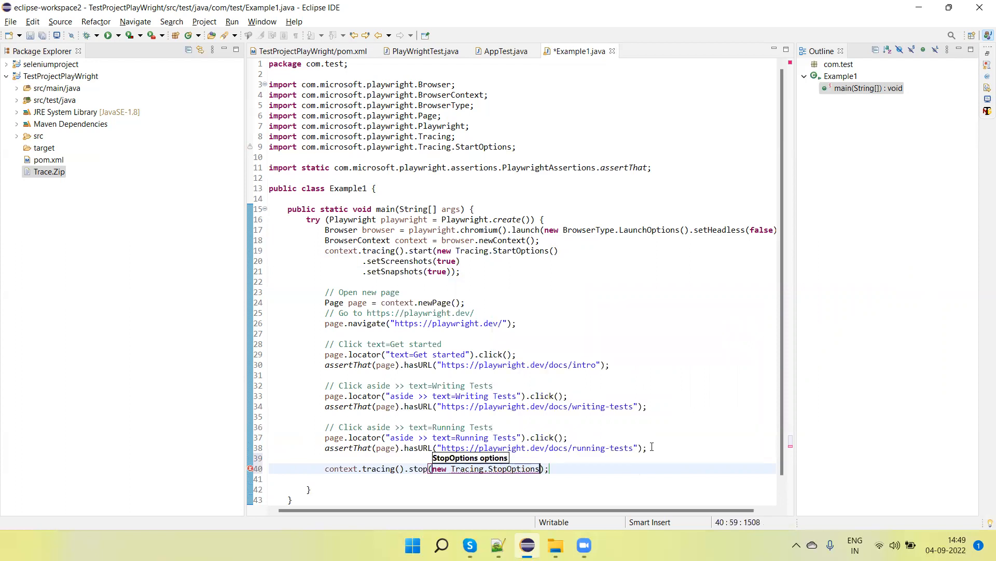
pyautogui.write('()')
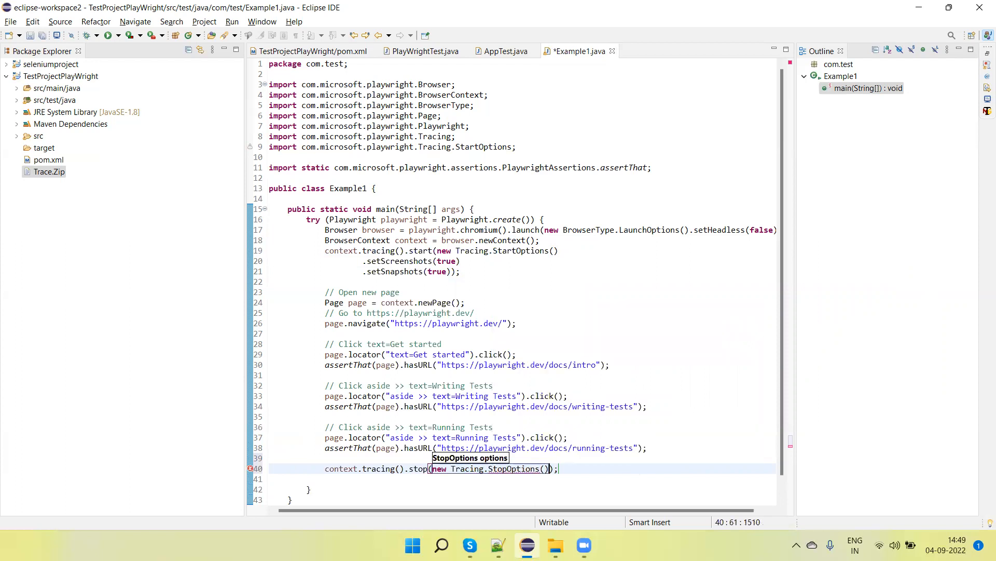
pyautogui.write('.setPath(null')
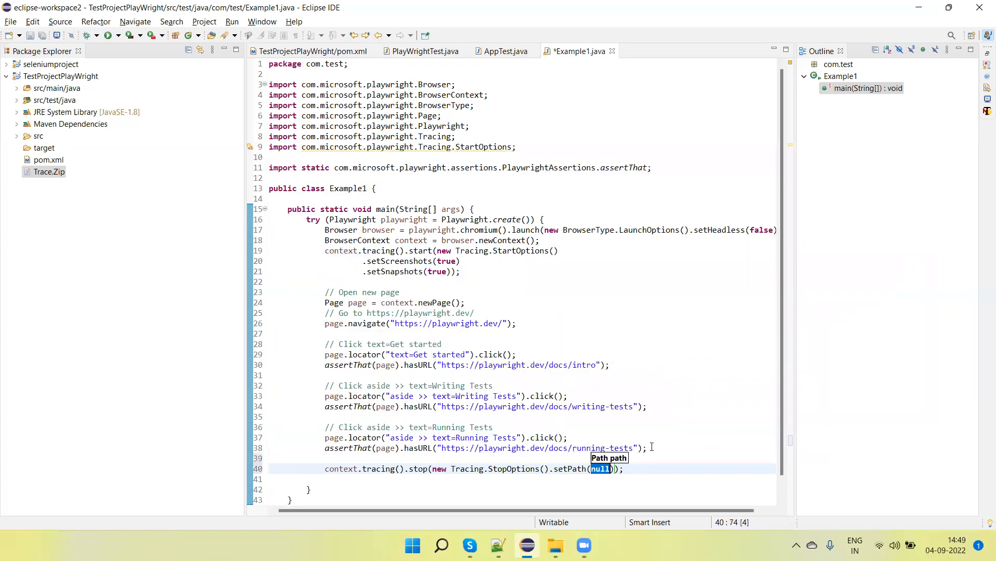
pyautogui.write('Paths.get("')
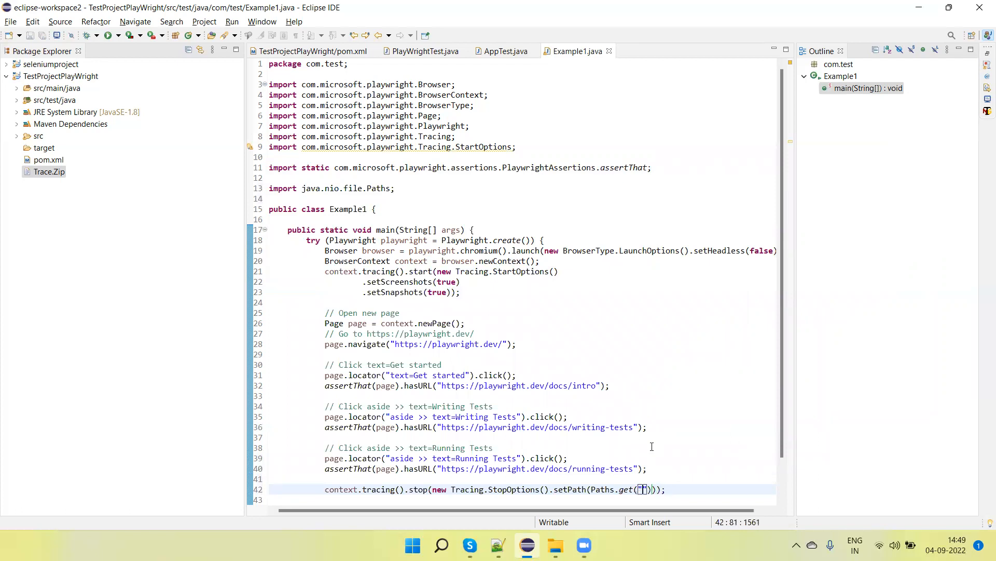
pyautogui.write('Trace.z')
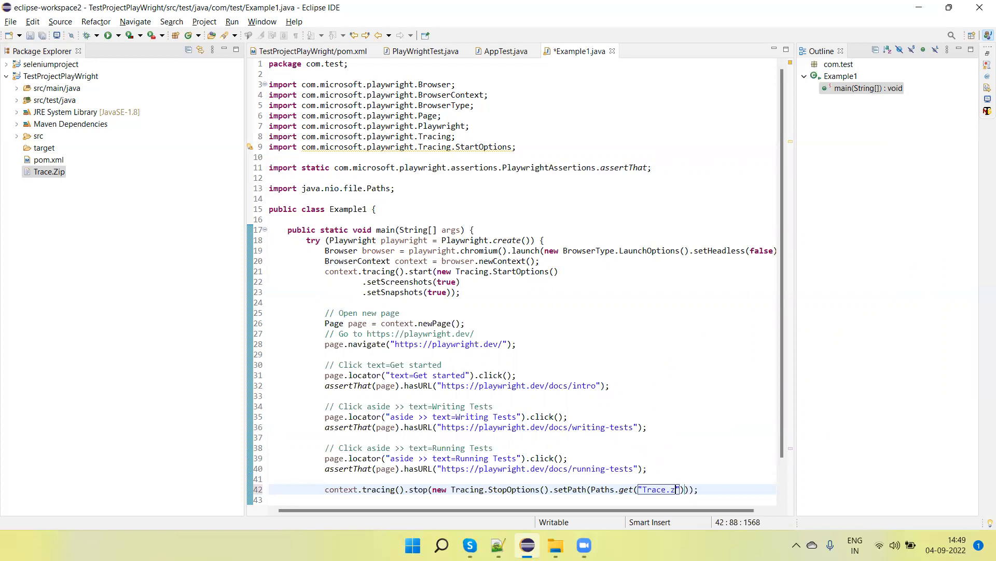
pyautogui.write('ip')
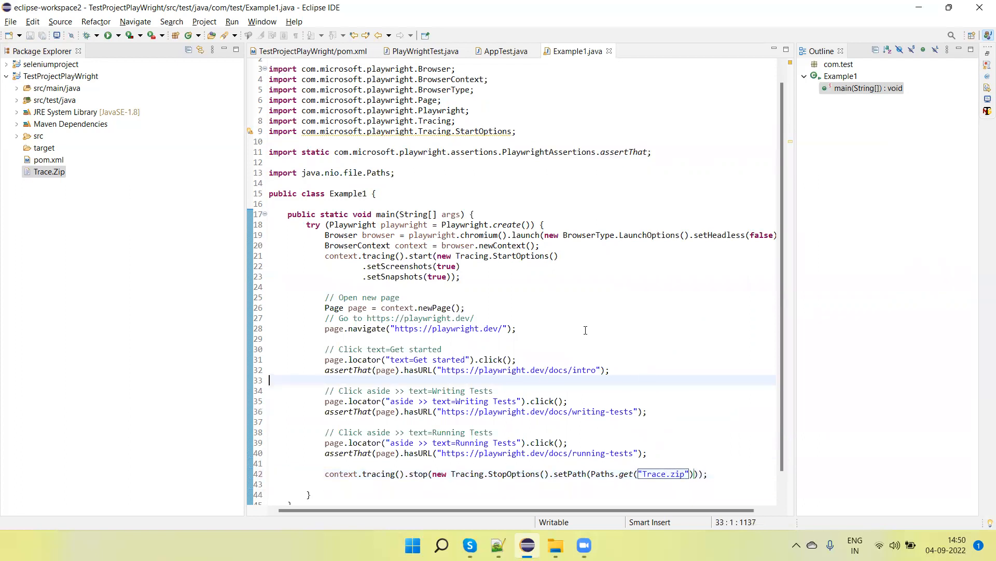
pyautogui.moveTo(437, 321)
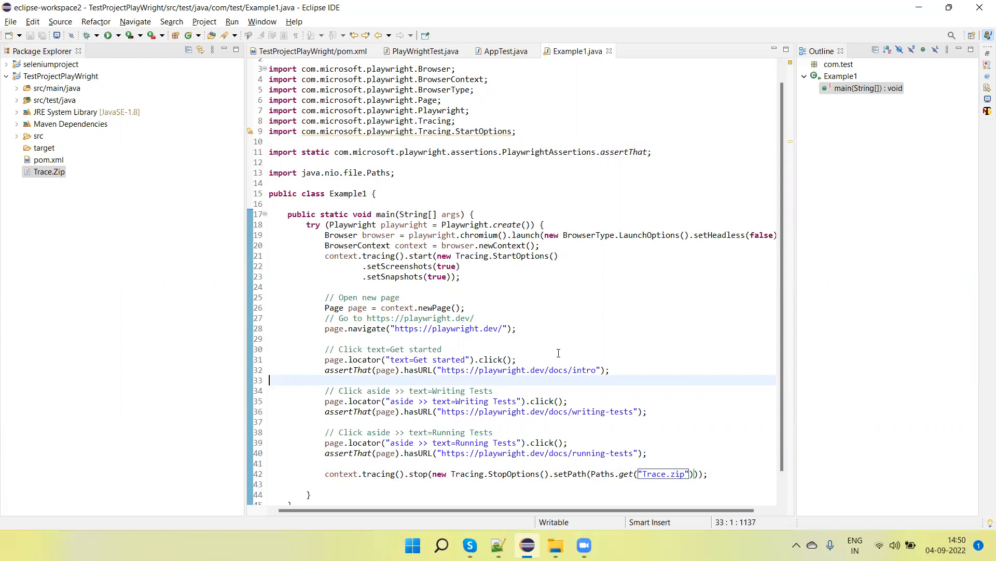
# - Delete the old Trace.Zip file from the TestProjectPlayWright project in Package Explorer
pyautogui.doubleClick(653, 473)
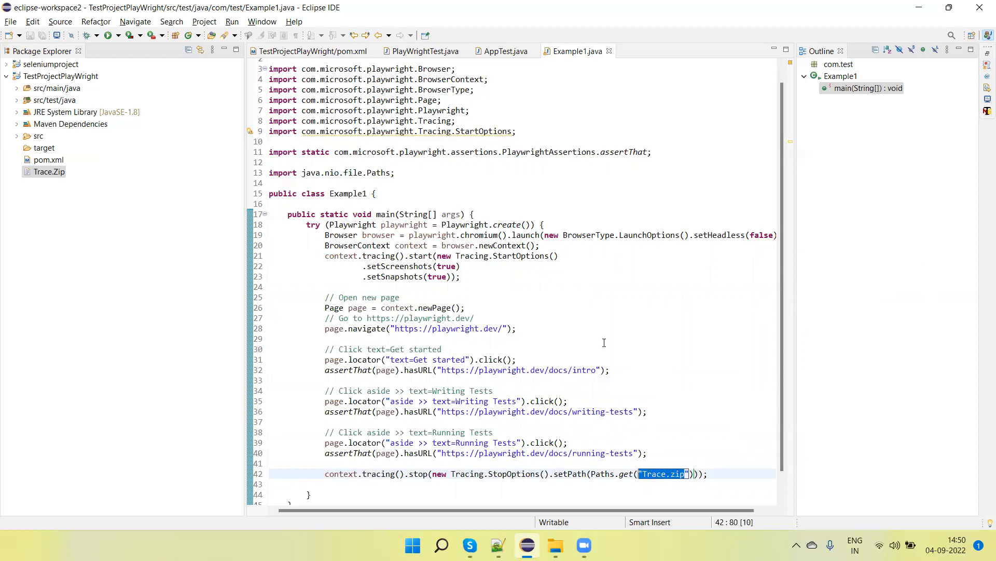
pyautogui.click(506, 172)
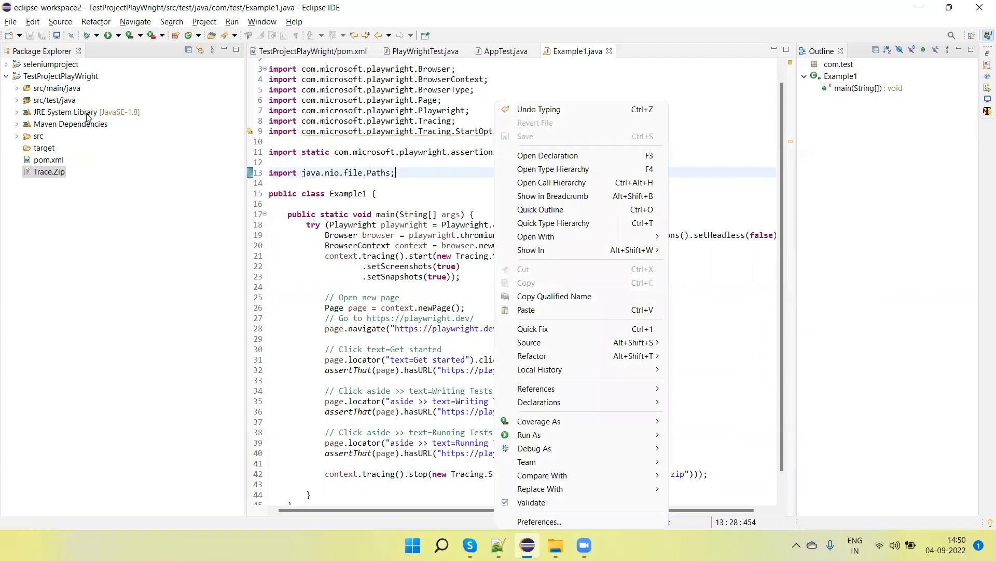
pyautogui.rightClick(49, 171)
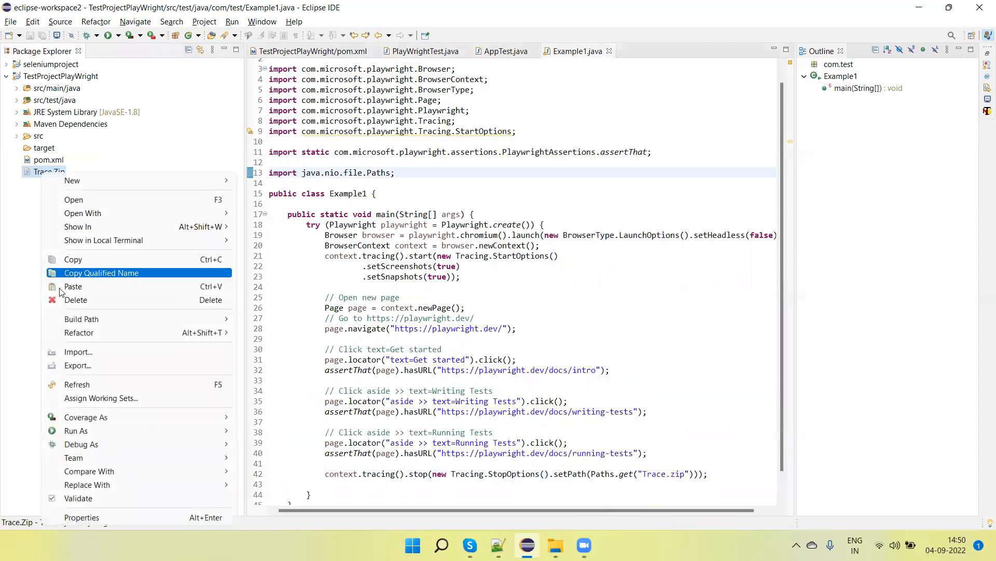
pyautogui.click(75, 299)
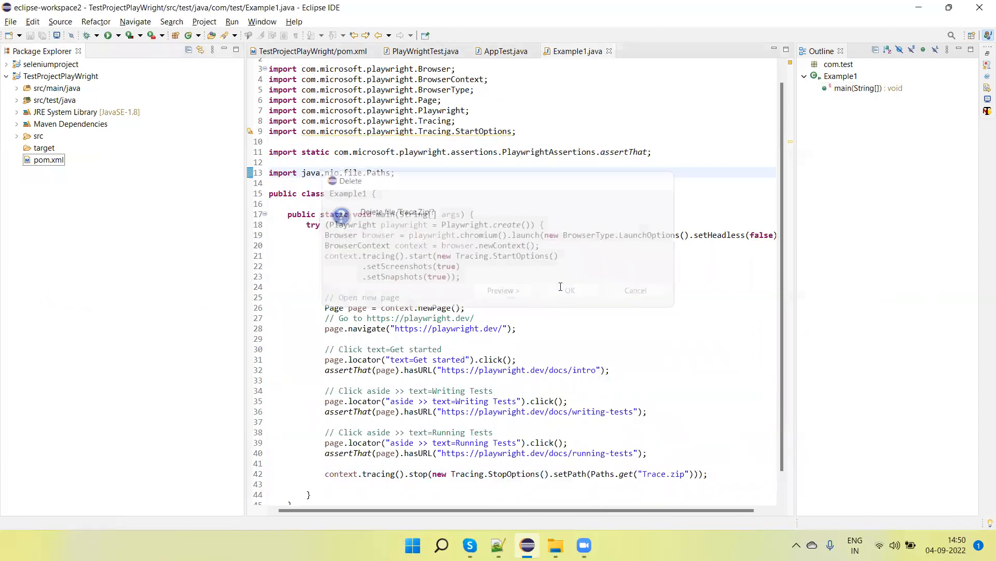
pyautogui.rightClick(60, 75)
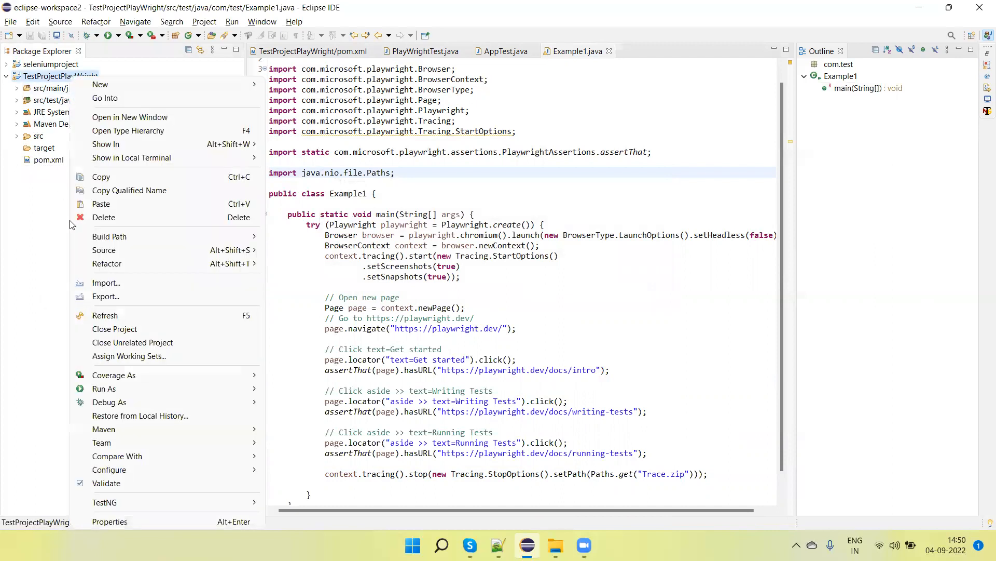
pyautogui.press('Escape')
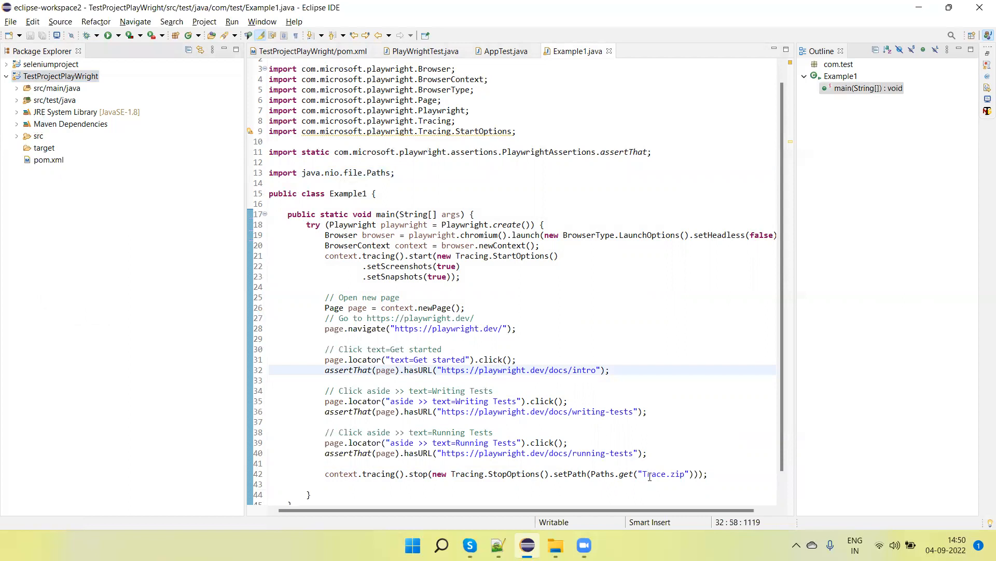
# - Run Example1 as a Java application and refresh the project so the new Trace.zip appears
pyautogui.doubleClick(663, 473)
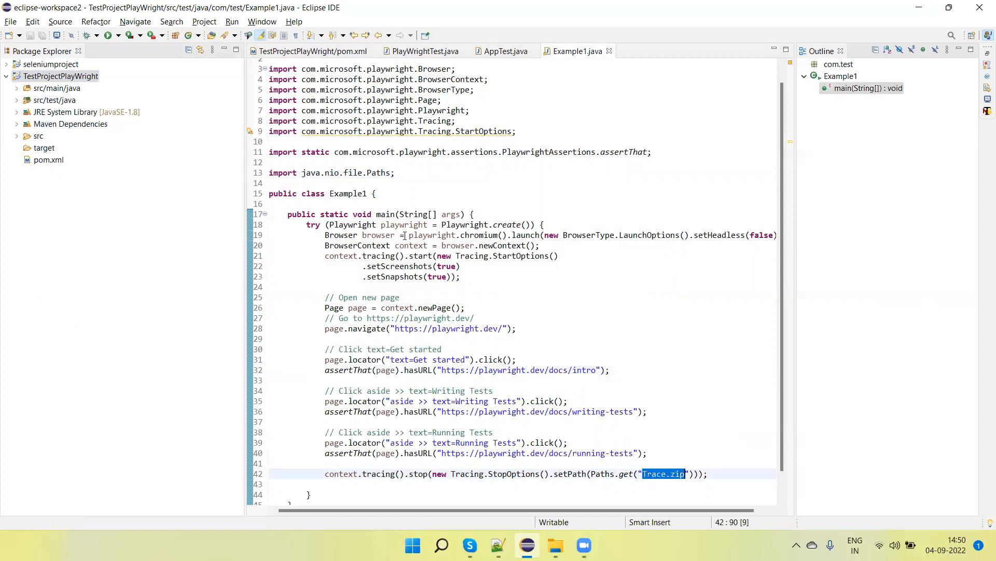
pyautogui.rightClick(404, 235)
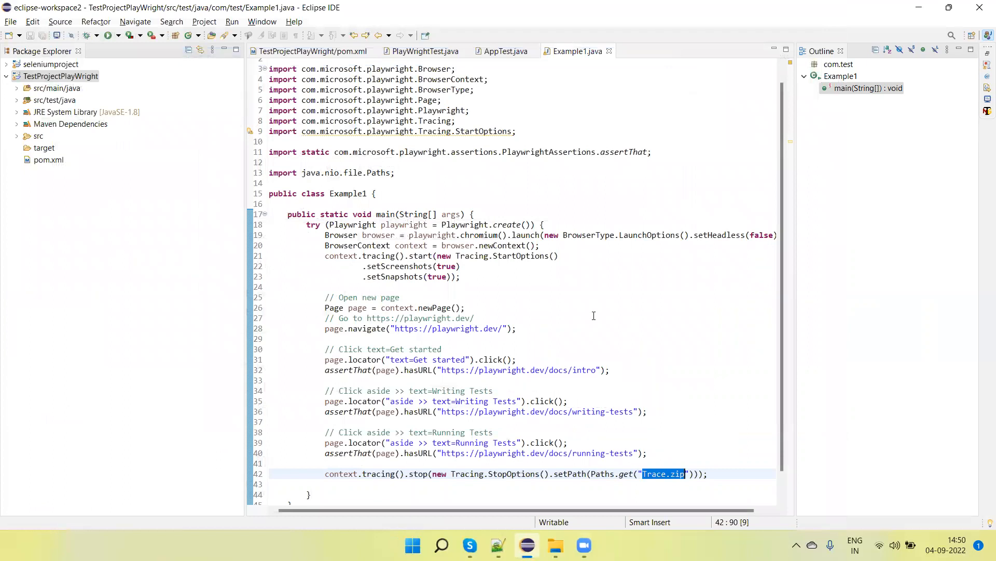
pyautogui.rightClick(60, 75)
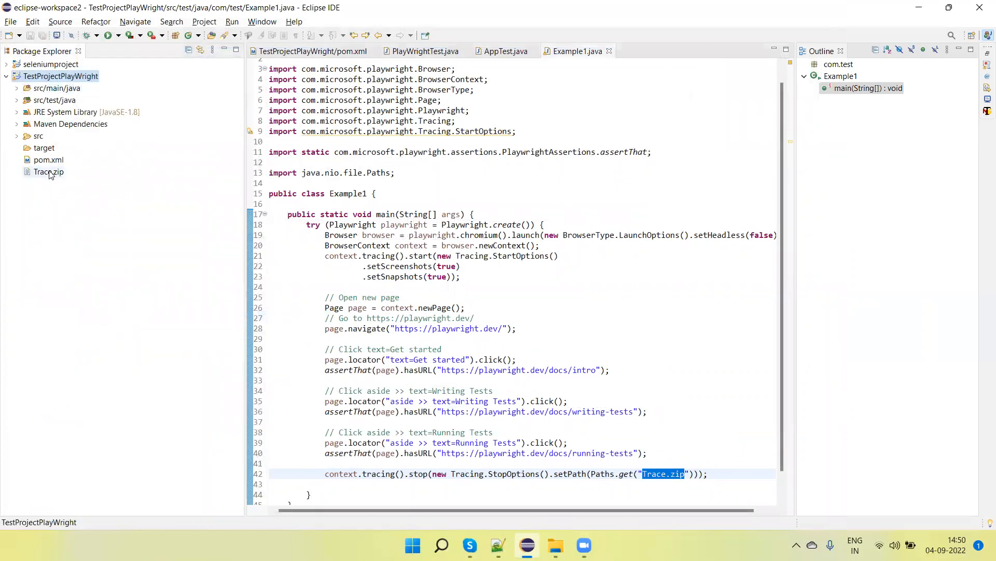
pyautogui.click(49, 171)
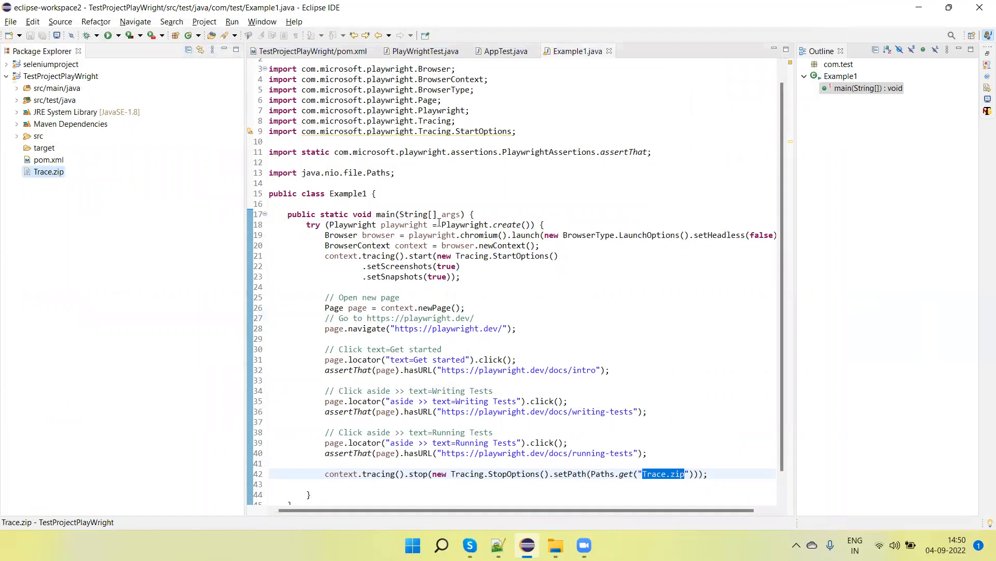
pyautogui.click(49, 171)
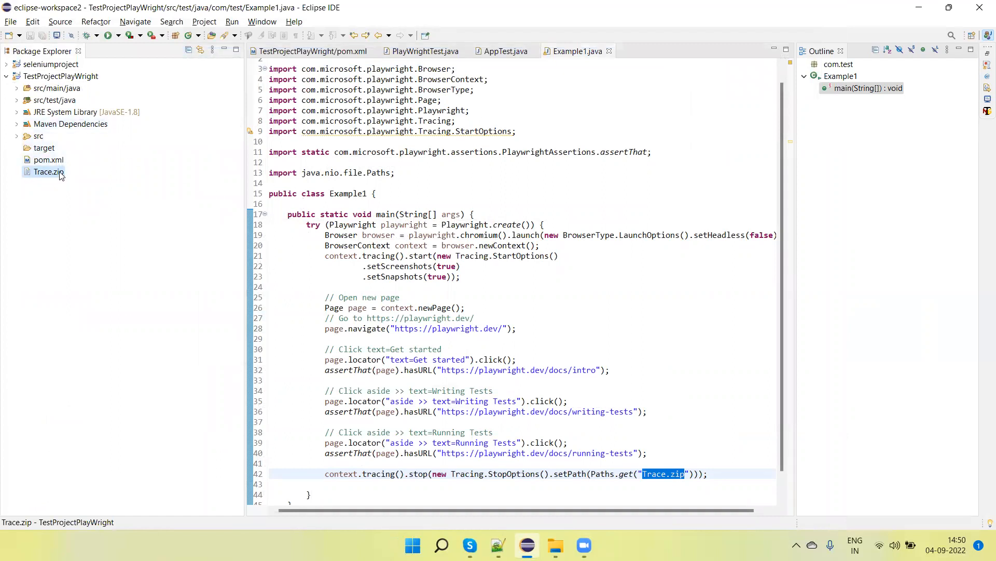
pyautogui.moveTo(56, 93)
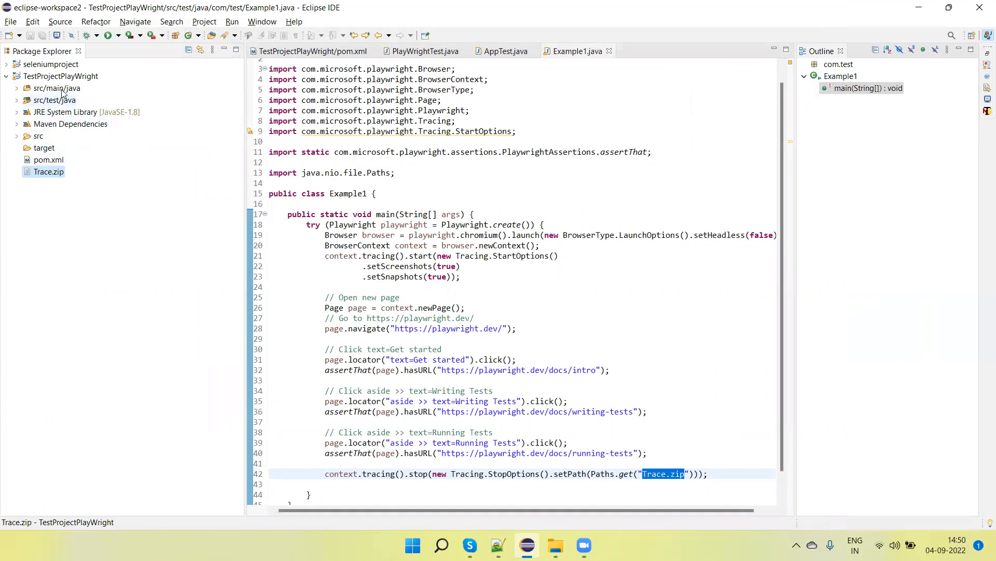
pyautogui.rightClick(60, 76)
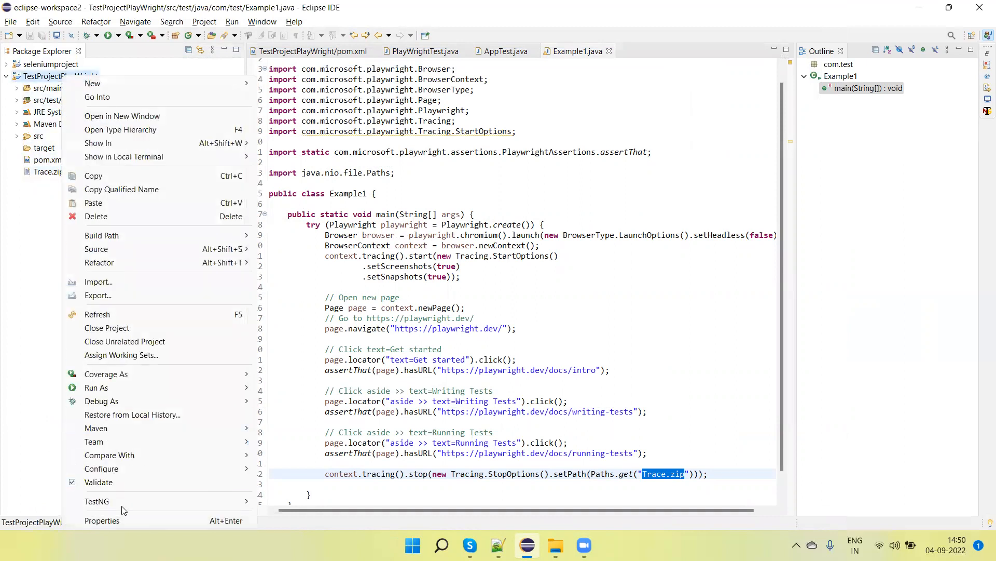
# - From the project's Properties Resource location, reach the TestProjectPlayWright folder in File Explorer
pyautogui.click(102, 520)
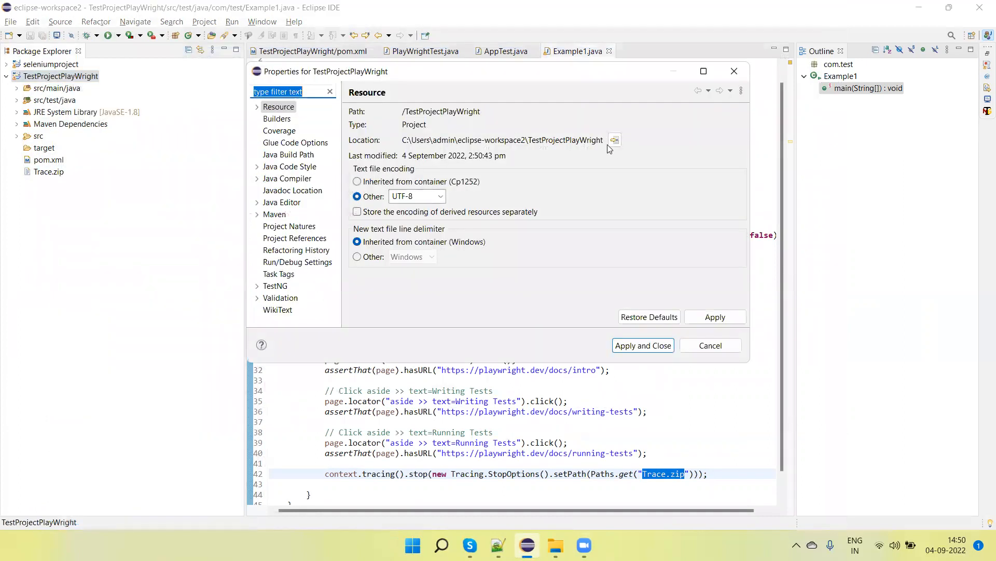
pyautogui.click(614, 141)
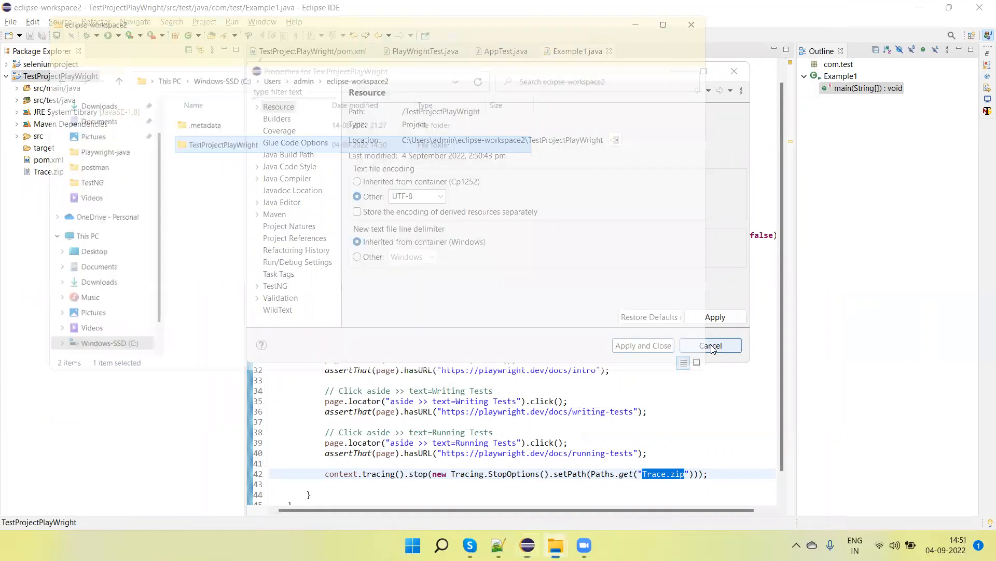
pyautogui.click(710, 345)
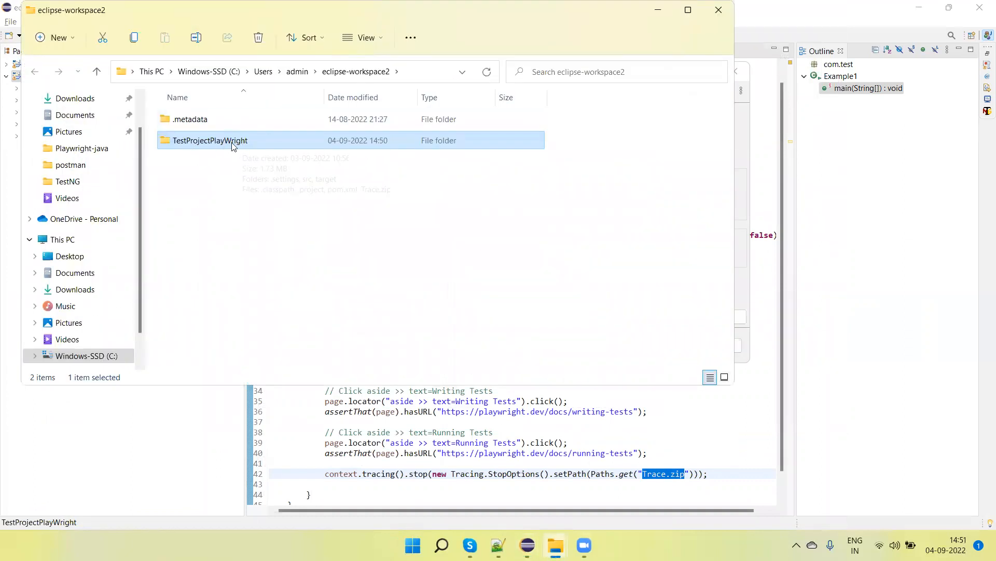
pyautogui.doubleClick(209, 140)
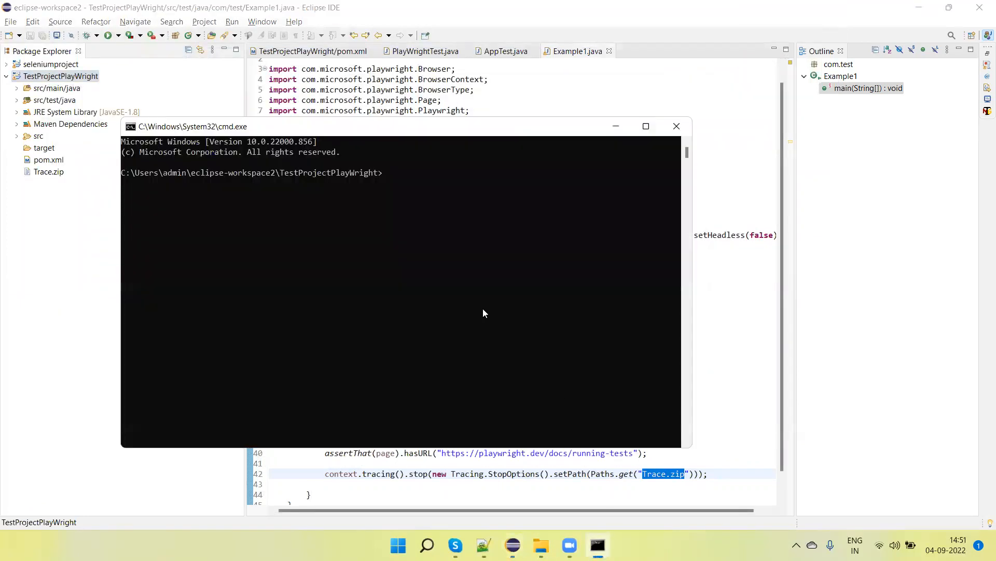
# - Enter mvn exec:java -e -Dexec.mainClass=com.microsoft.playwright.CLI in the project folder
pyautogui.write('mvn')
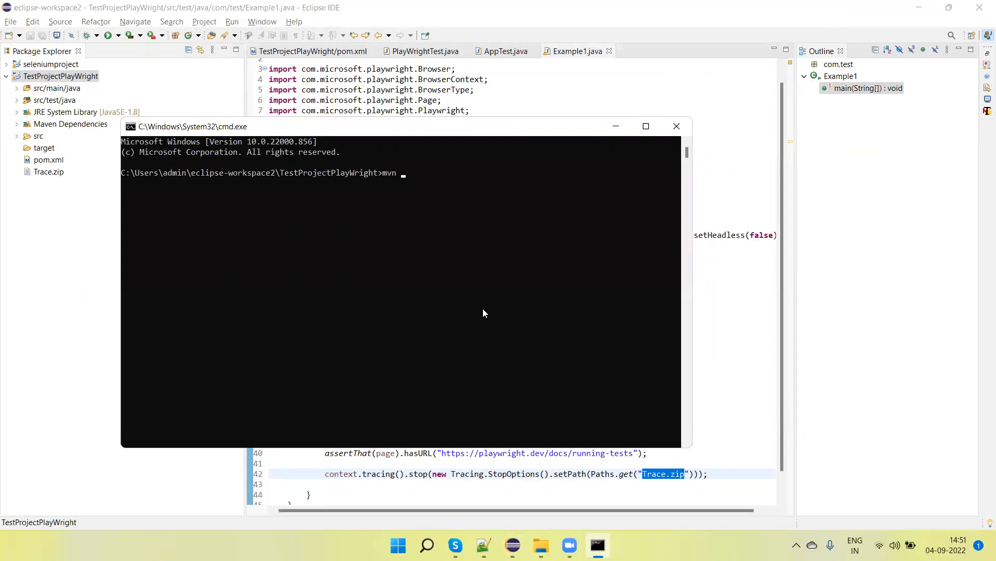
pyautogui.write('ex')
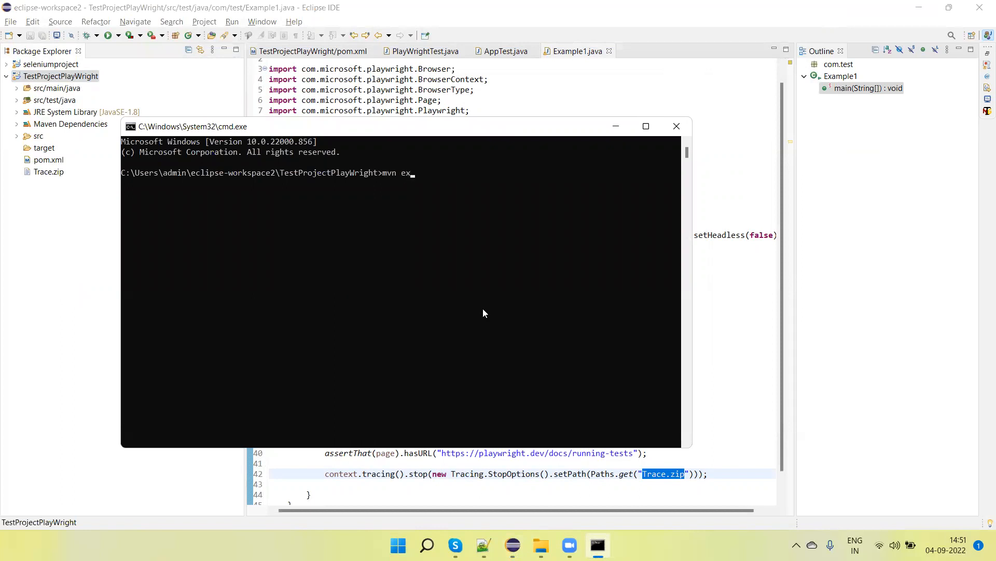
pyautogui.write('ec')
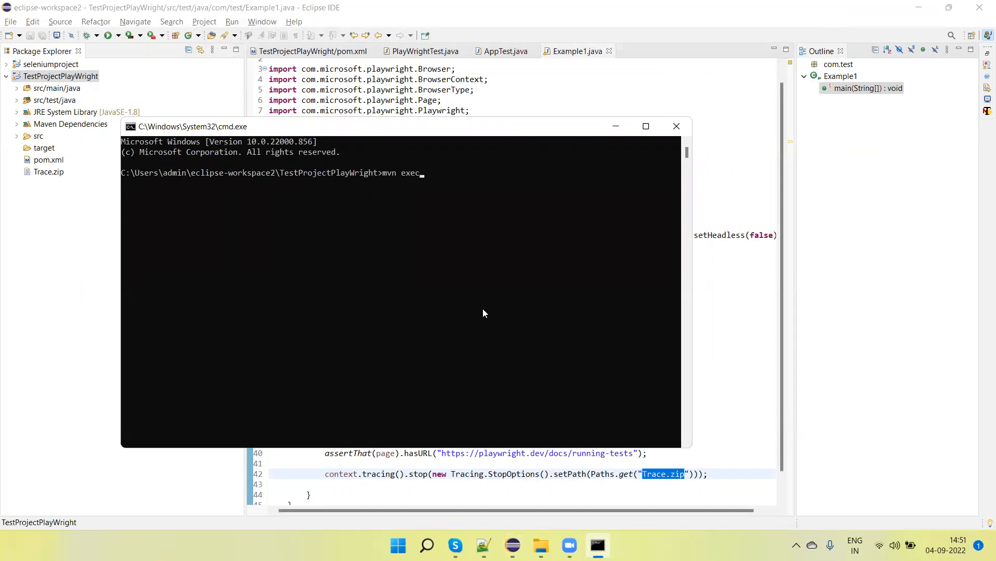
pyautogui.write(':java -')
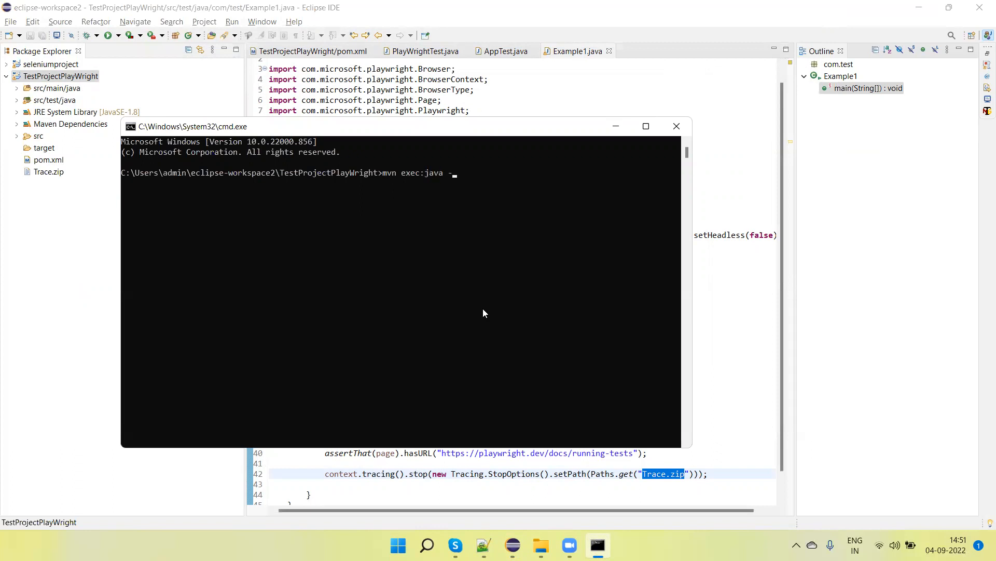
pyautogui.write('e')
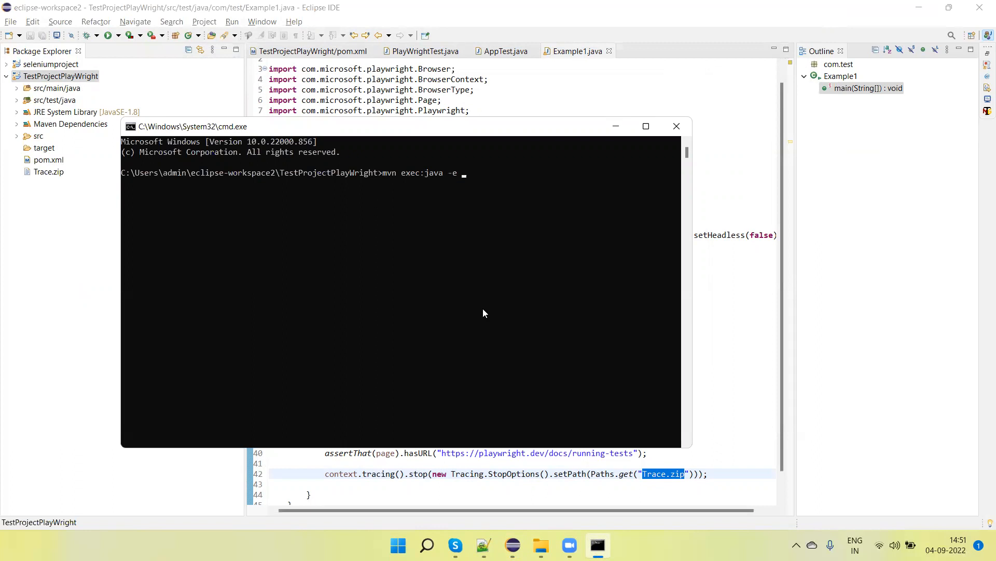
pyautogui.write('Dex')
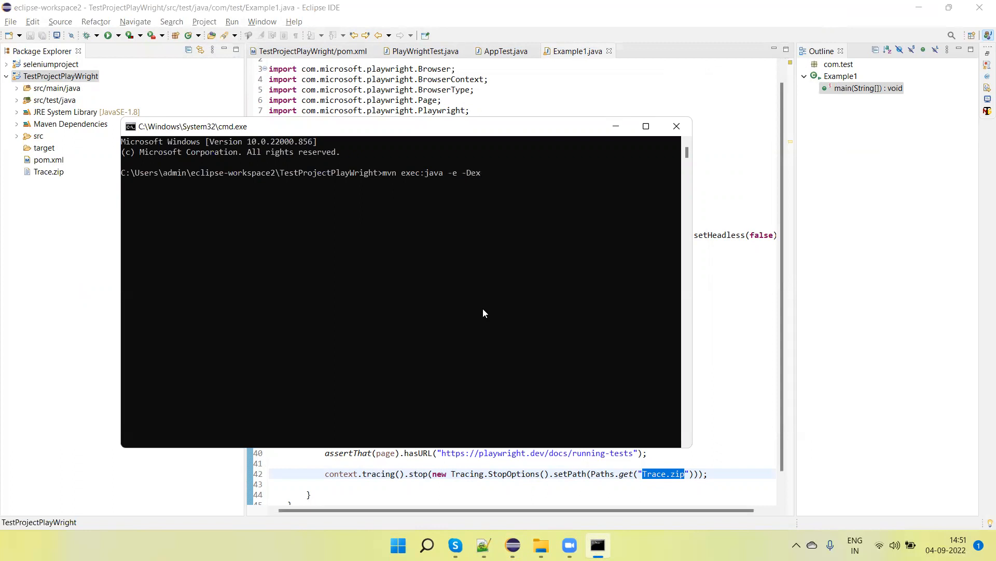
pyautogui.write('ec')
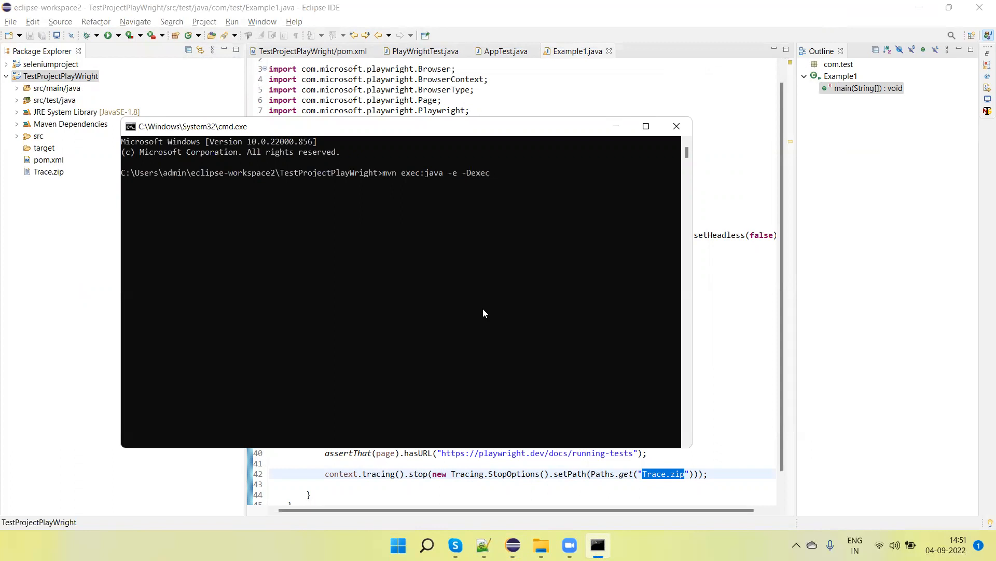
pyautogui.write('.mai')
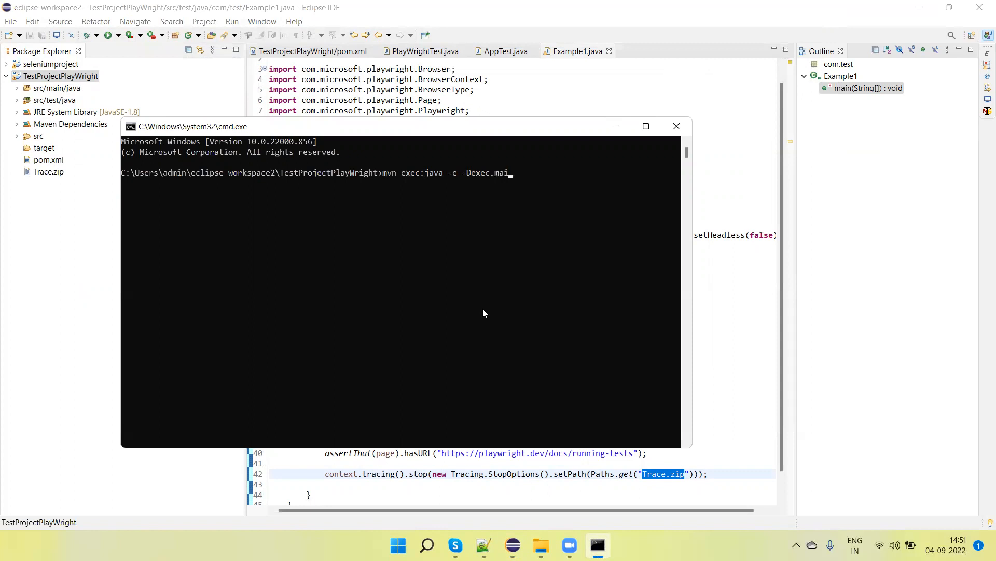
pyautogui.write('nClass')
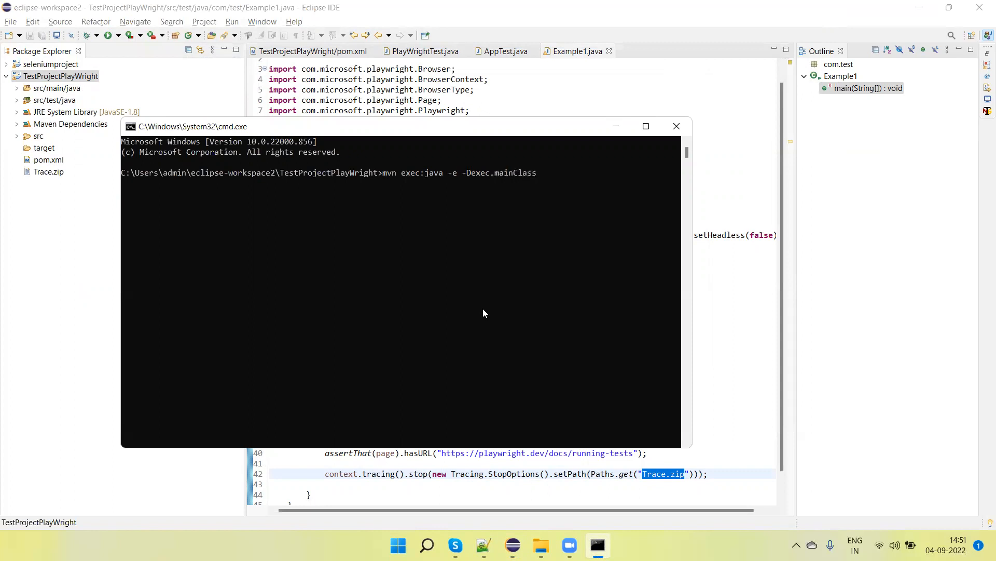
pyautogui.write('com.')
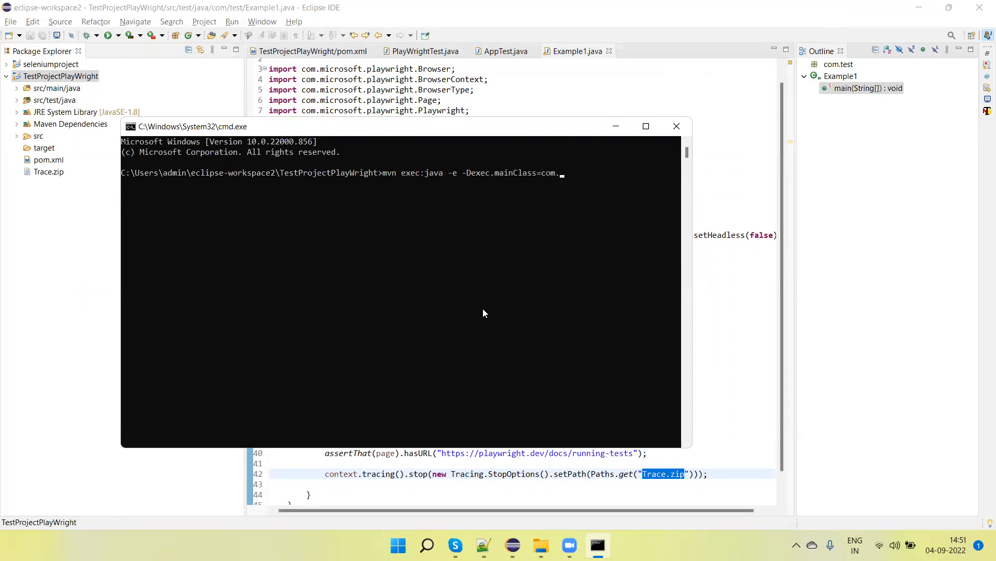
pyautogui.write('icrosof')
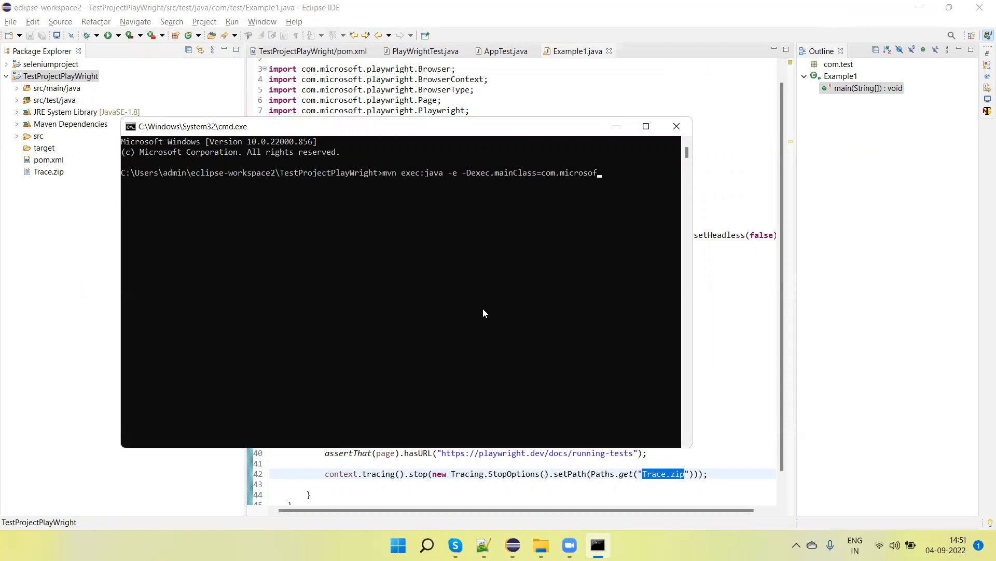
pyautogui.write('.')
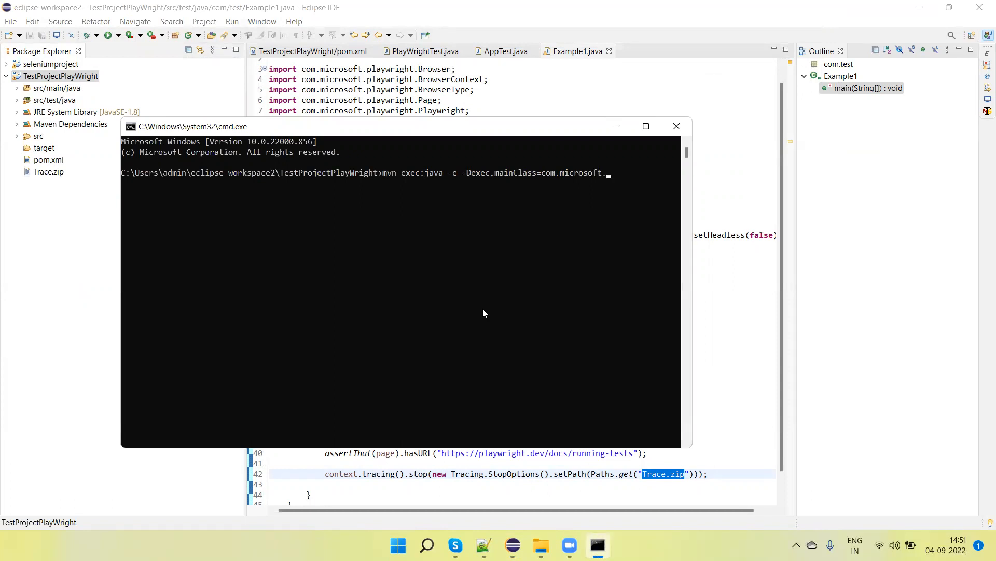
pyautogui.write('playwright.')
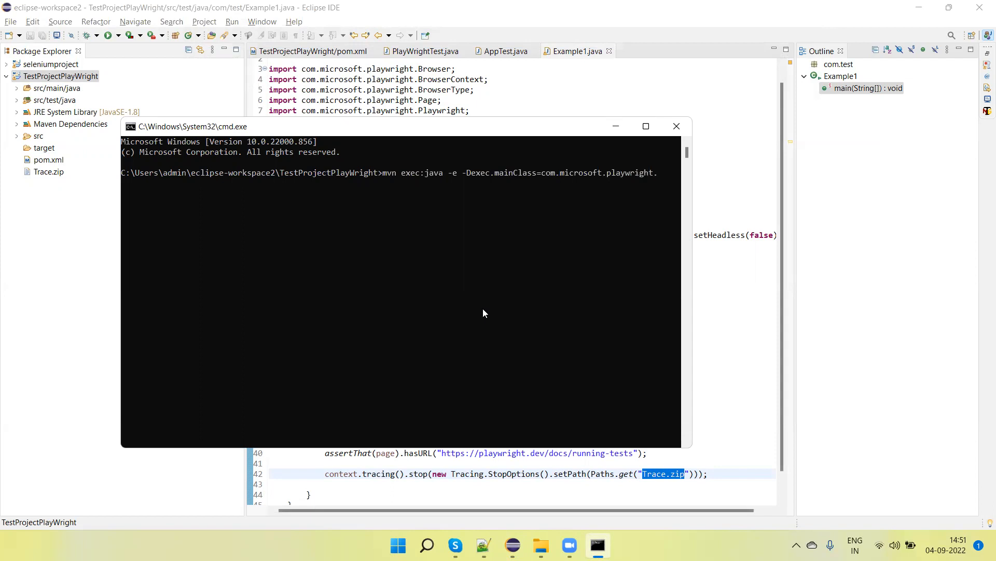
pyautogui.write('CLI')
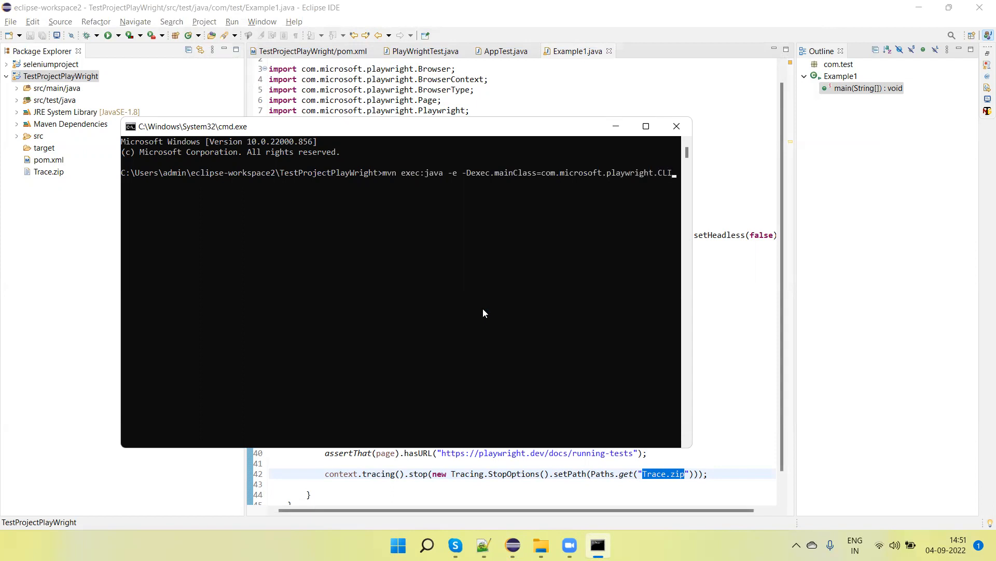
pyautogui.moveTo(555, 189)
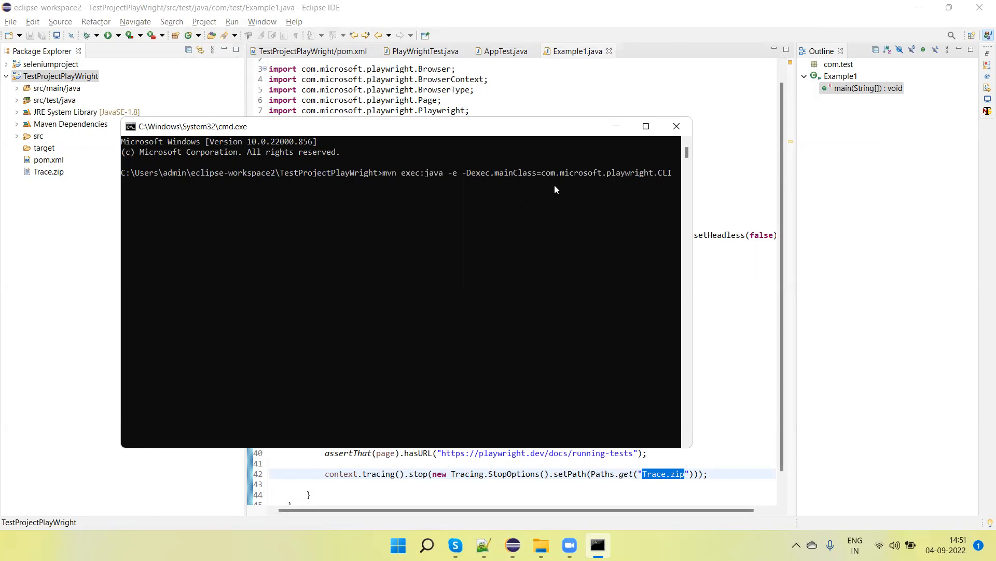
pyautogui.moveTo(590, 179)
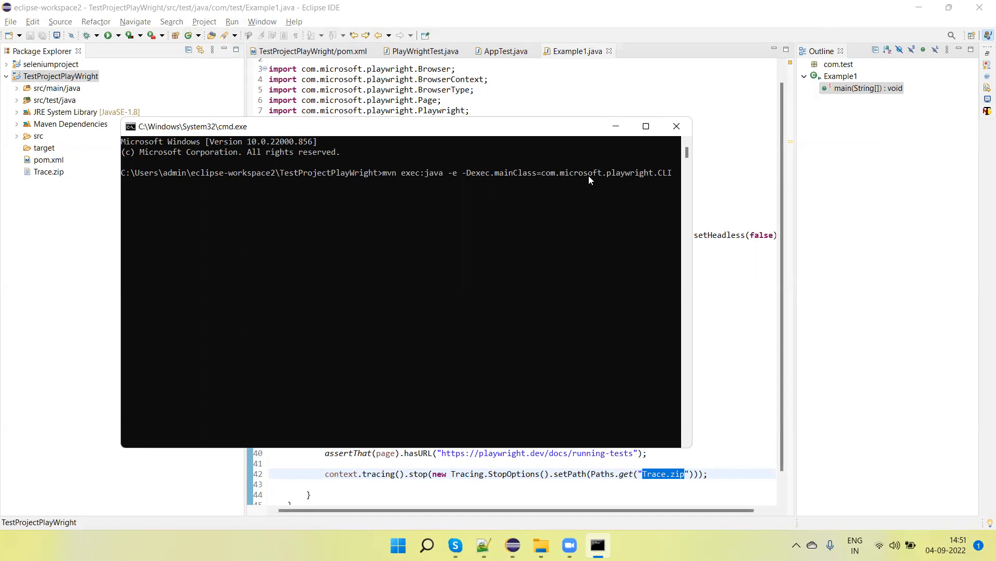
pyautogui.moveTo(639, 191)
pyautogui.write(' -Dexec.')
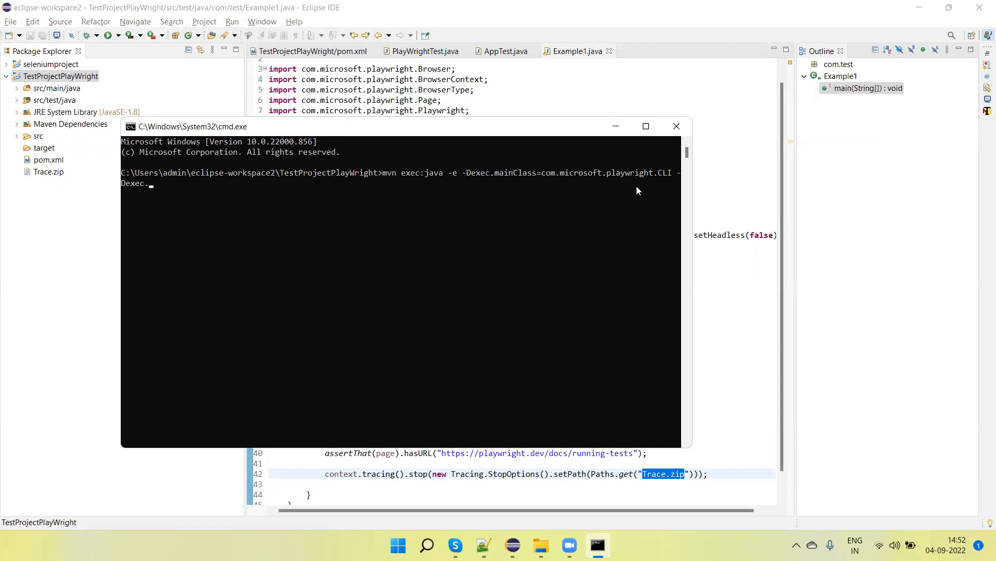
# - Complete the command with -Dexec.args="show-trace trace.zip" and run it to launch the trace viewer
pyautogui.write('args=')
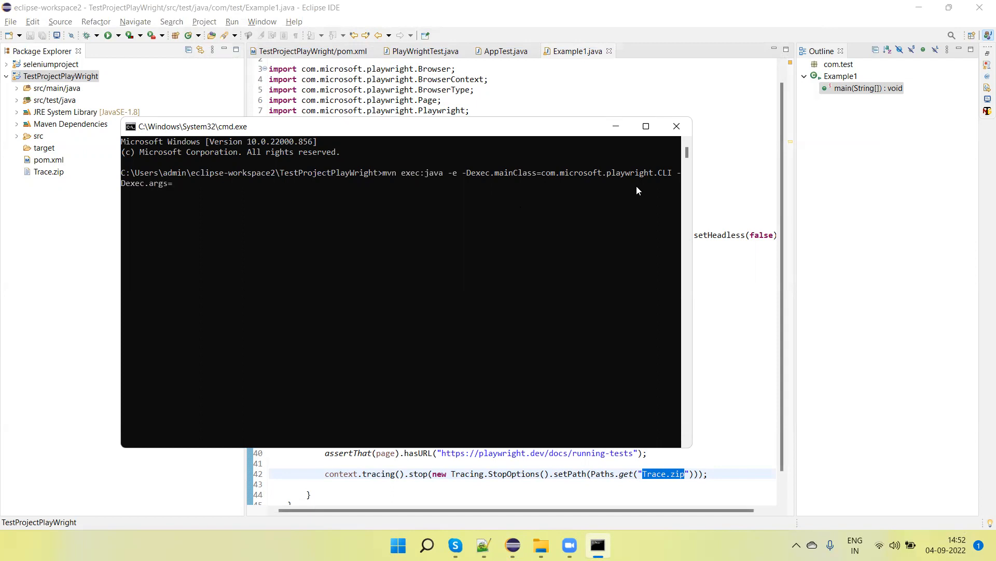
pyautogui.write('"show-')
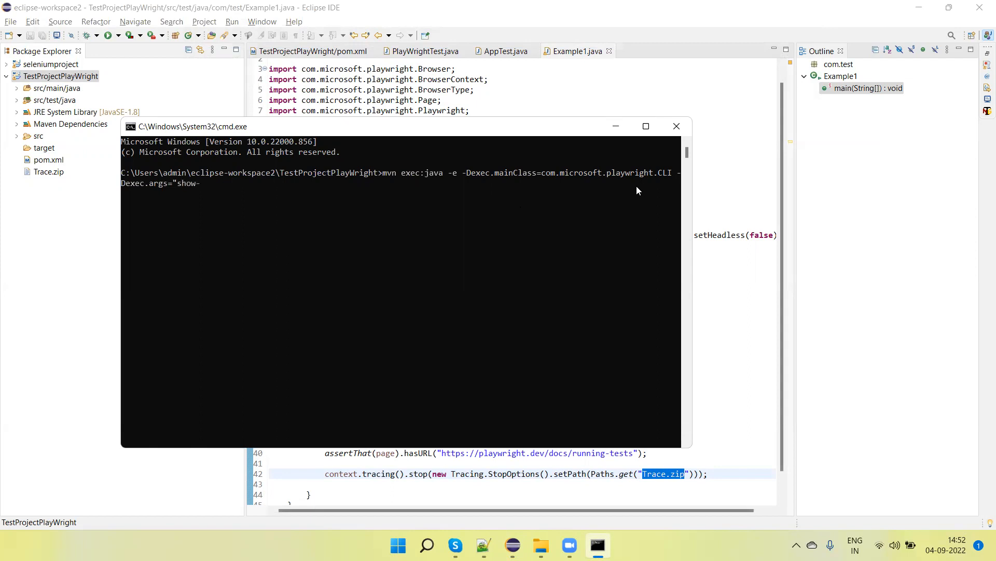
pyautogui.write('trace')
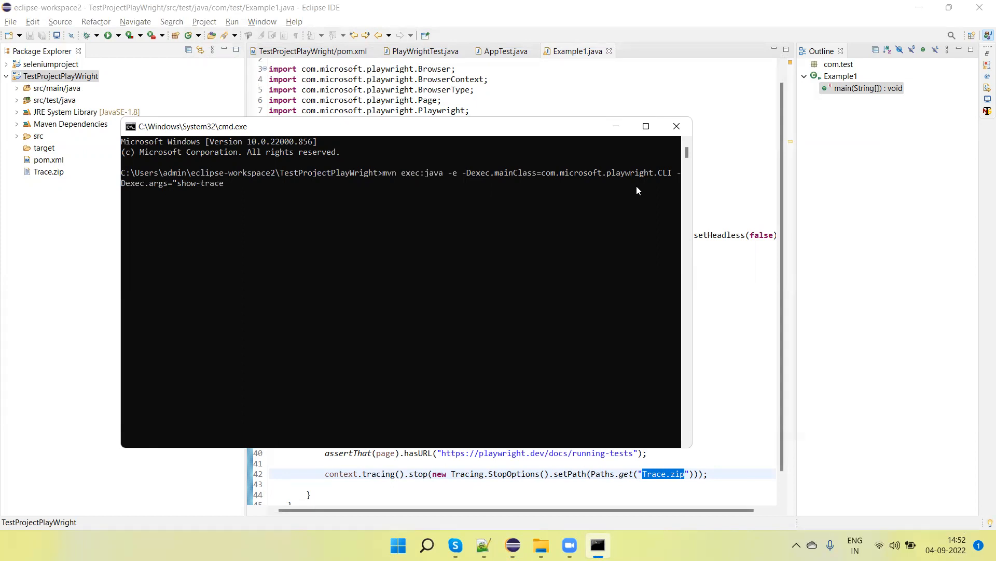
pyautogui.write('trace')
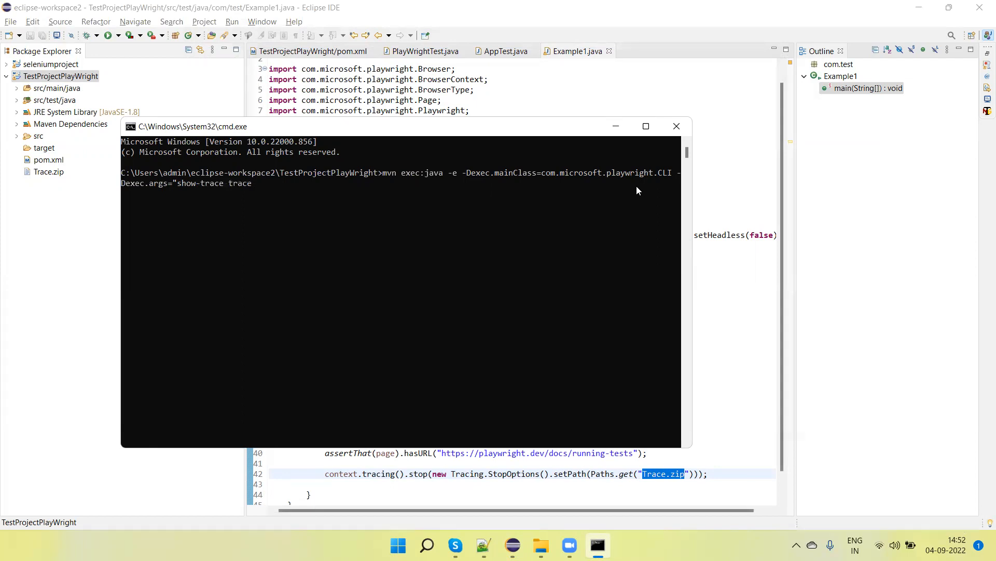
pyautogui.write('.zip')
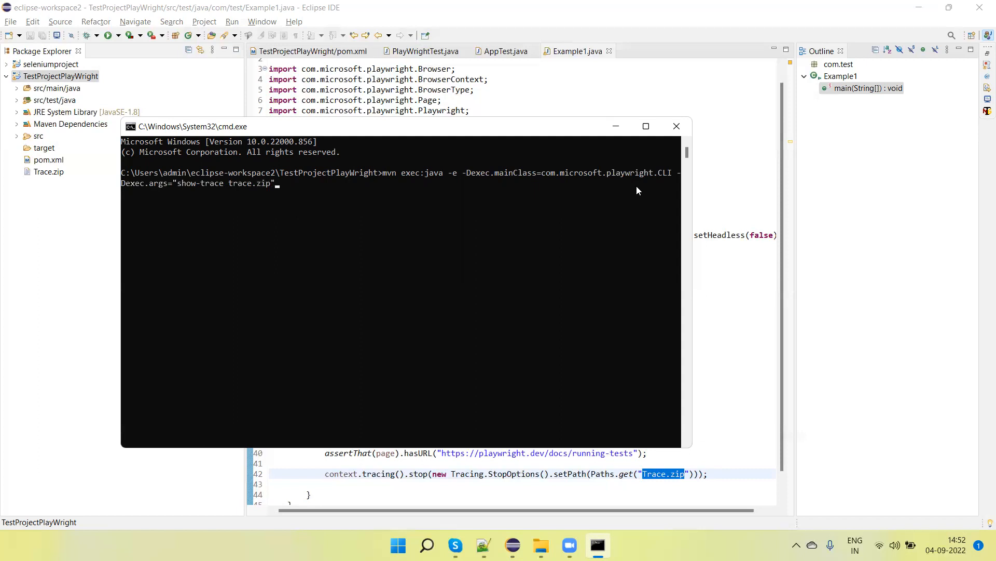
pyautogui.press('Return')
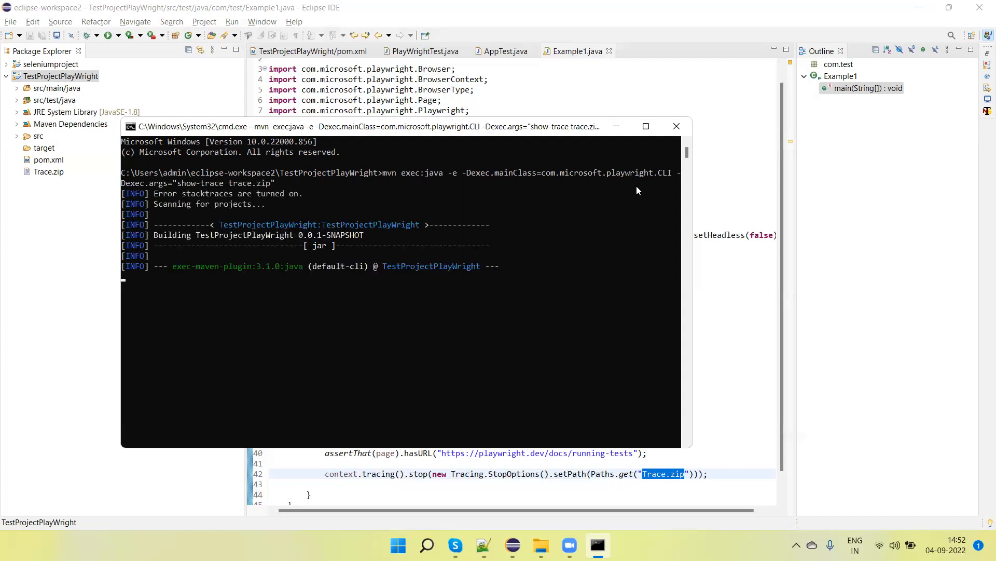
pyautogui.moveTo(359, 267)
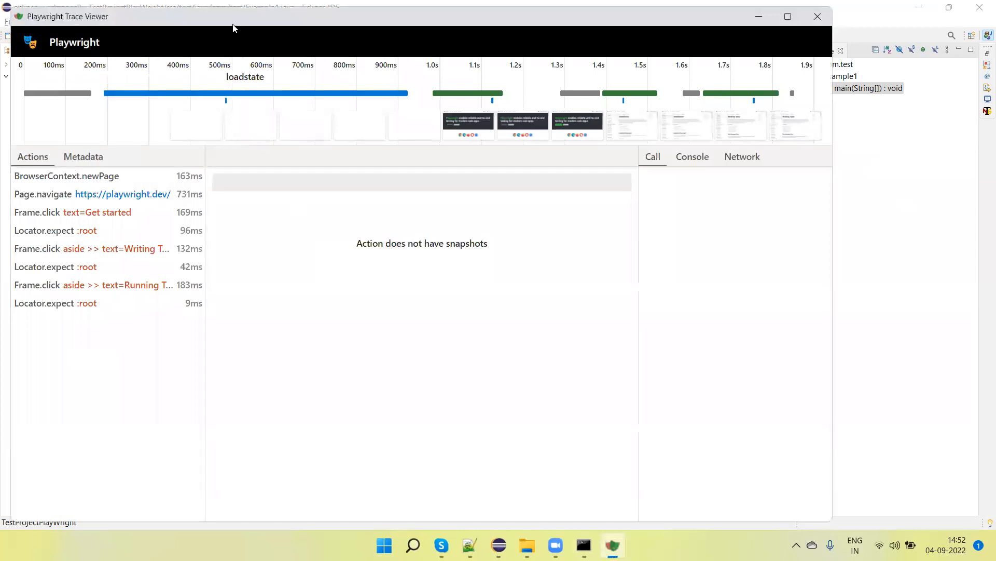
# - Select the BrowserContext.newPage action and view its Call details in the trace viewer
pyautogui.click(93, 194)
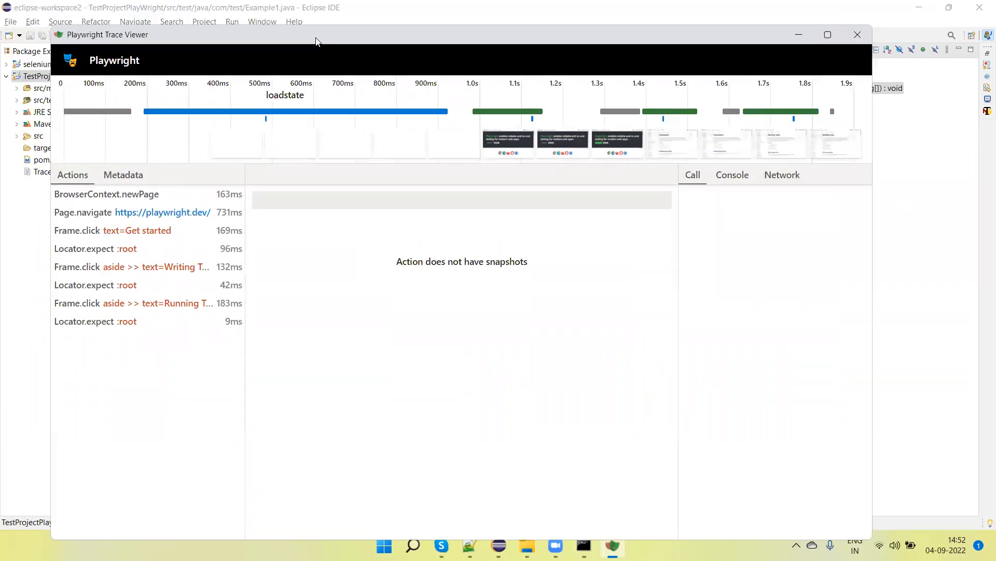
pyautogui.click(106, 195)
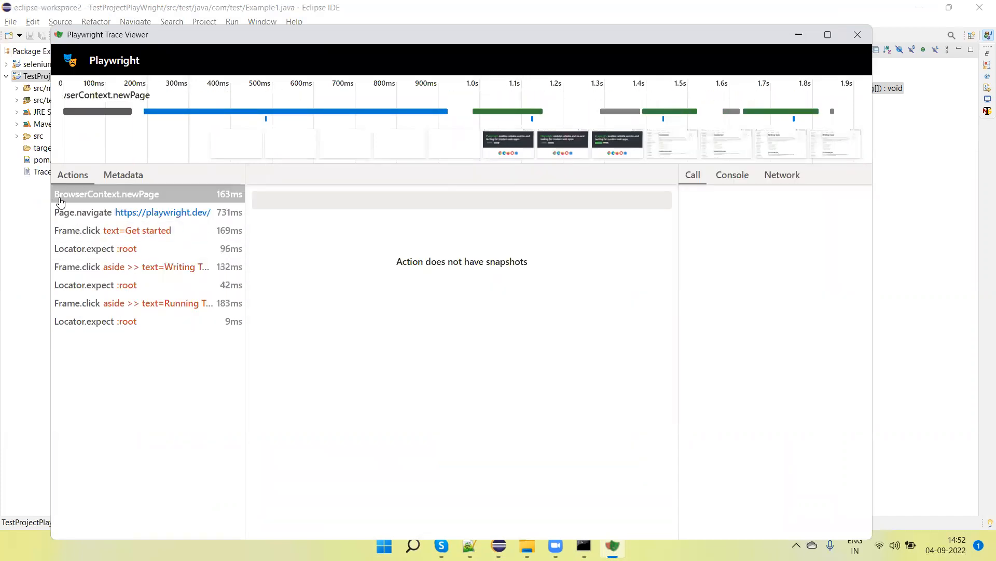
pyautogui.click(106, 195)
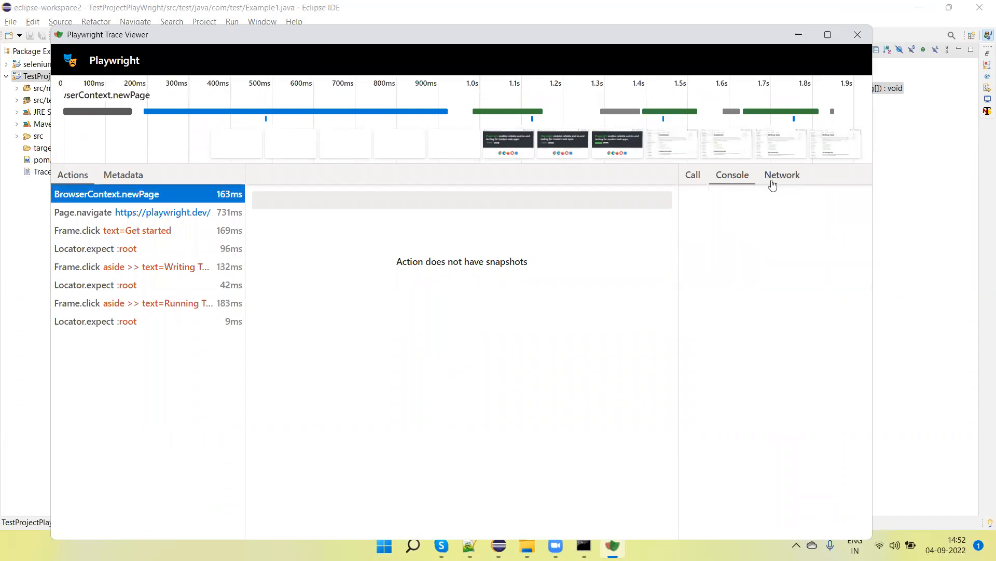
pyautogui.click(693, 175)
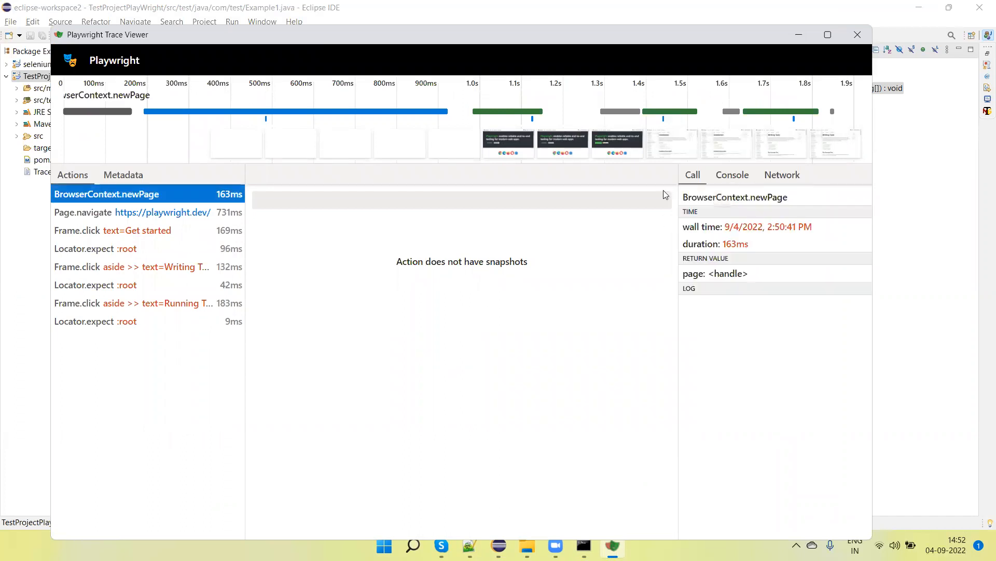
# - Select Page.navigate, review its page snapshot and the network requests it made
pyautogui.click(134, 212)
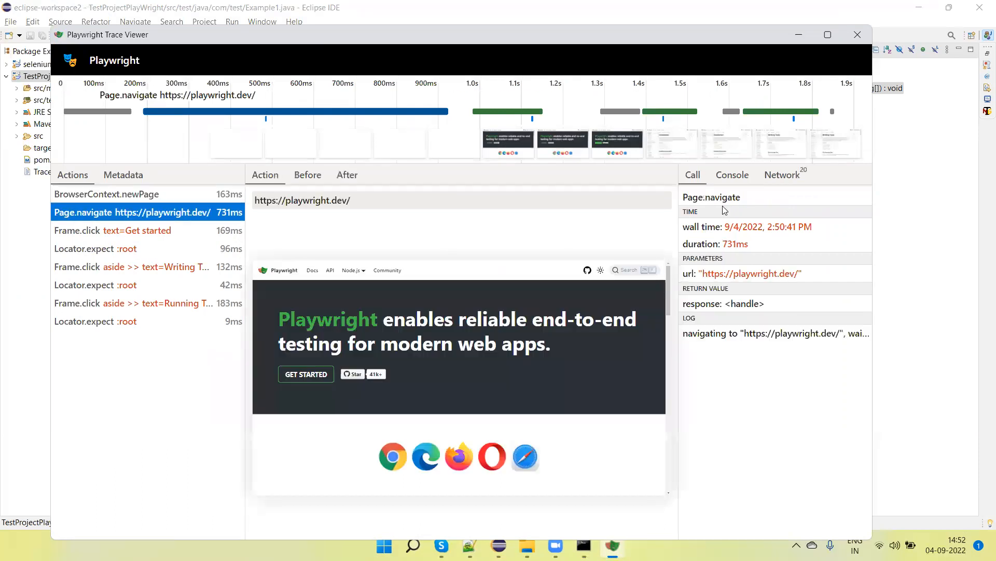
pyautogui.scroll(-3)
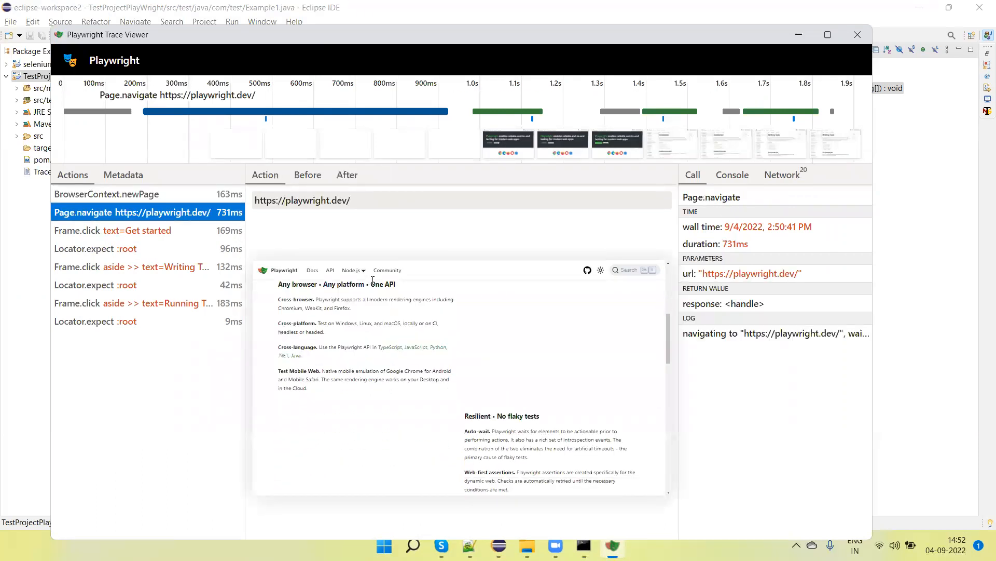
pyautogui.scroll(-3)
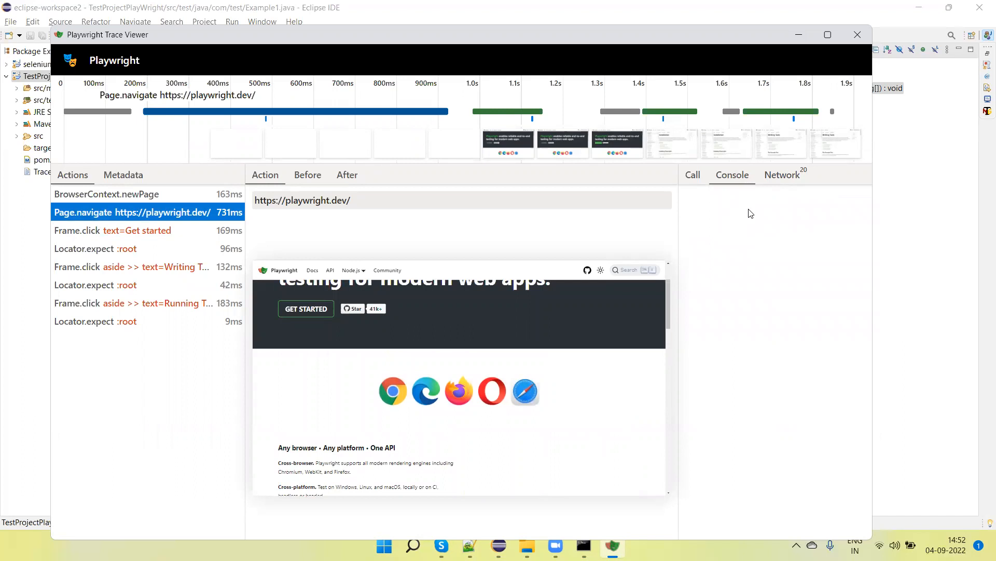
pyautogui.click(782, 174)
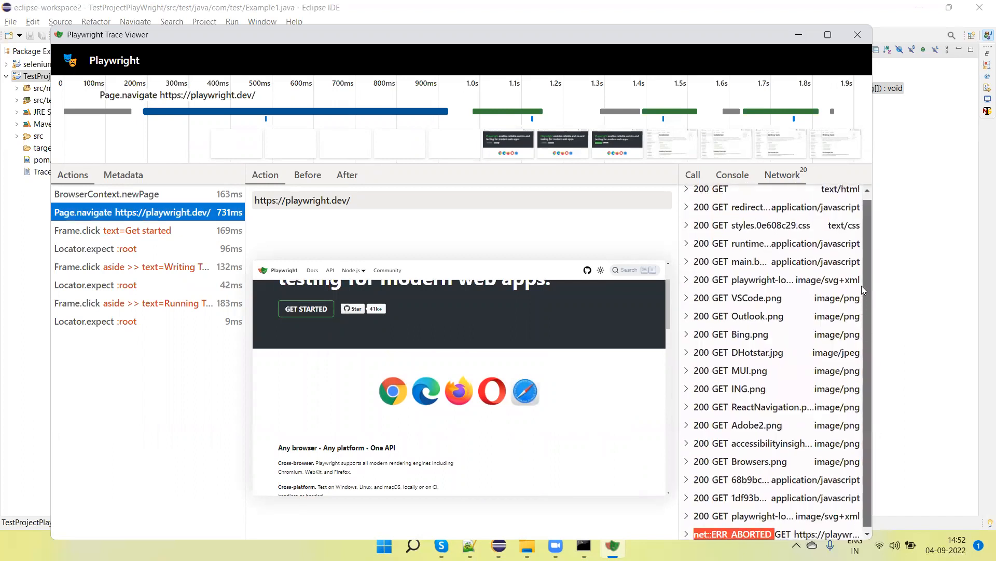
pyautogui.scroll(3)
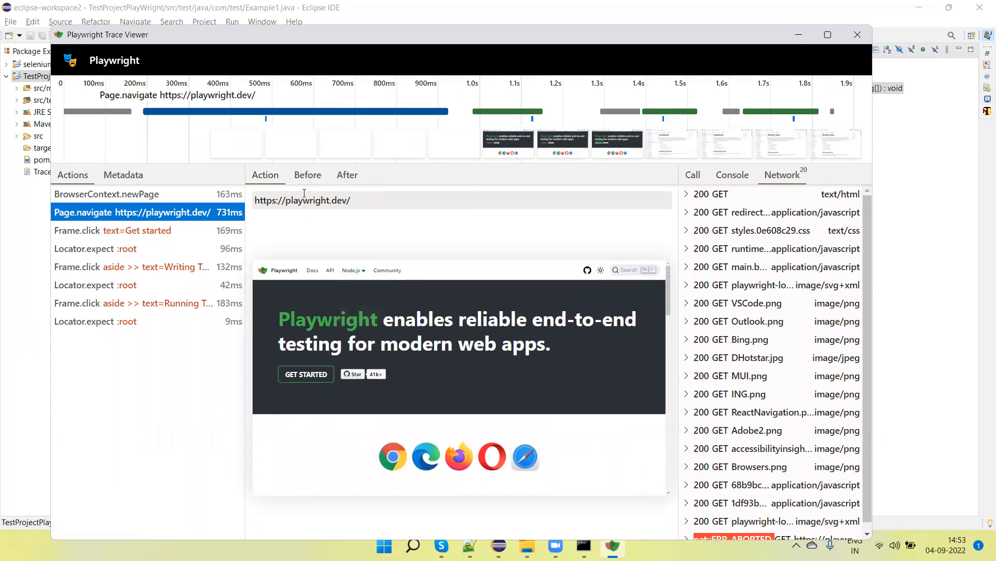
# - Compare Before/After snapshots for the navigation and the Get started Frame.click action
pyautogui.click(307, 175)
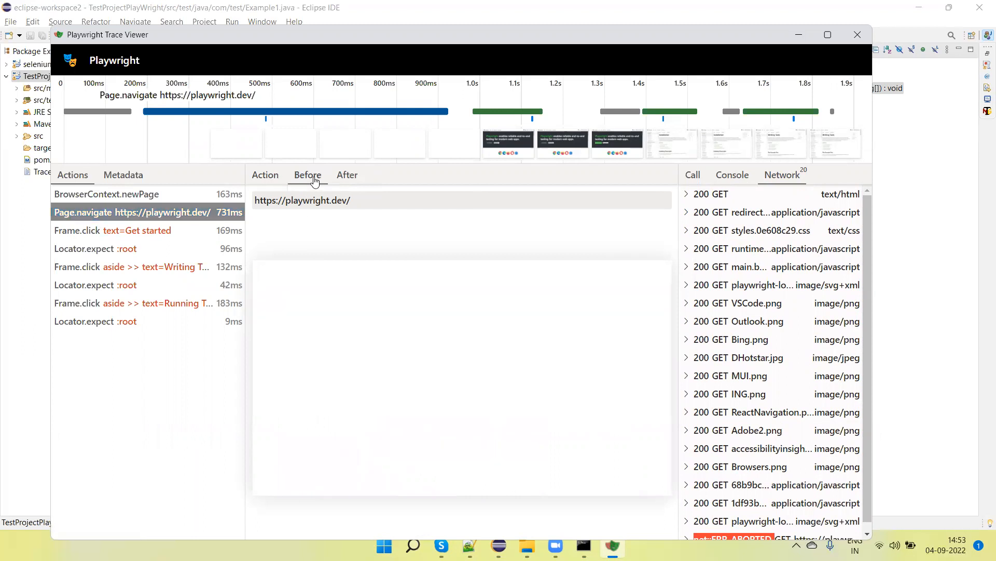
pyautogui.moveTo(368, 234)
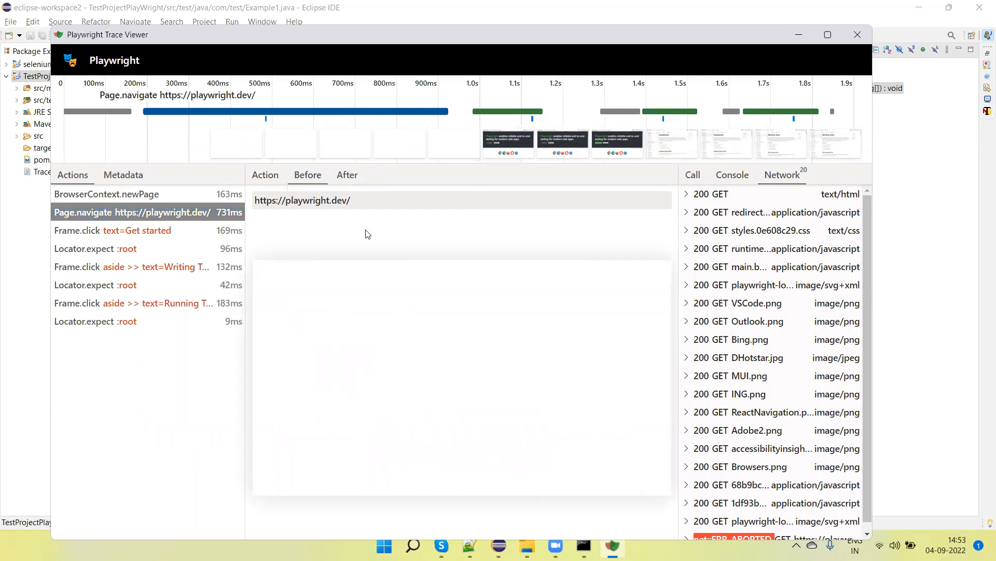
pyautogui.click(347, 174)
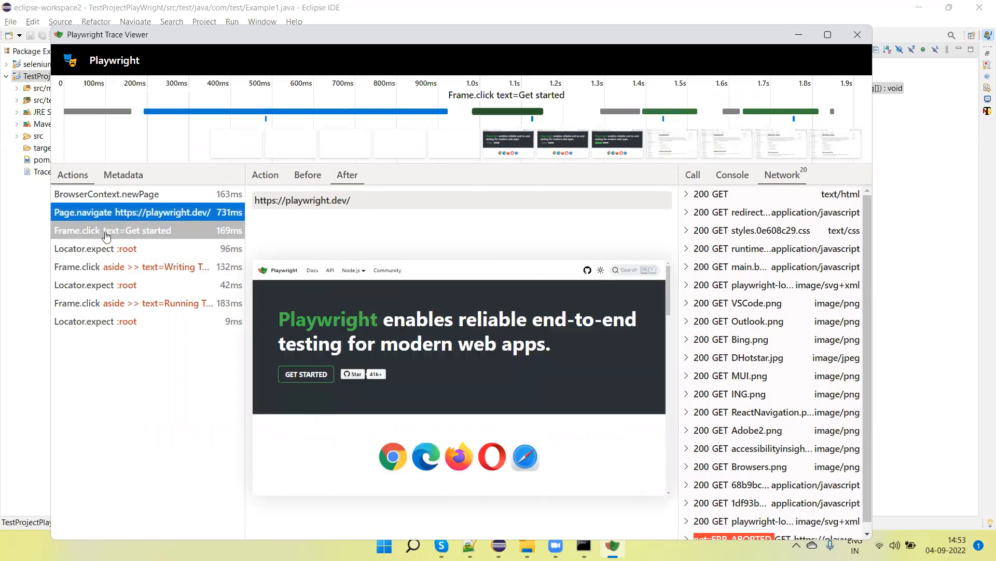
pyautogui.click(112, 231)
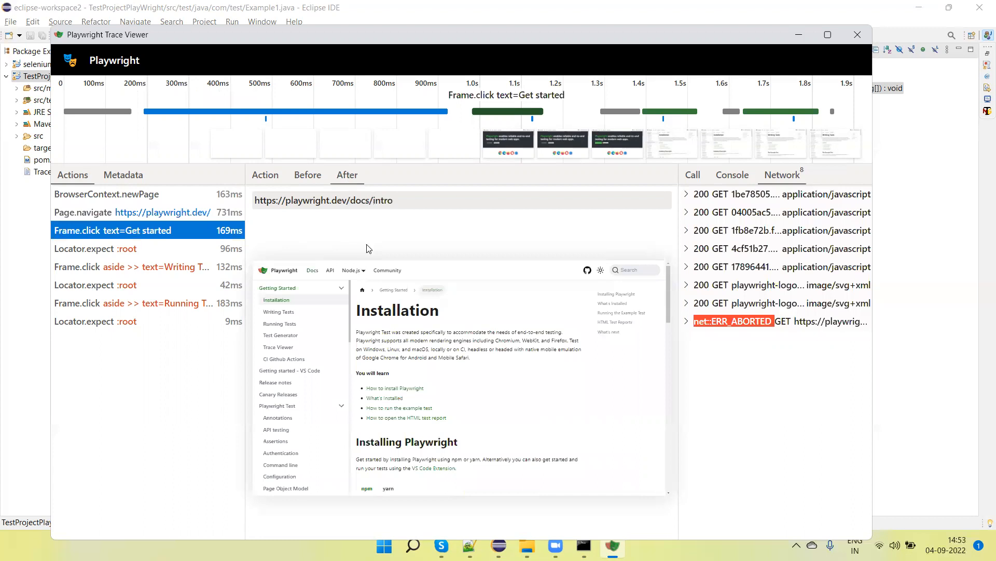
pyautogui.moveTo(276, 299)
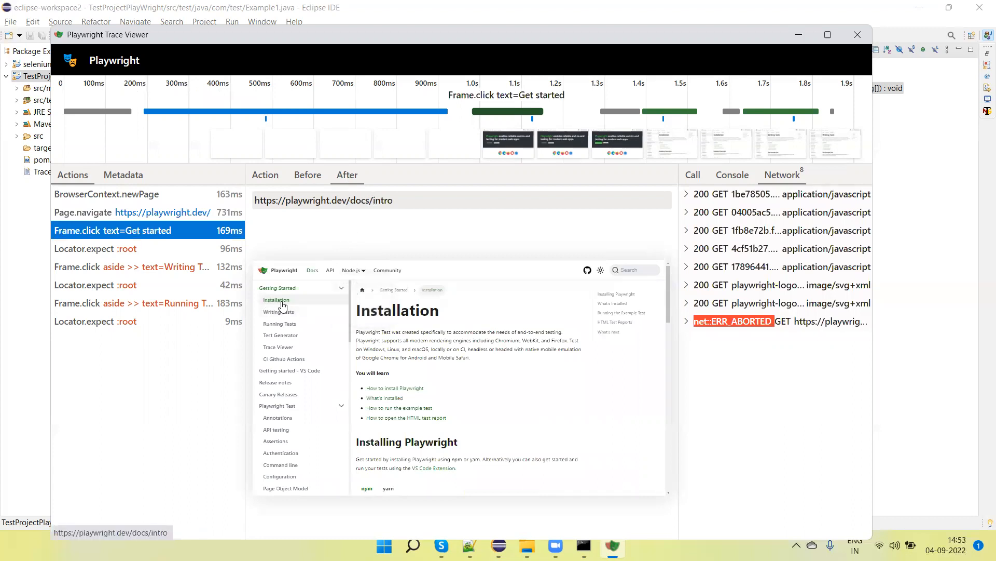
pyautogui.moveTo(347, 231)
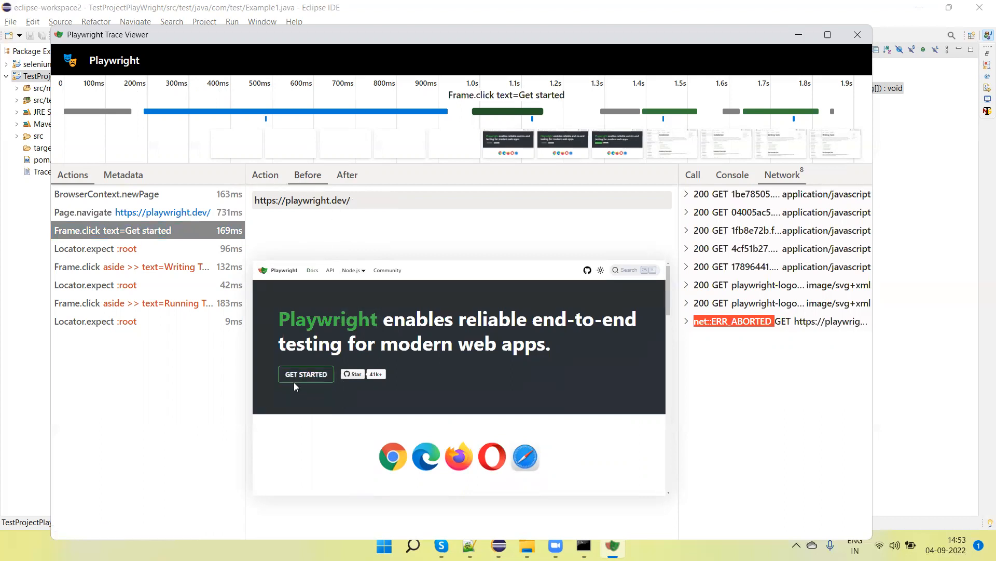
pyautogui.click(347, 174)
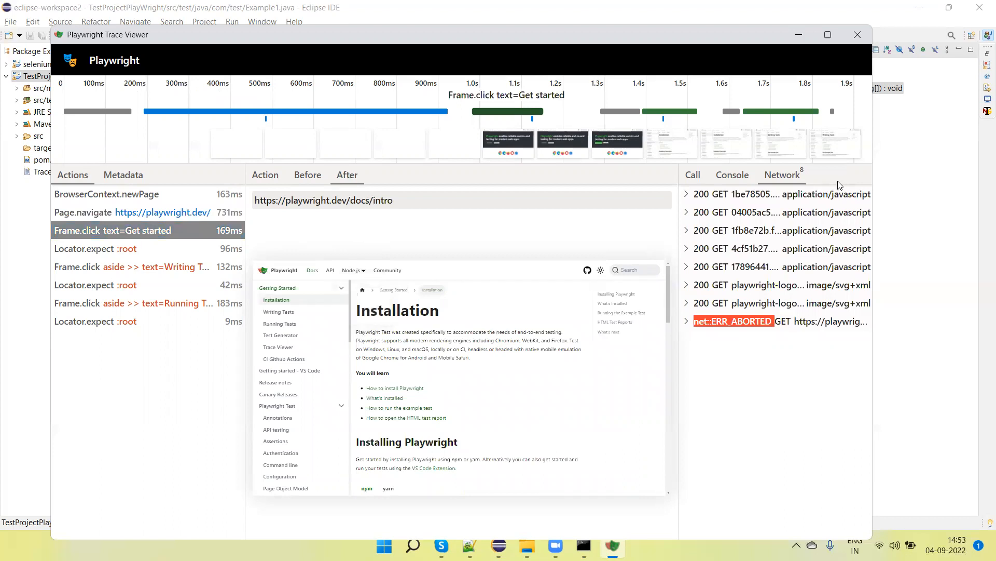
# - Check the click's Console and Call logs, then inspect the URL assertion and Running Tests click
pyautogui.click(732, 174)
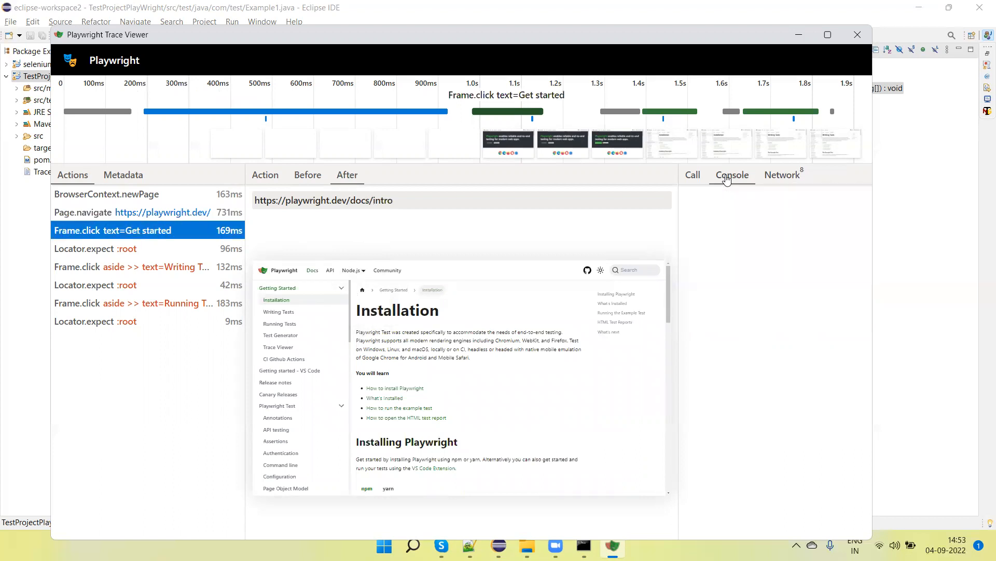
pyautogui.click(693, 174)
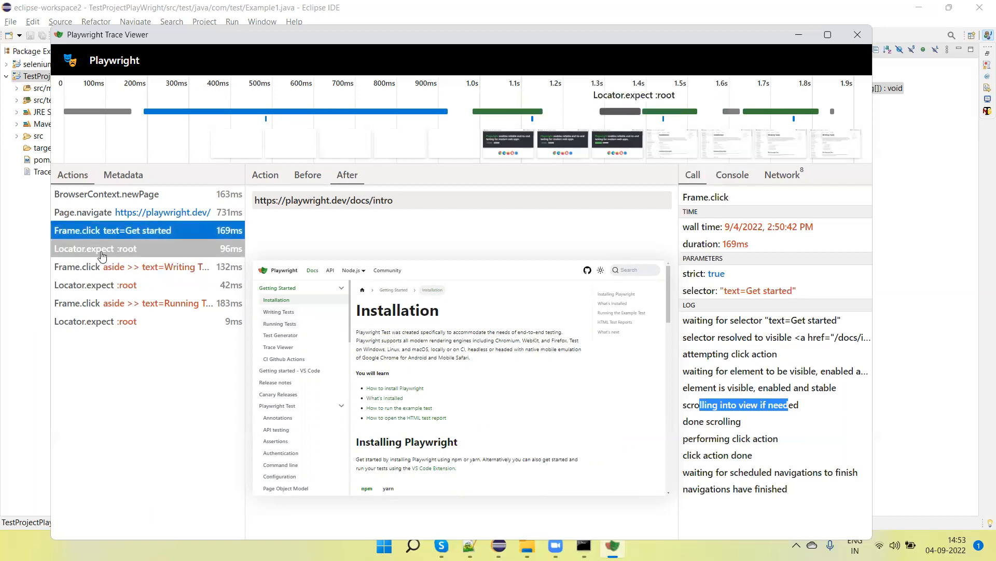
pyautogui.click(108, 248)
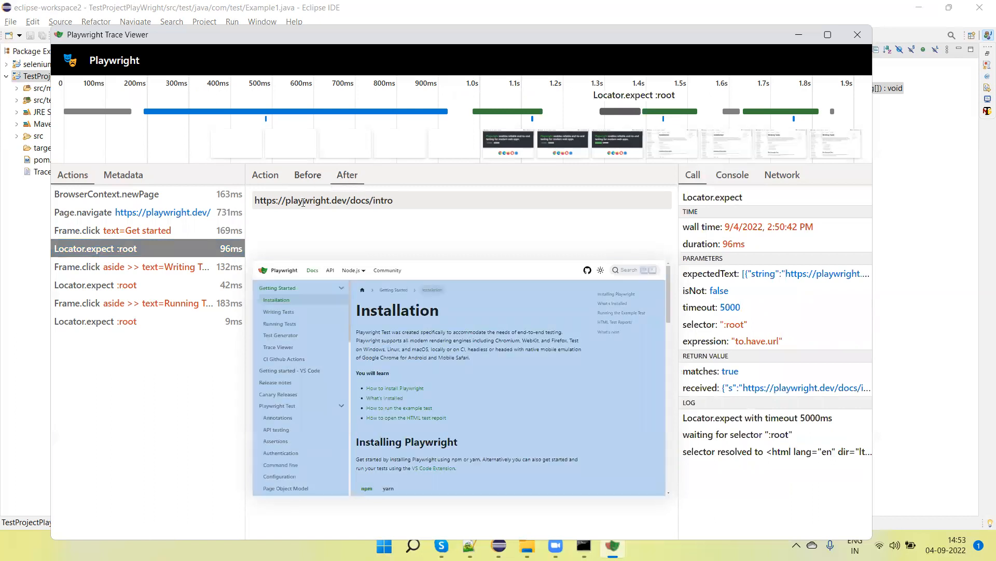
pyautogui.click(134, 302)
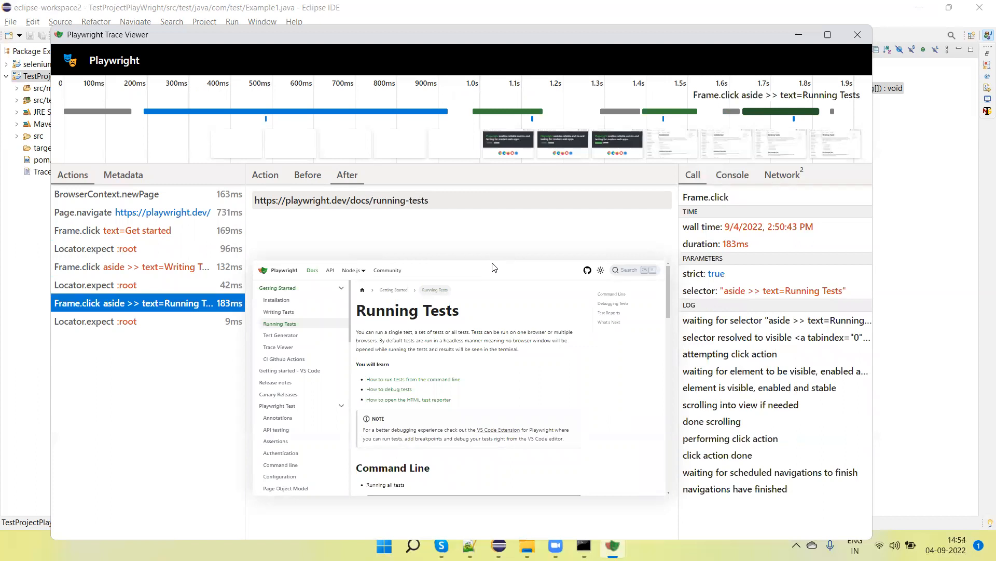
pyautogui.moveTo(558, 539)
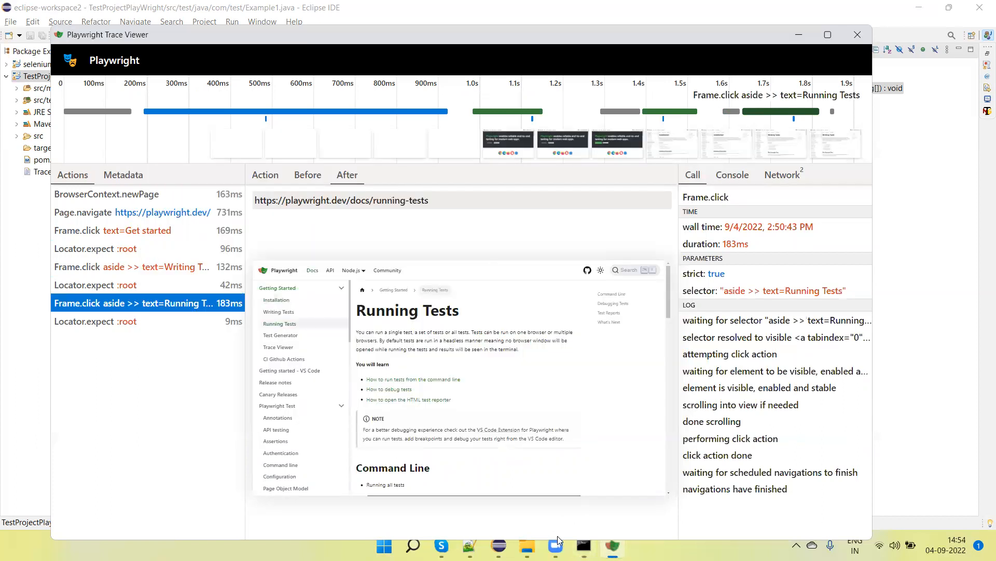
# - Back in Eclipse, append .setSources(true) to the Tracing.StartOptions chain
pyautogui.click(857, 34)
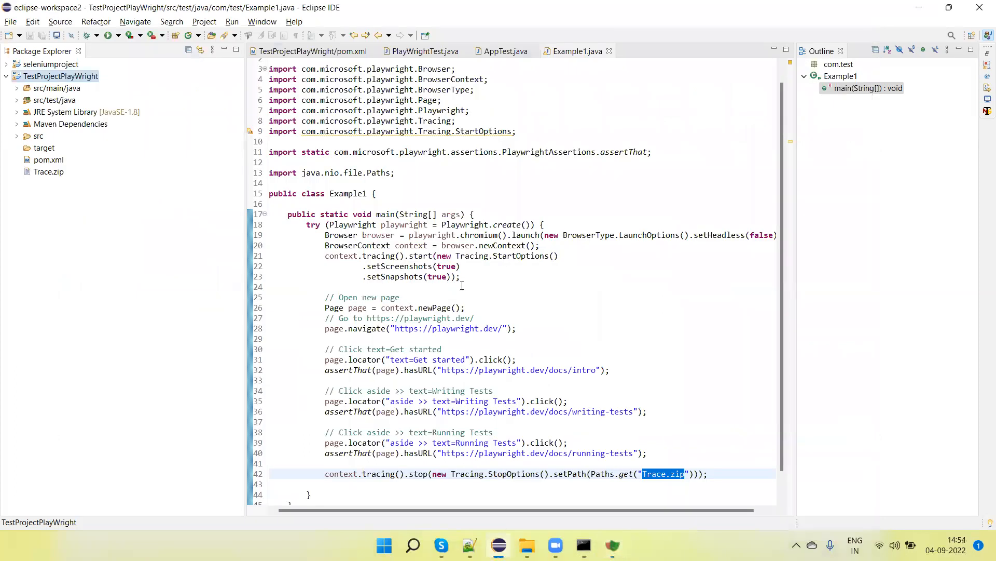
pyautogui.write('.setSources(tru')
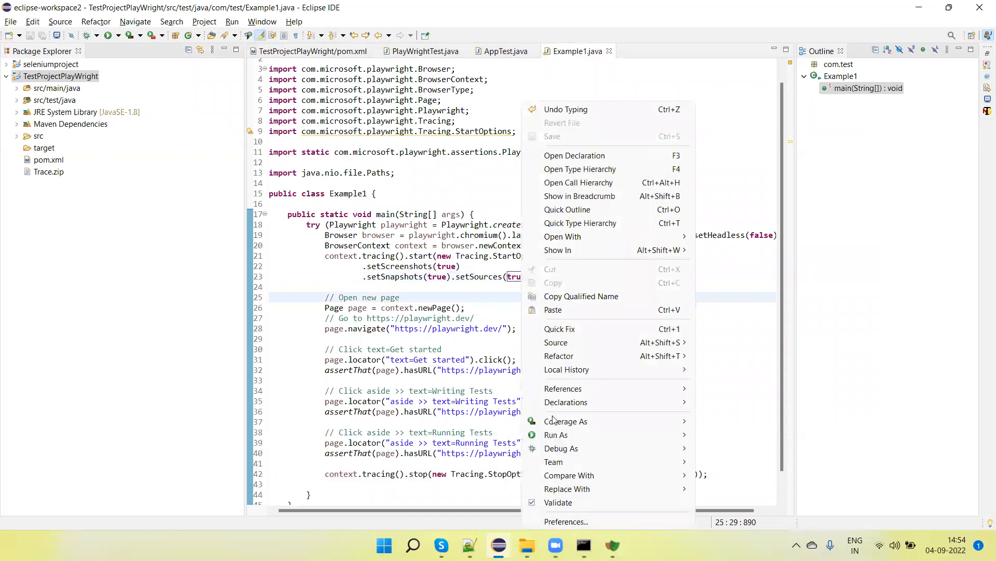
pyautogui.click(724, 394)
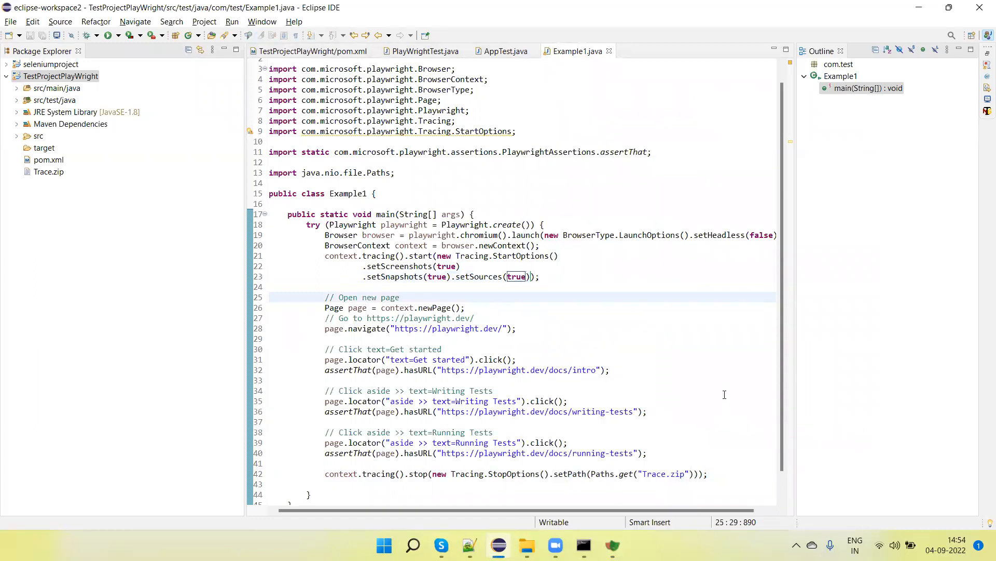
pyautogui.click(401, 297)
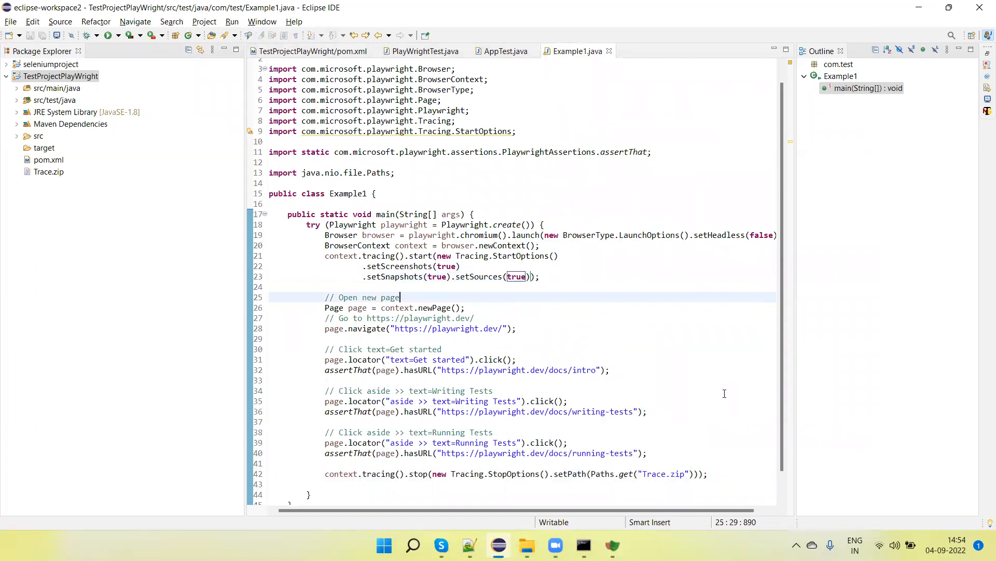
pyautogui.moveTo(506, 294)
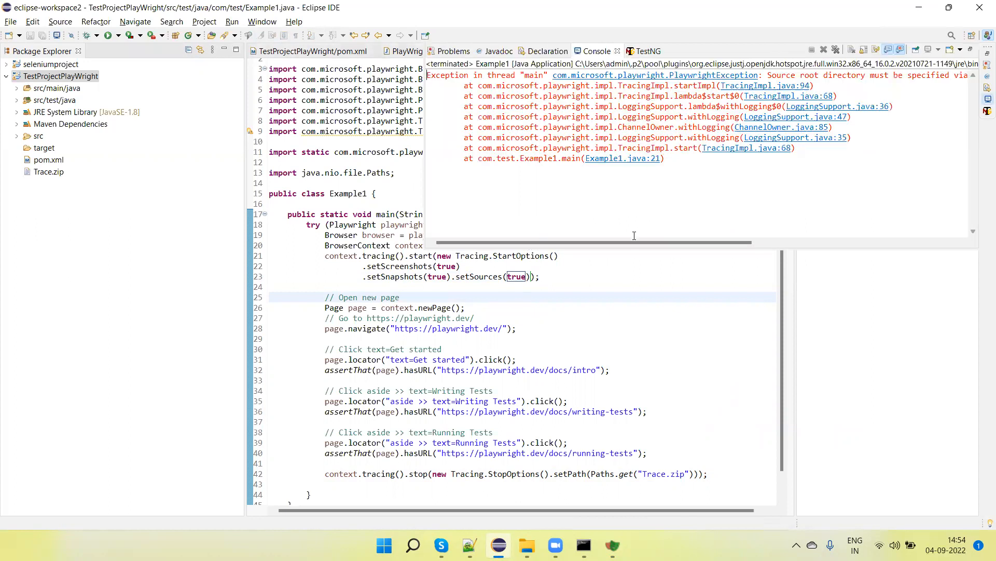
# - Read the PlaywrightException in the Console and pick out the required PLAYWRIGHT_JAVA_SRC variable name
pyautogui.hscroll(3)
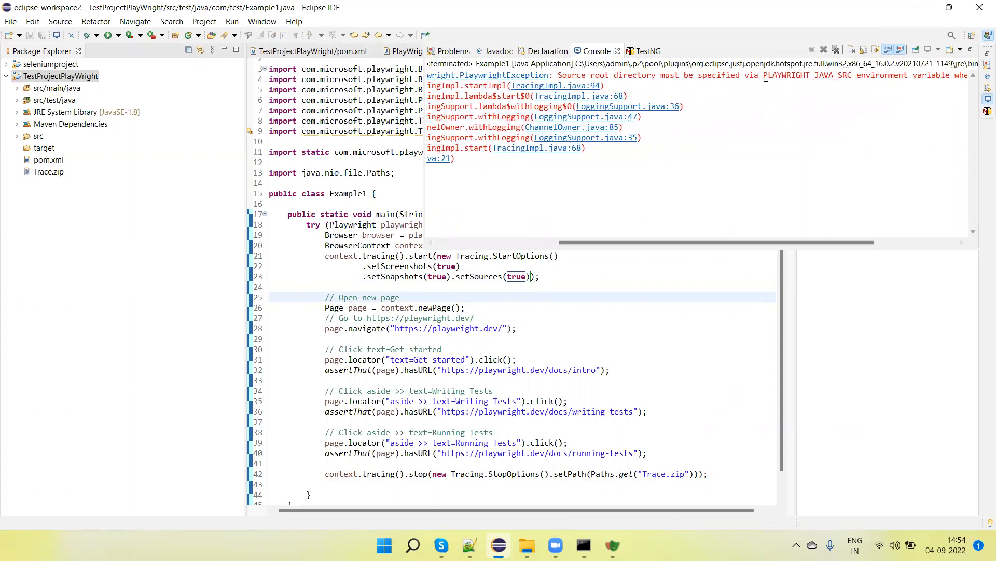
pyautogui.doubleClick(802, 74)
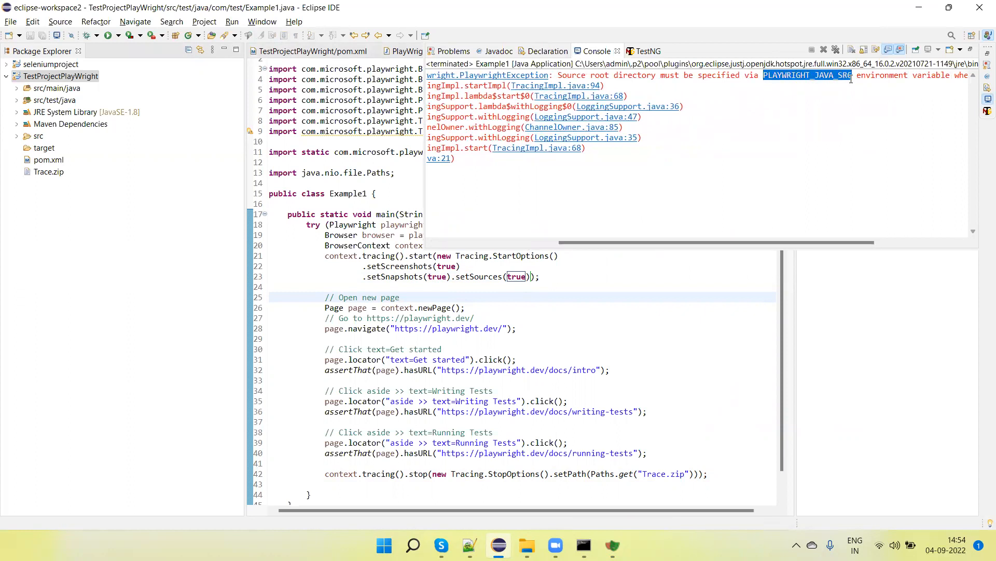
pyautogui.hscroll(3)
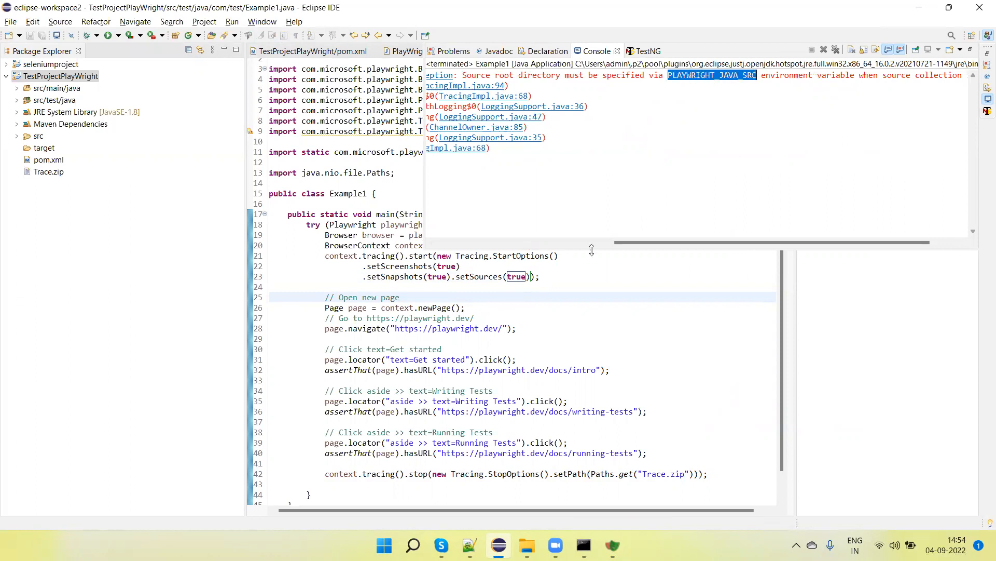
pyautogui.rightClick(381, 183)
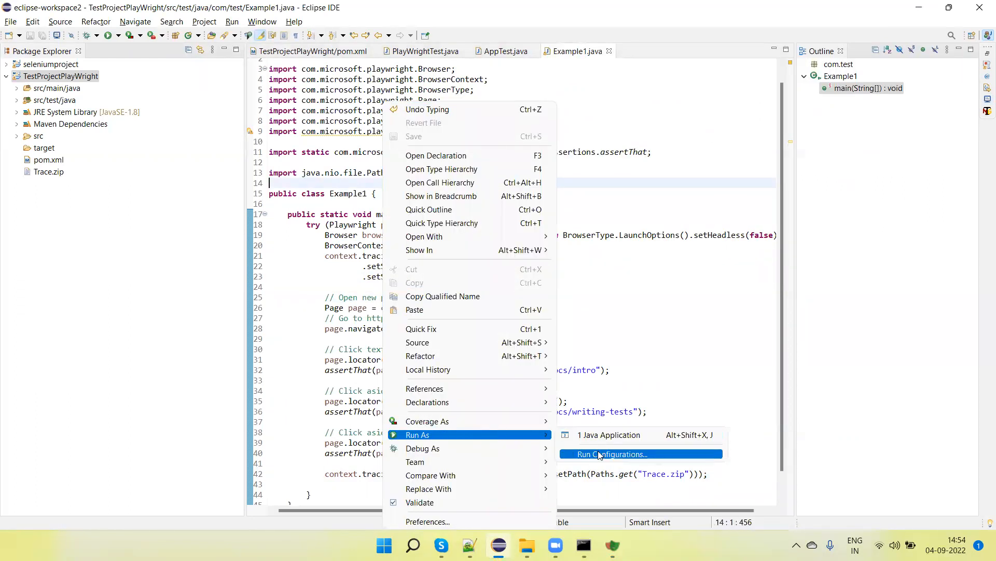
# - Add environment variable PLAYWRIGHT_JAVA_SRC = src/test/java to Example1's run configuration
pyautogui.click(612, 453)
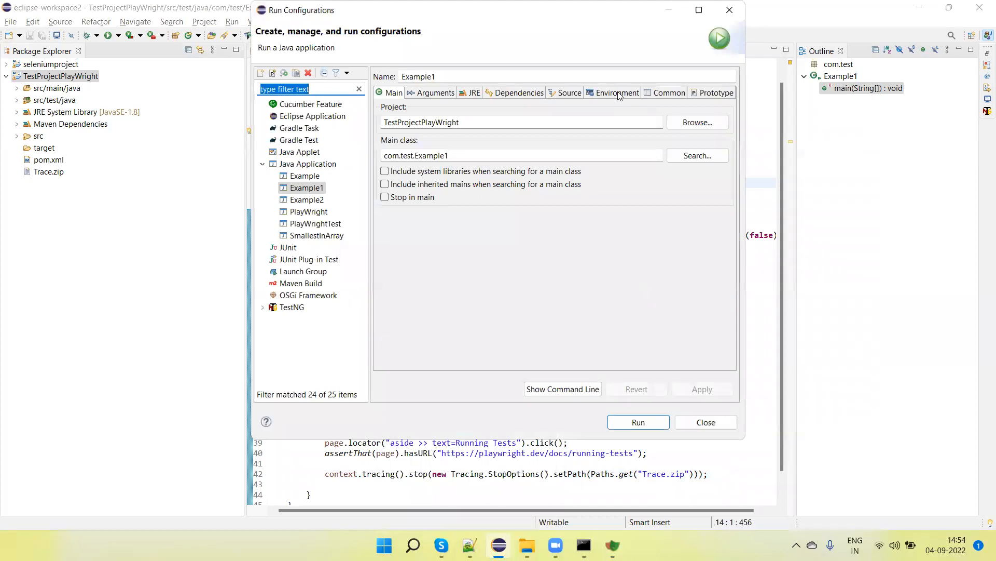
pyautogui.click(702, 122)
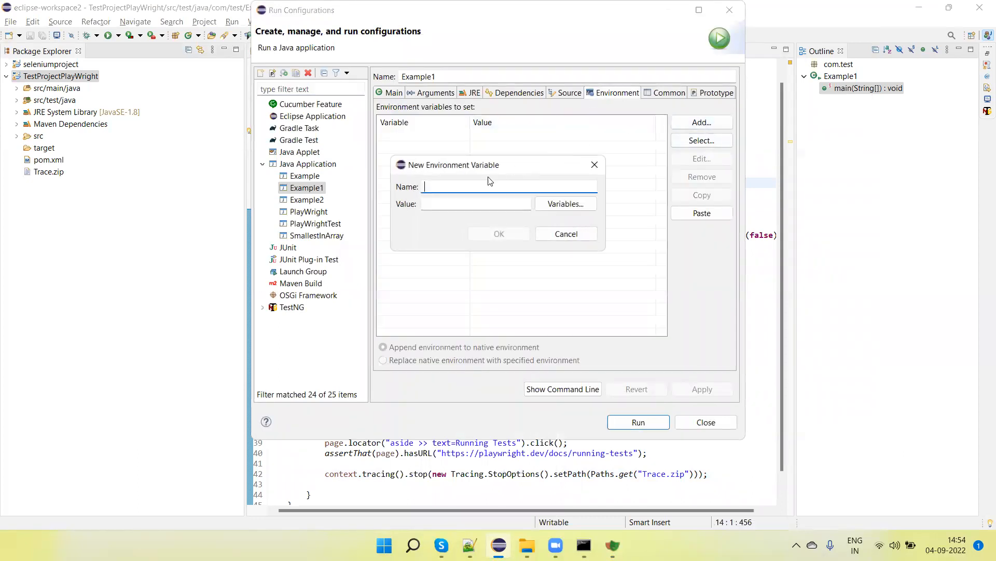
pyautogui.write('PLAYWRIGHT_JAVA_SRC')
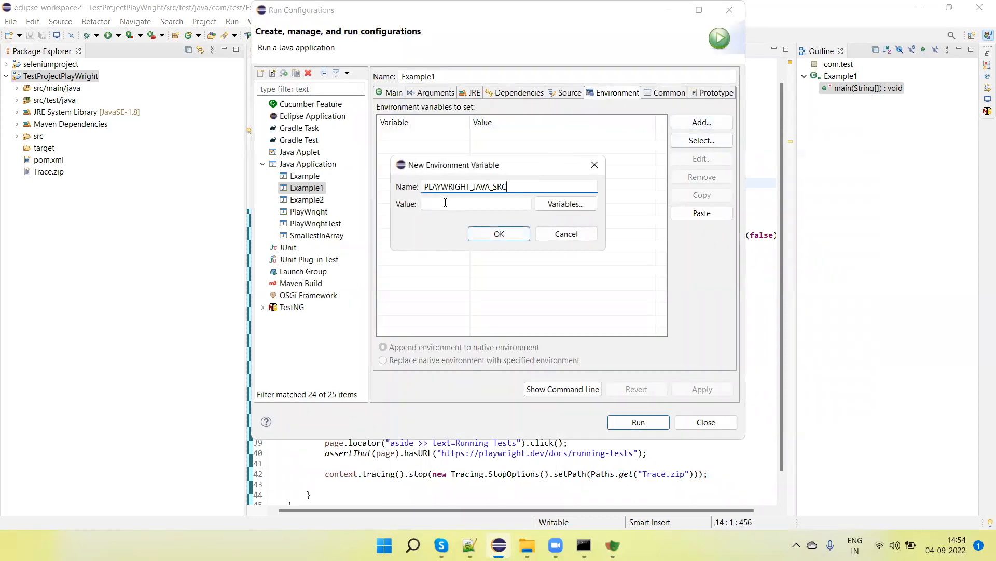
pyautogui.write('s')
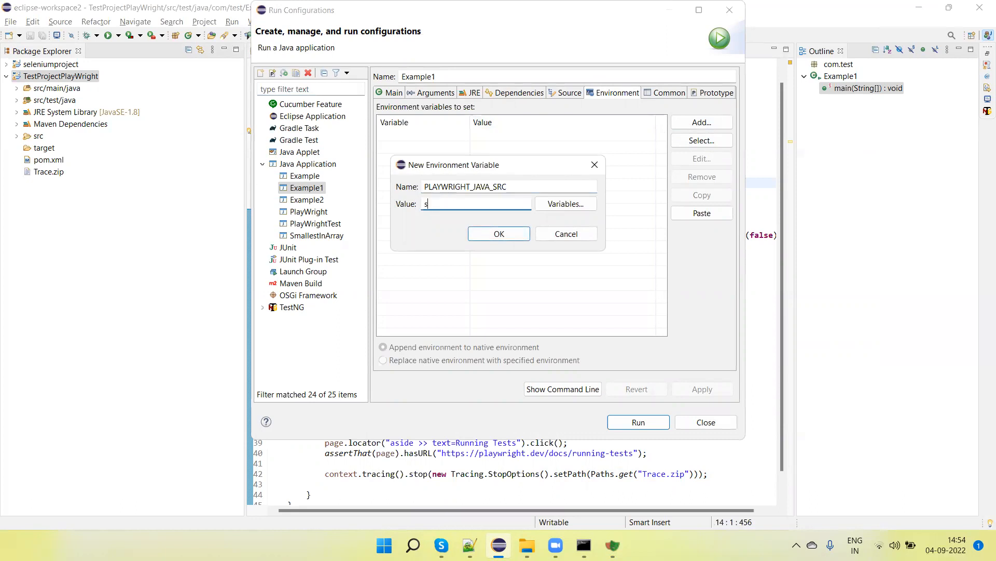
pyautogui.write('rc/j')
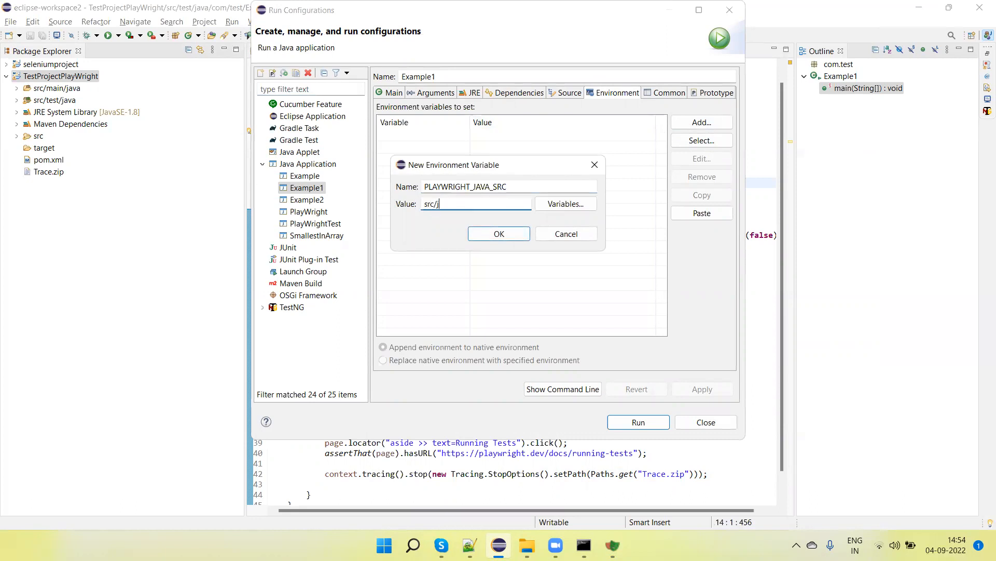
pyautogui.write('est')
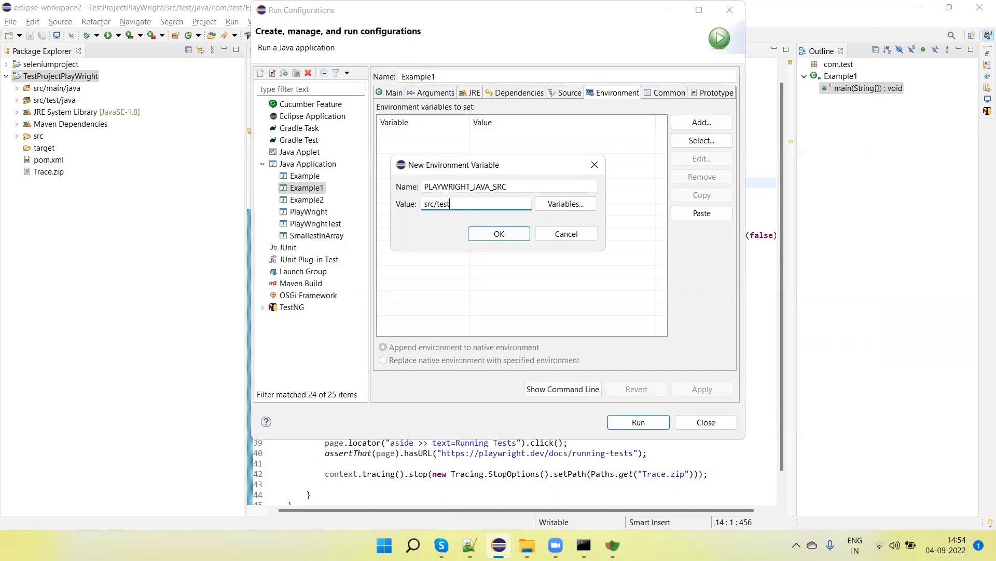
pyautogui.write('/java')
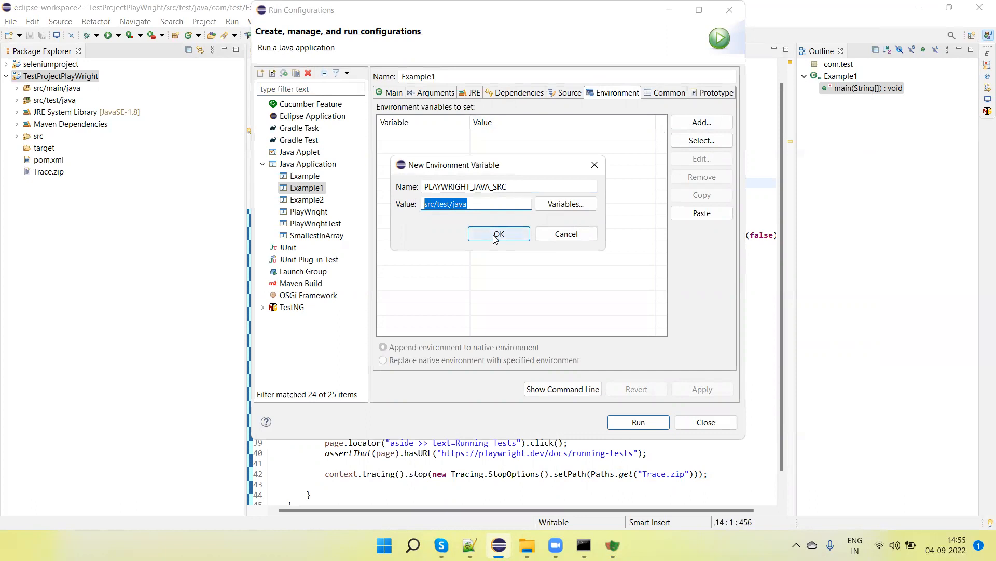
pyautogui.click(500, 234)
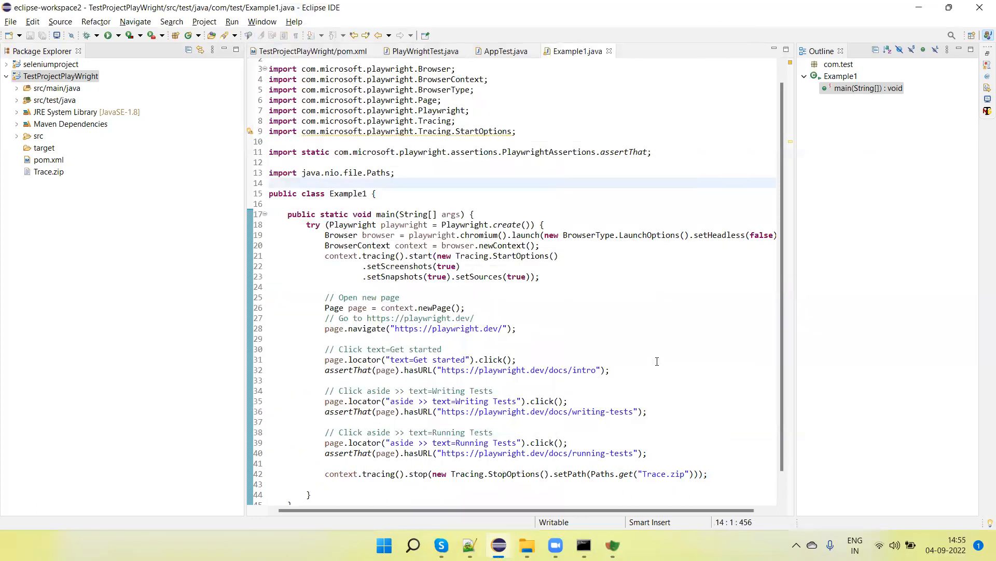
pyautogui.click(17, 100)
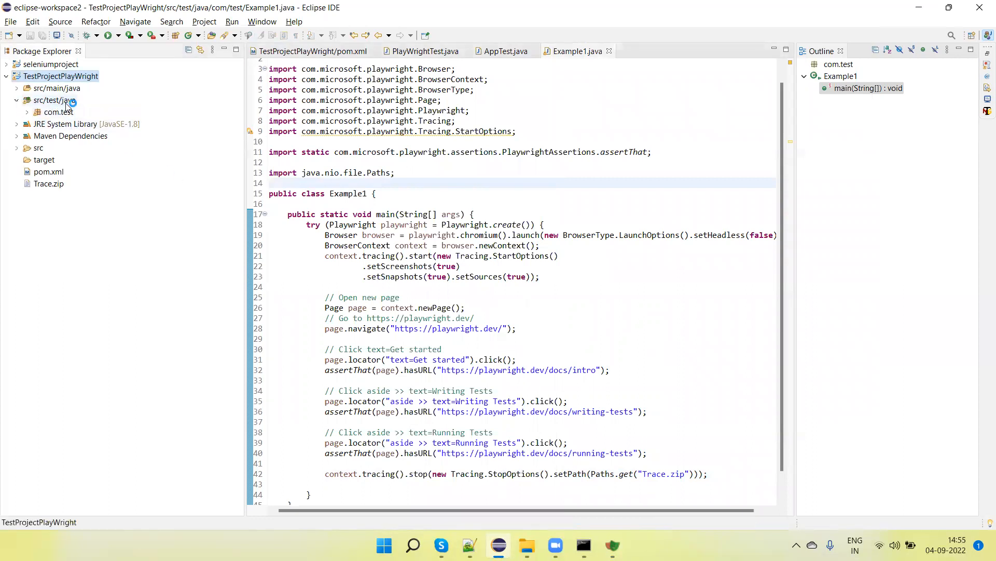
# - Rerun Example1 to regenerate Trace.zip, then launch show-trace trace.zip from the command prompt
pyautogui.click(107, 35)
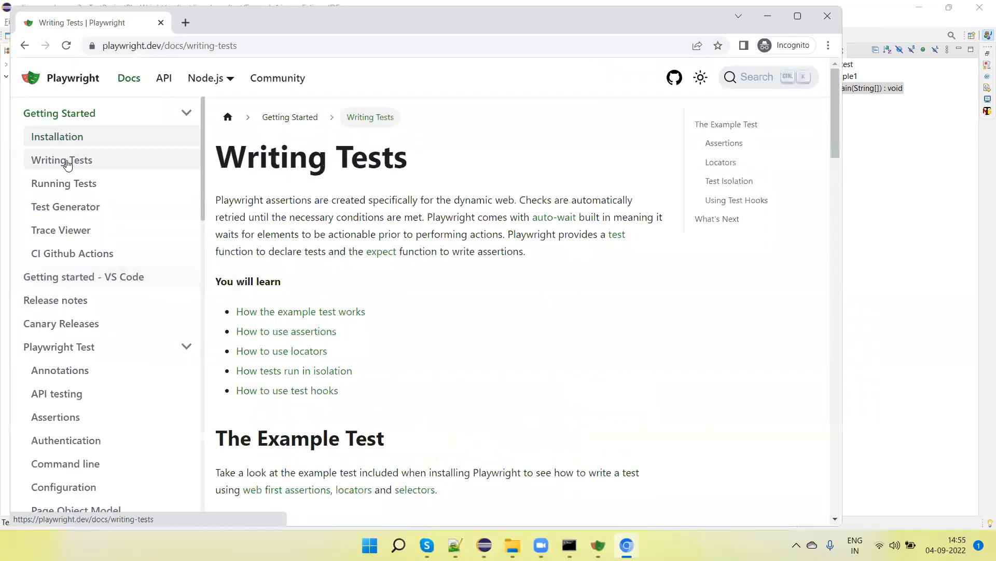
pyautogui.click(499, 545)
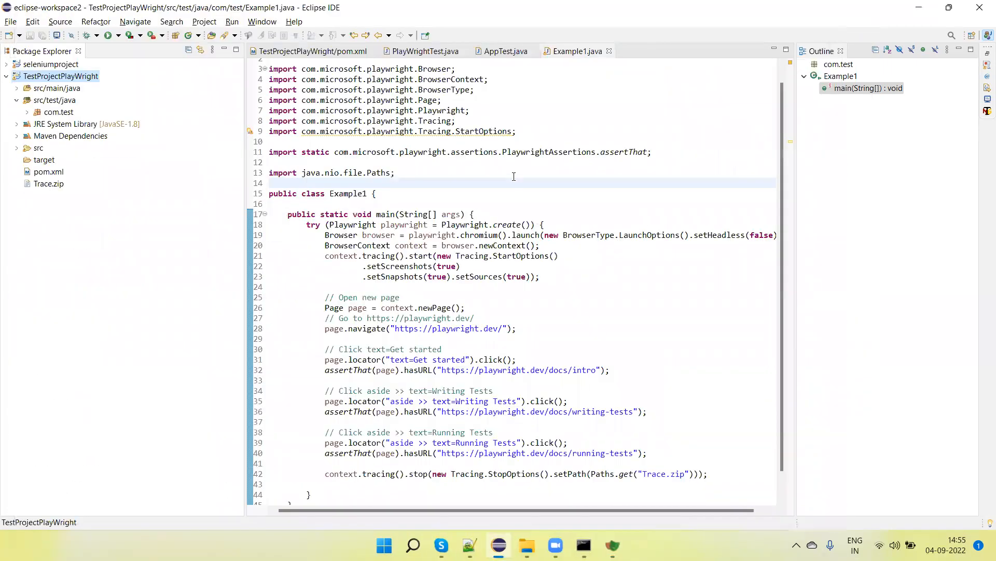
pyautogui.click(58, 112)
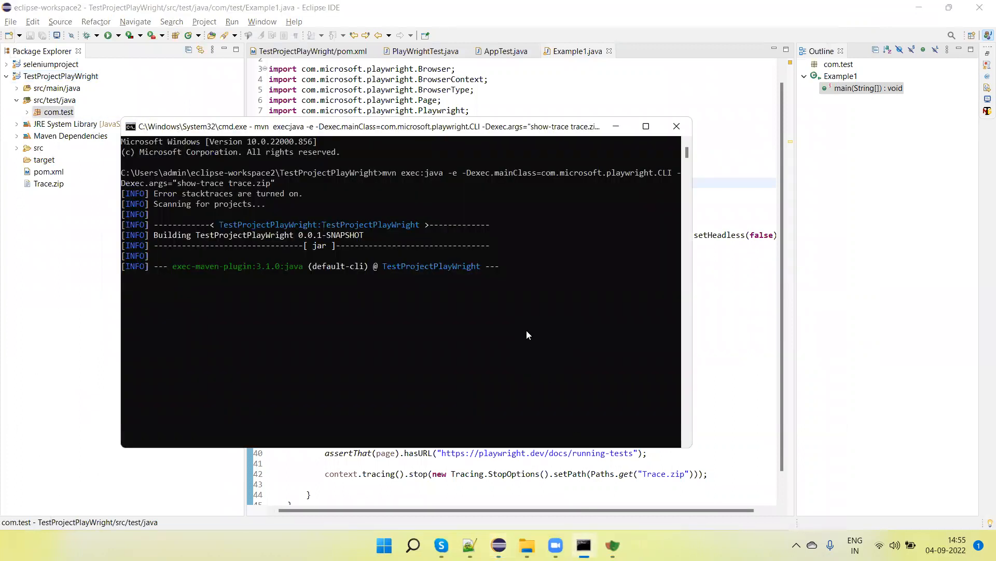
pyautogui.write('Y')
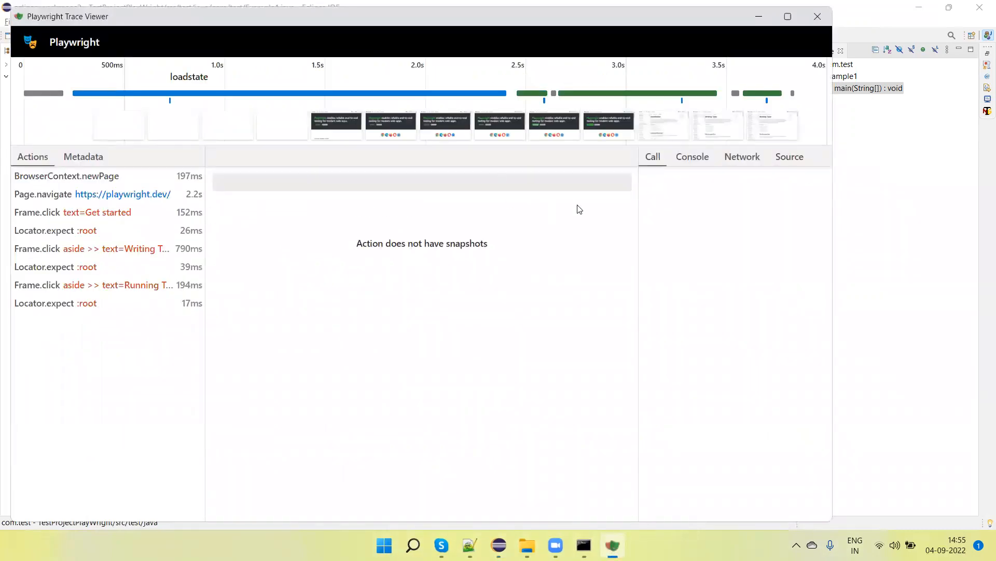
# - Show the Source pane and inspect the Page.navigate action with its Java line
pyautogui.click(788, 157)
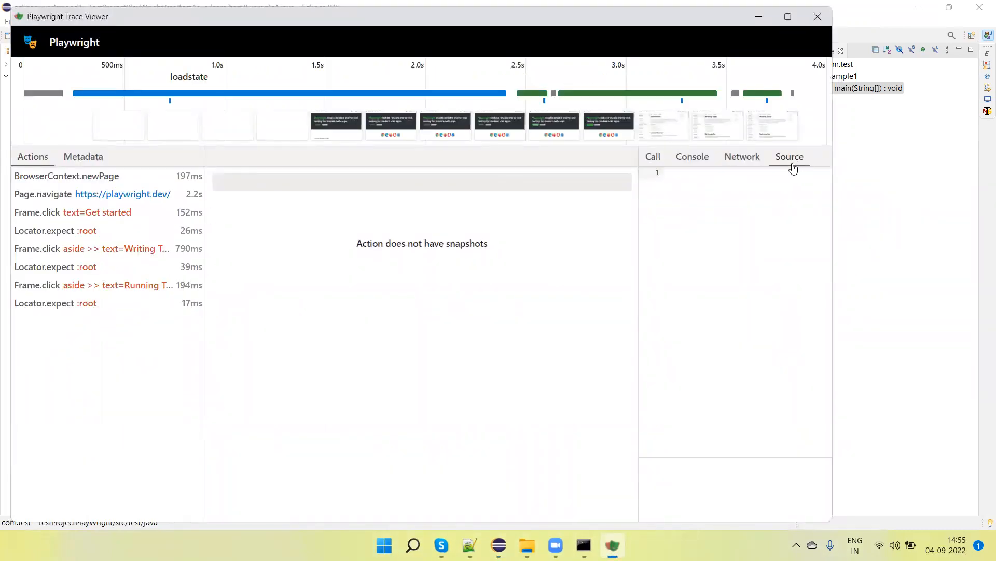
pyautogui.click(93, 194)
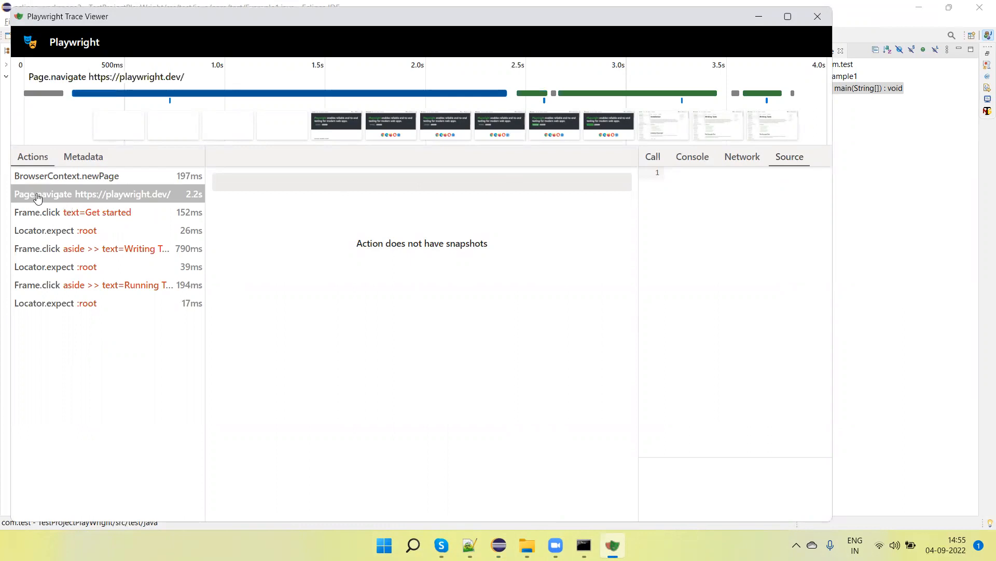
pyautogui.click(94, 194)
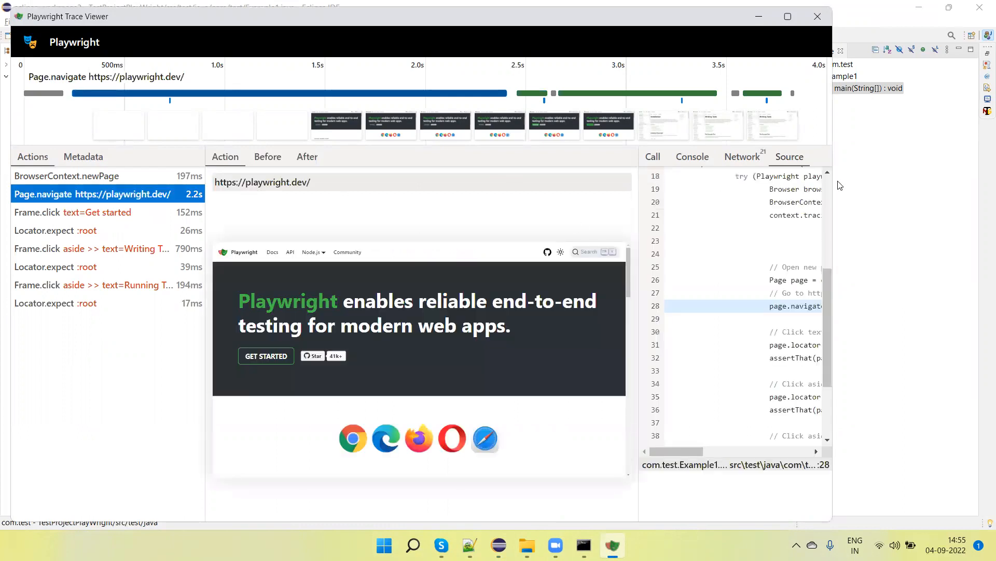
pyautogui.scroll(3)
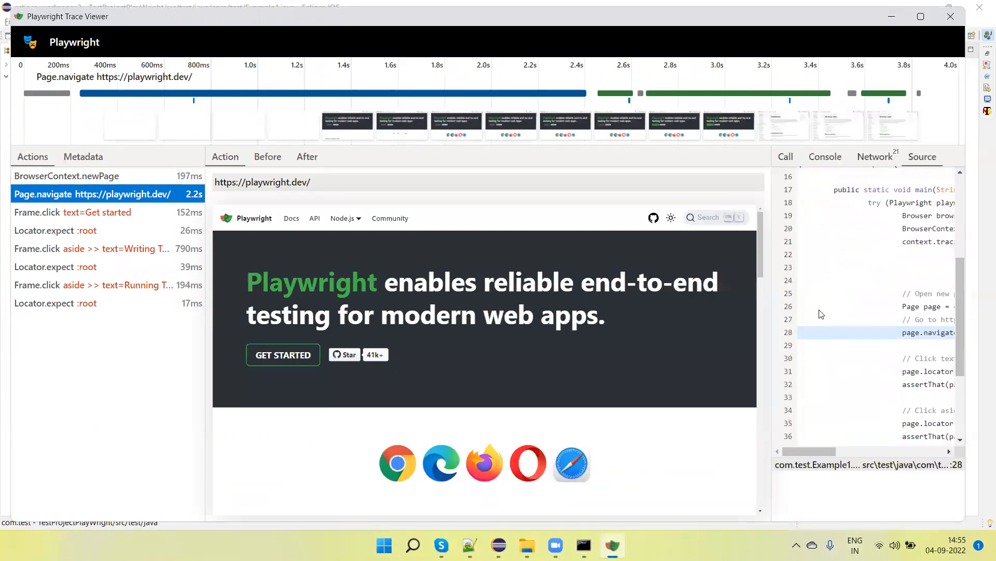
pyautogui.scroll(-3)
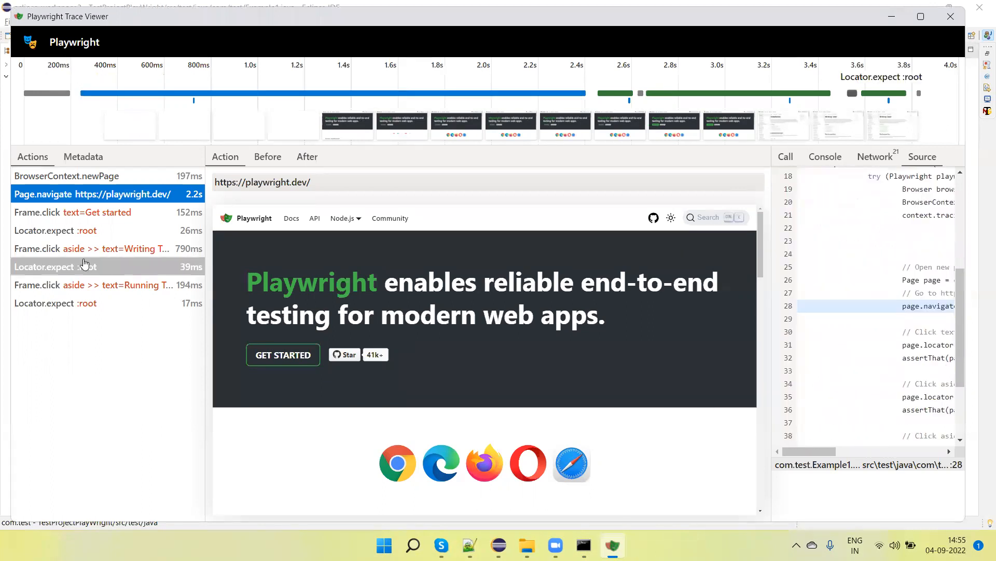
# - Inspect the later click step and the final Running Tests assertion, then close the local viewer
pyautogui.click(72, 211)
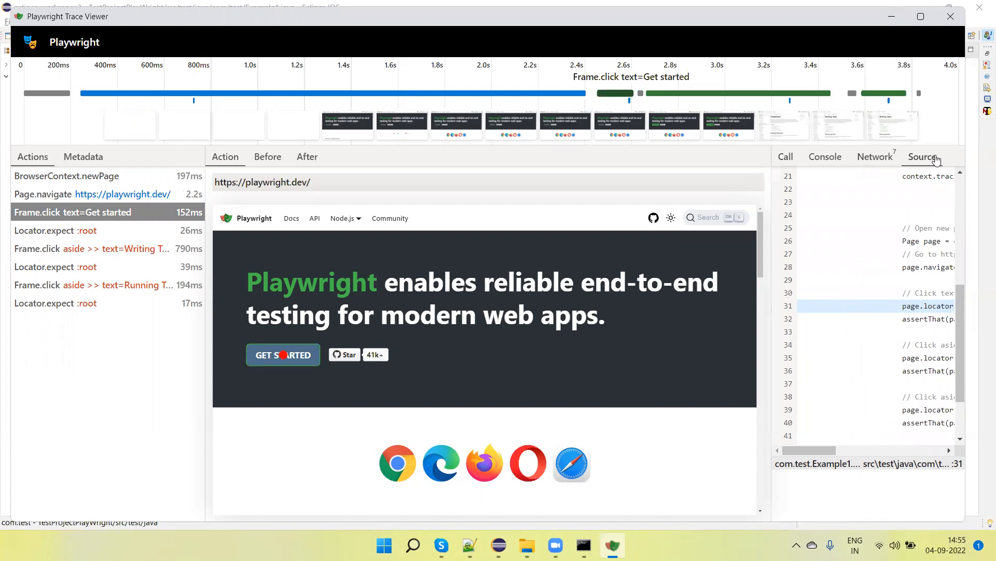
pyautogui.moveTo(246, 218)
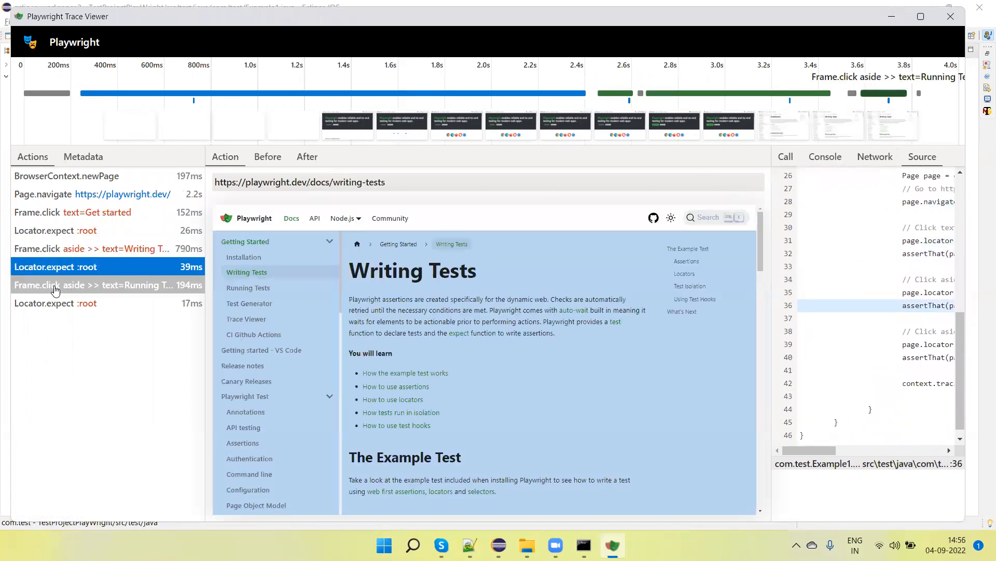
pyautogui.click(108, 302)
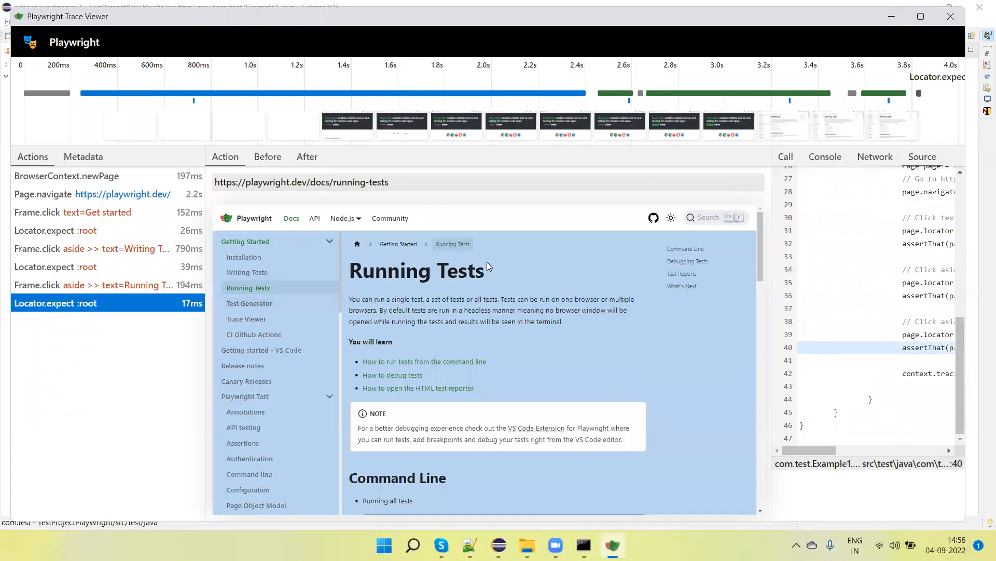
pyautogui.moveTo(677, 114)
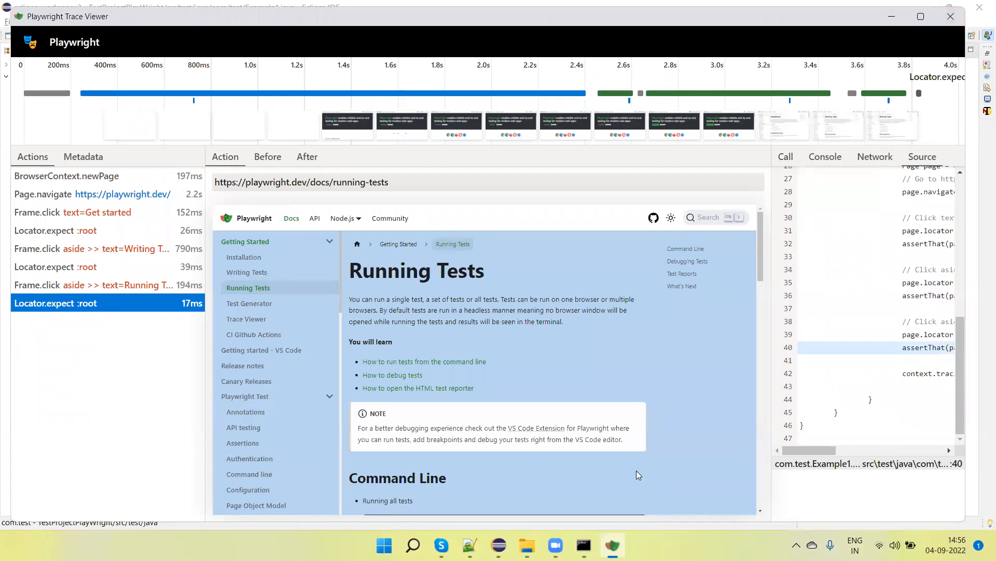
pyautogui.click(581, 545)
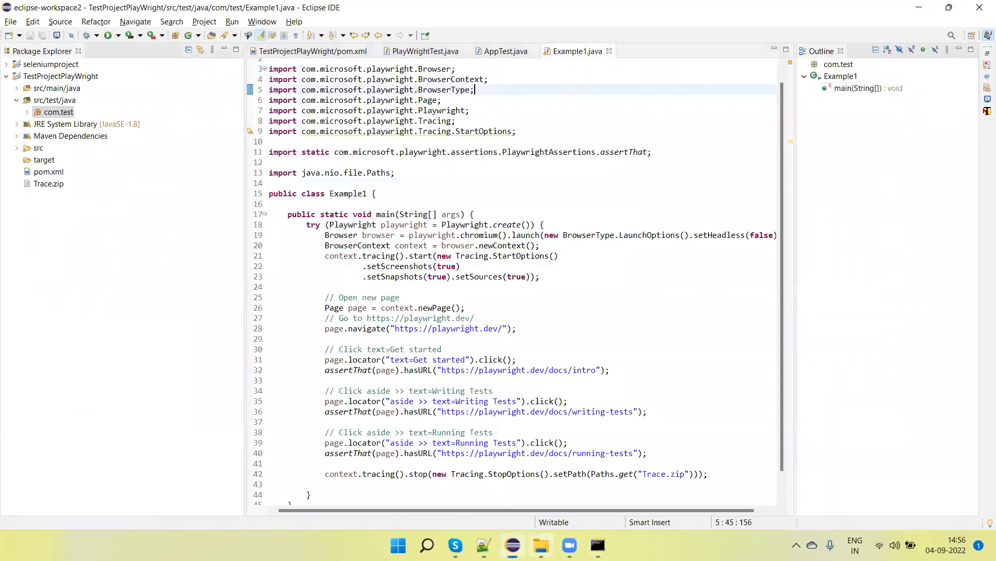
# - Launch Chrome from Windows search, go to trace.playwright.dev and select Trace.zip to load
pyautogui.click(540, 545)
pyautogui.write('c')
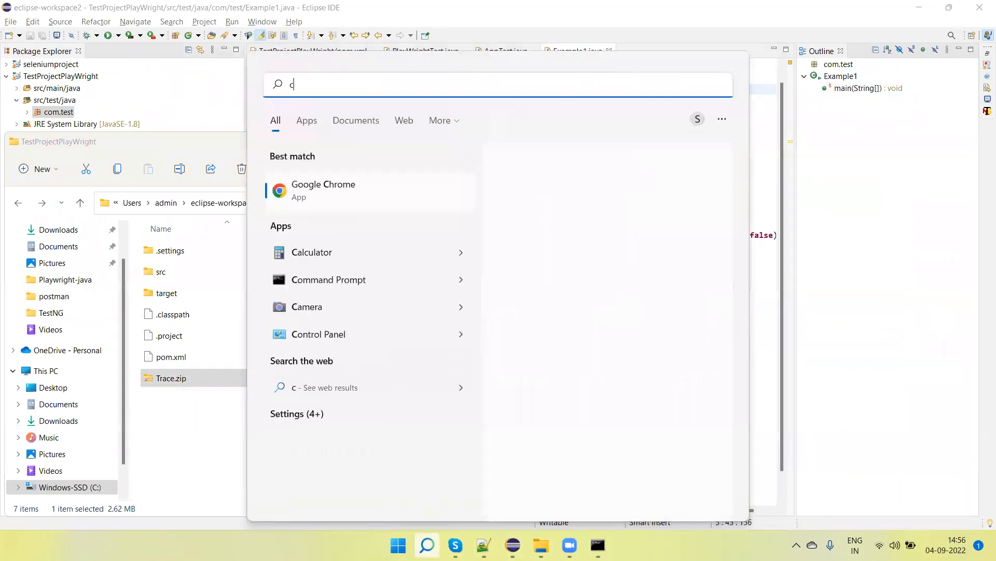
pyautogui.write('hr')
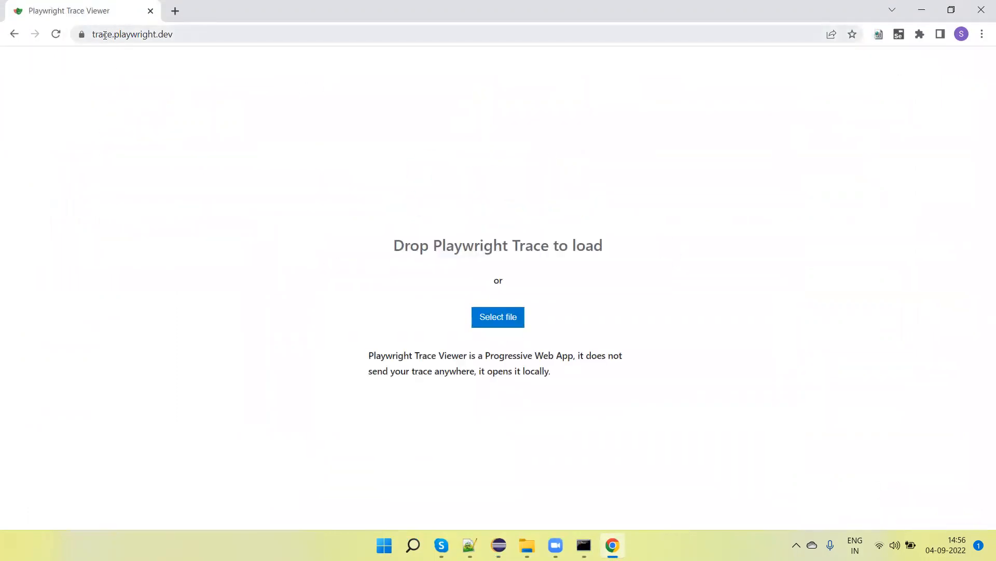
pyautogui.click(147, 35)
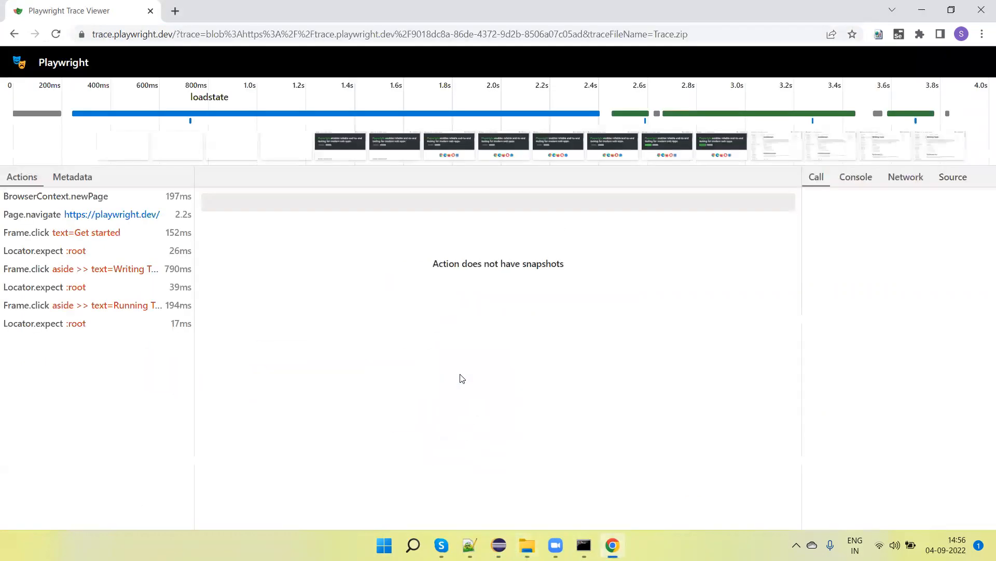
# - Inspect the new-page, Writing Tests, Running Tests and final assertion actions with their source lines
pyautogui.click(83, 214)
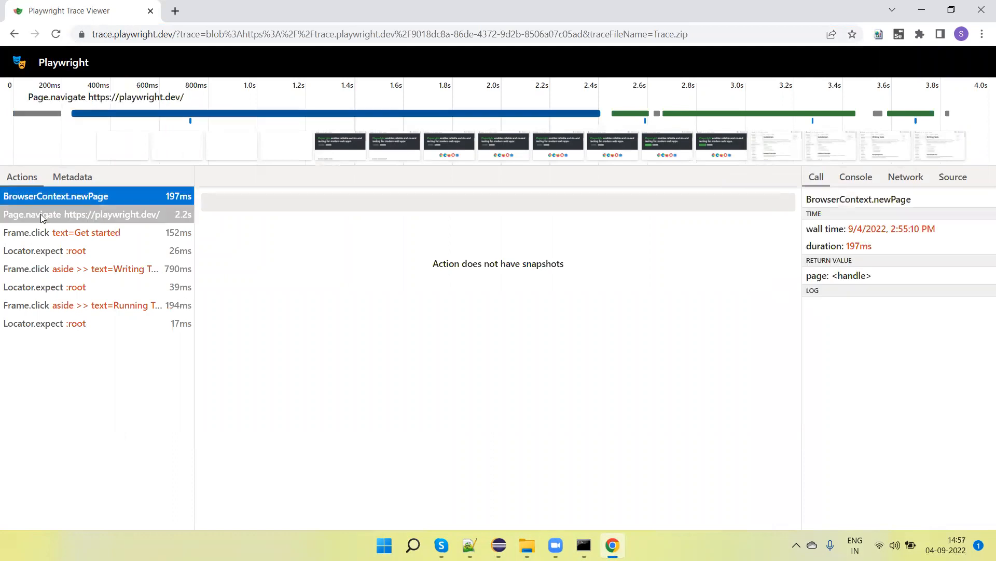
pyautogui.click(81, 268)
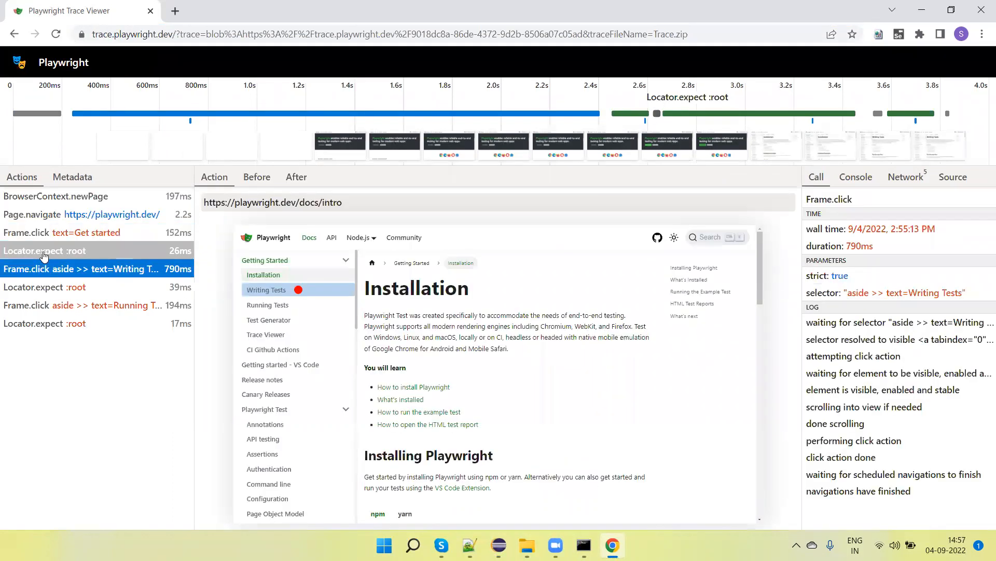
pyautogui.click(95, 306)
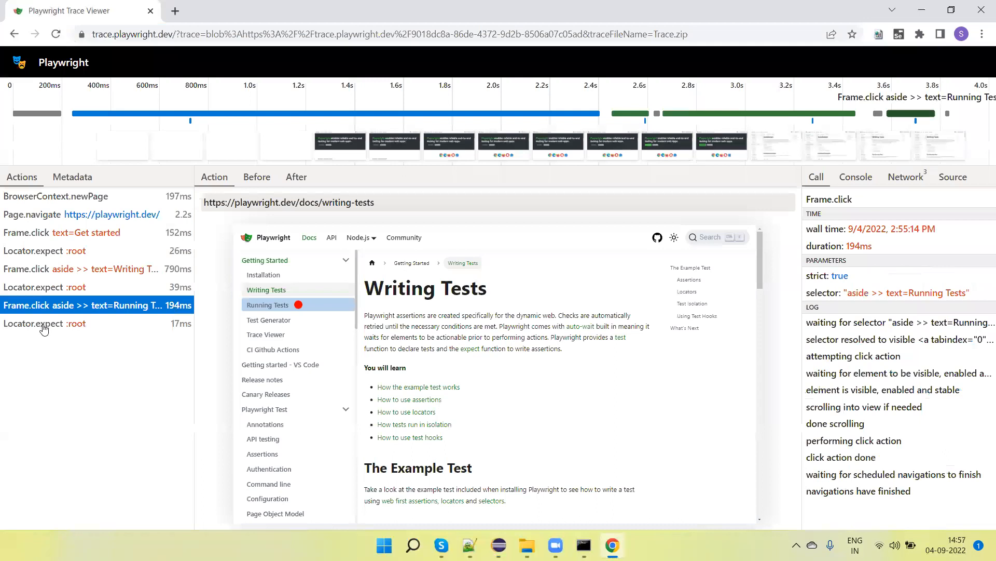
pyautogui.click(75, 323)
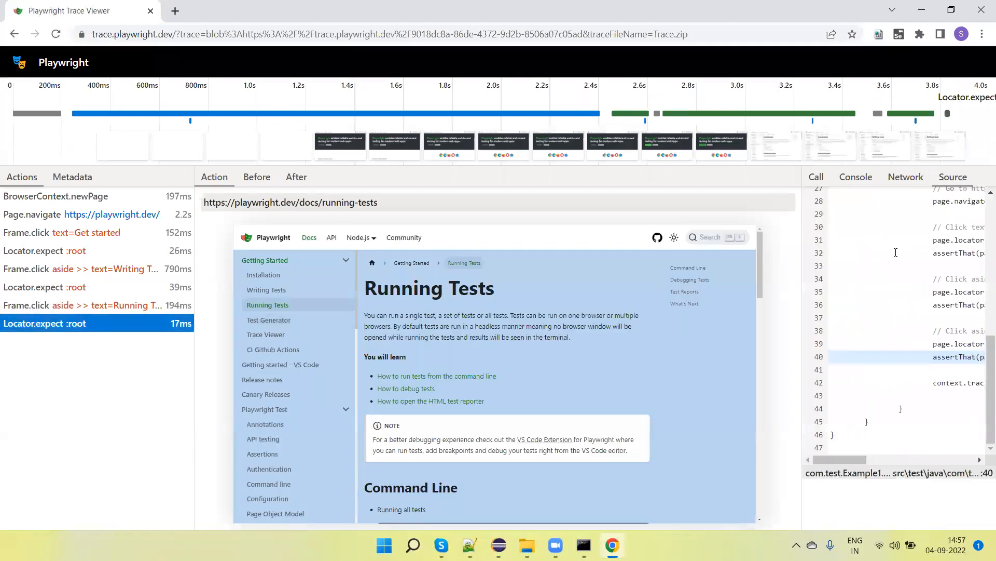
pyautogui.moveTo(539, 247)
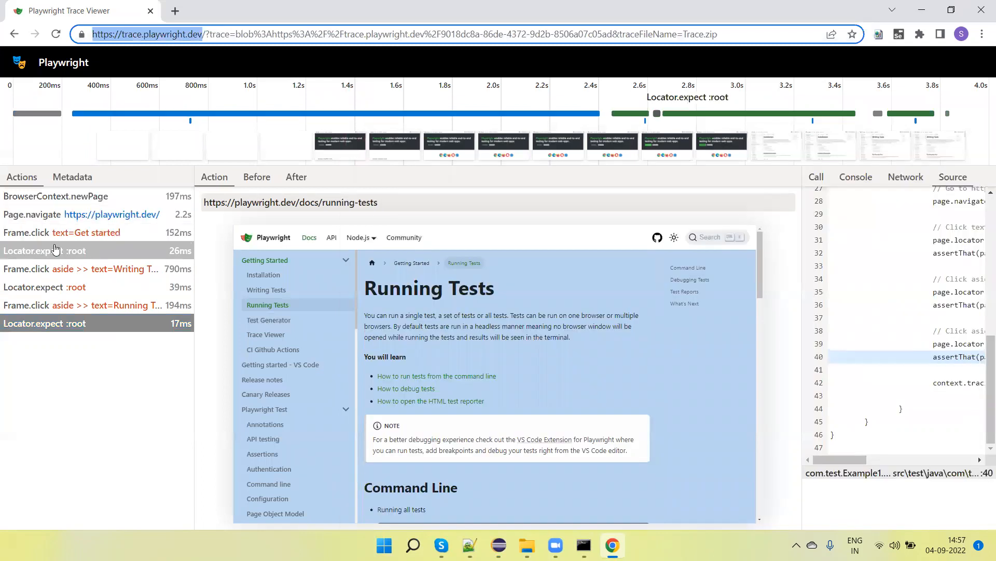
pyautogui.click(95, 214)
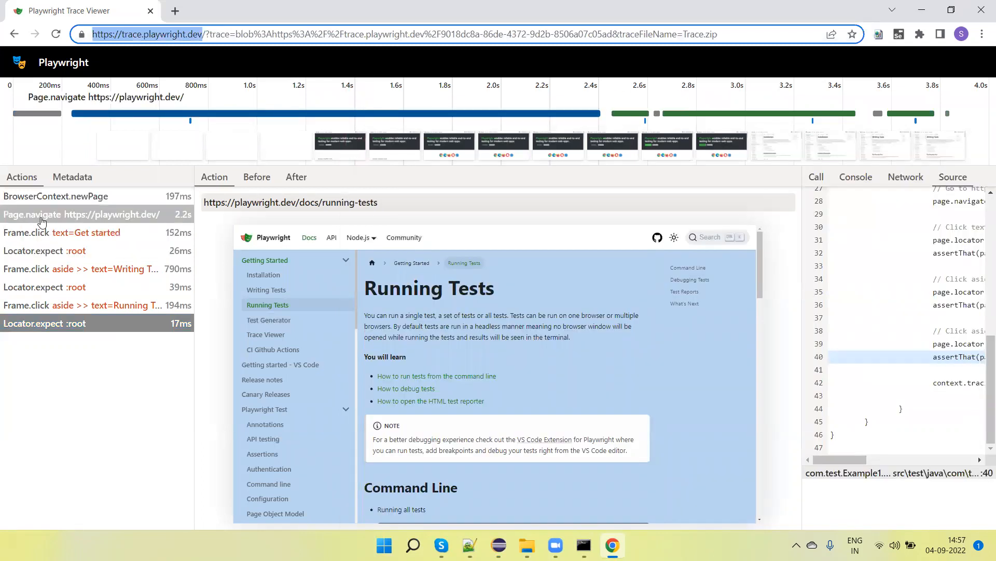
pyautogui.moveTo(57, 215)
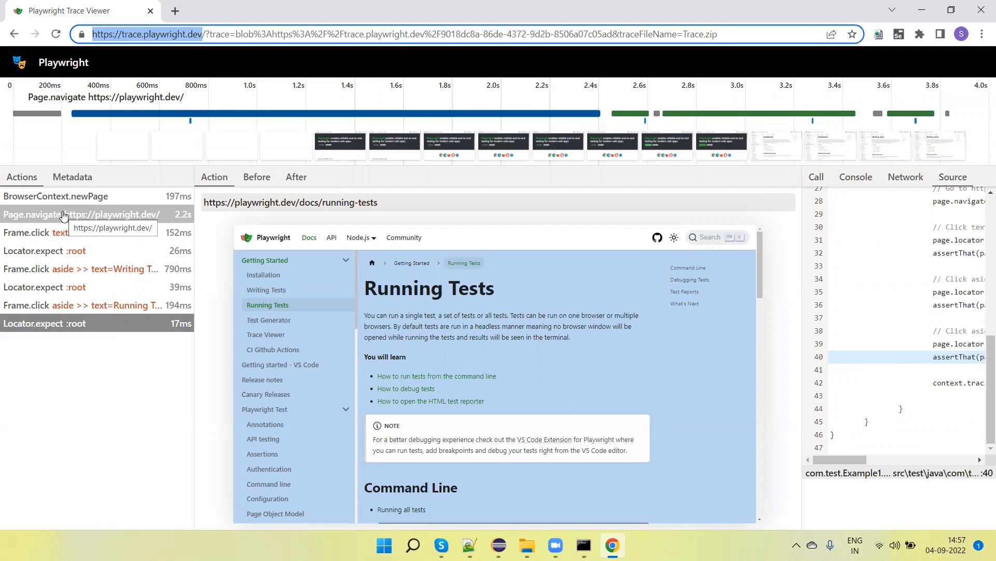
pyautogui.moveTo(592, 52)
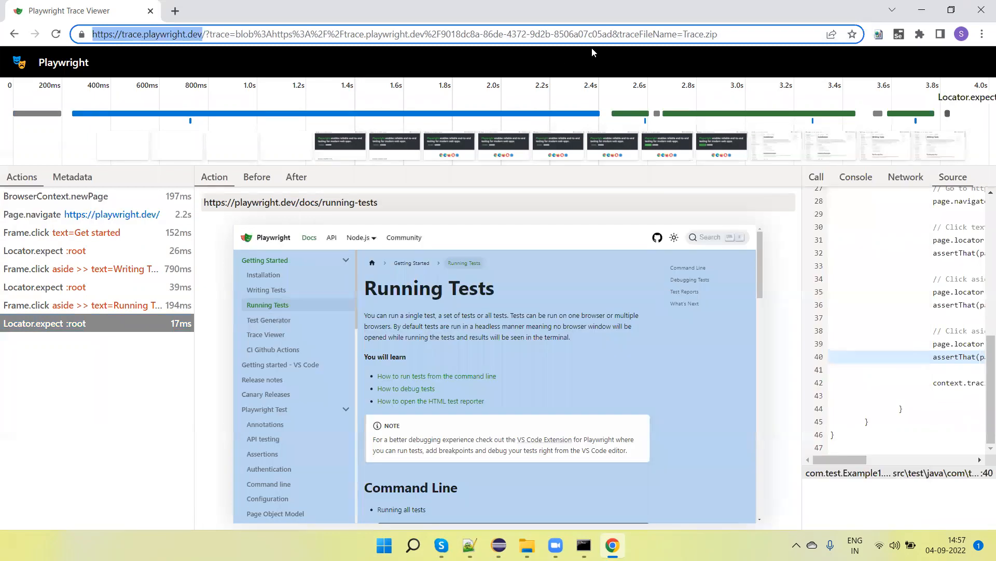